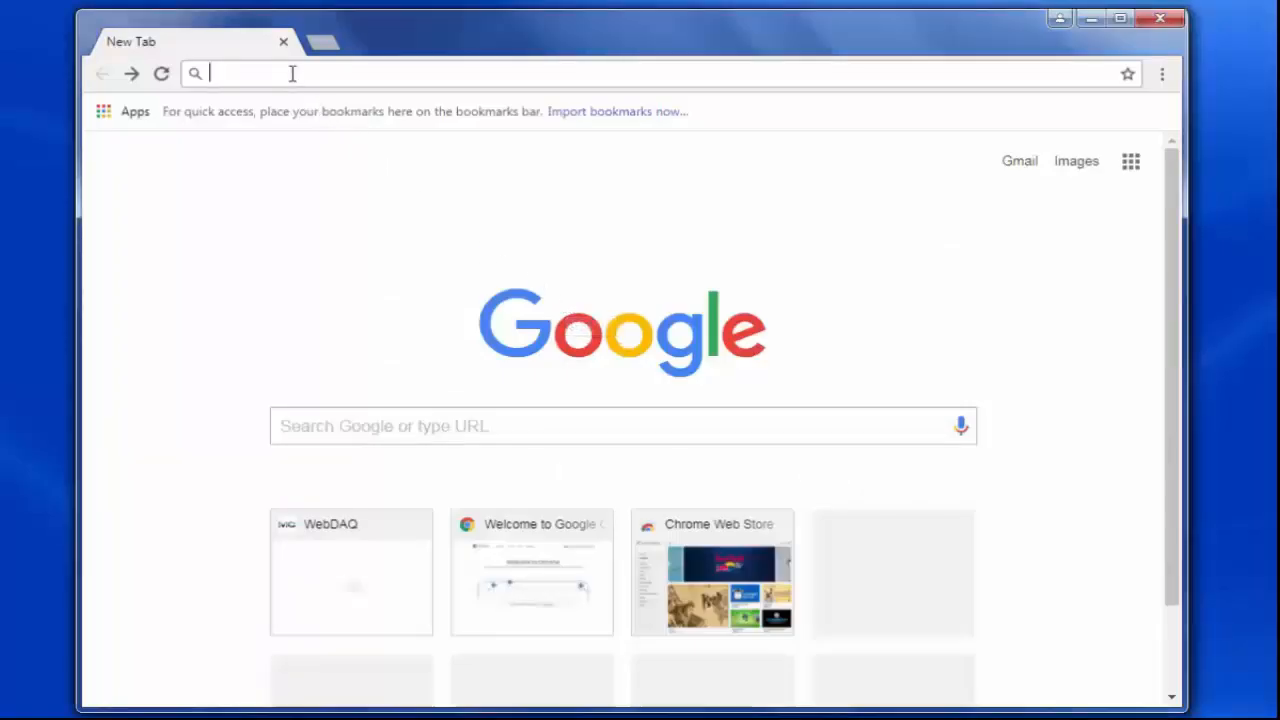
type("http://webdaq-demo.local")
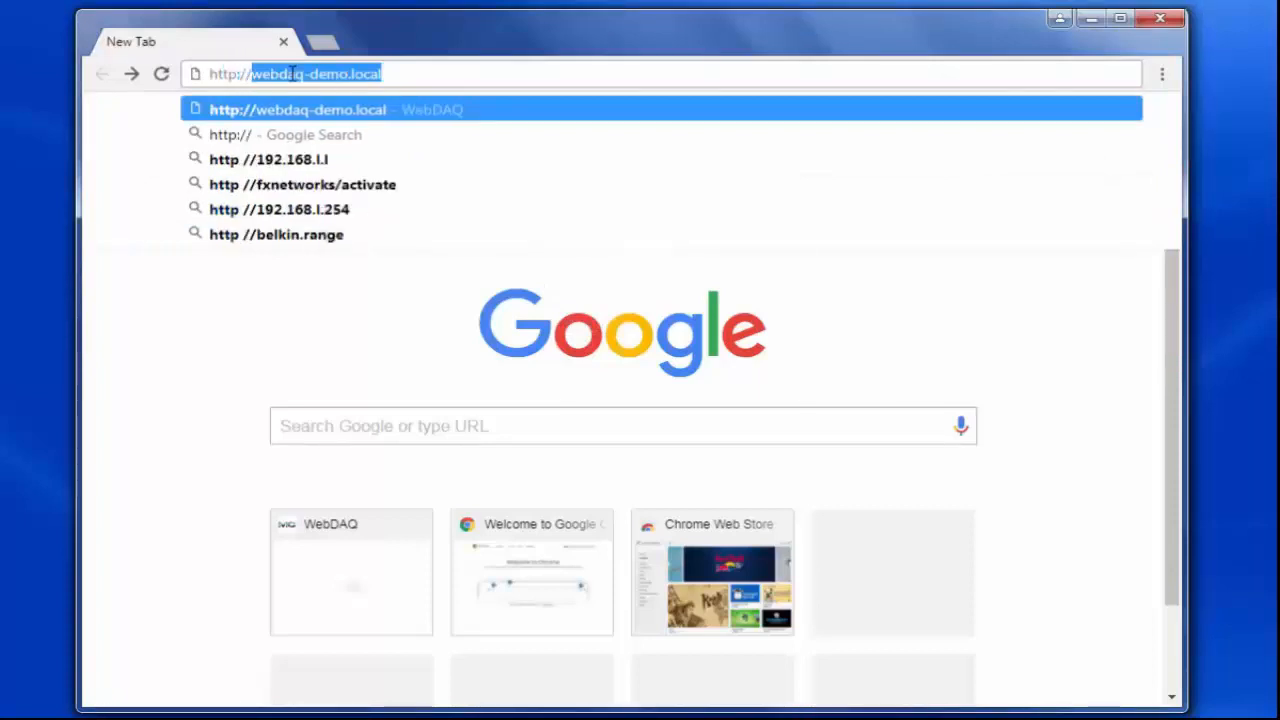
type("webda")
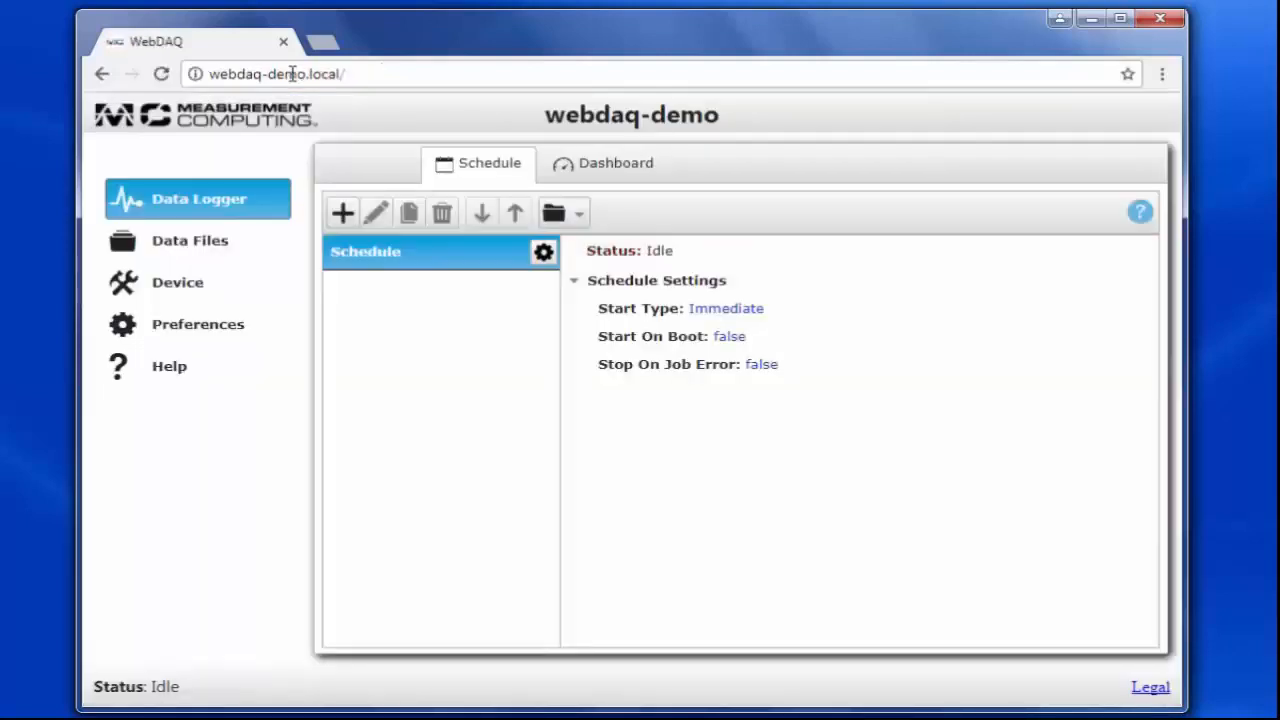
mouse_move(427, 303)
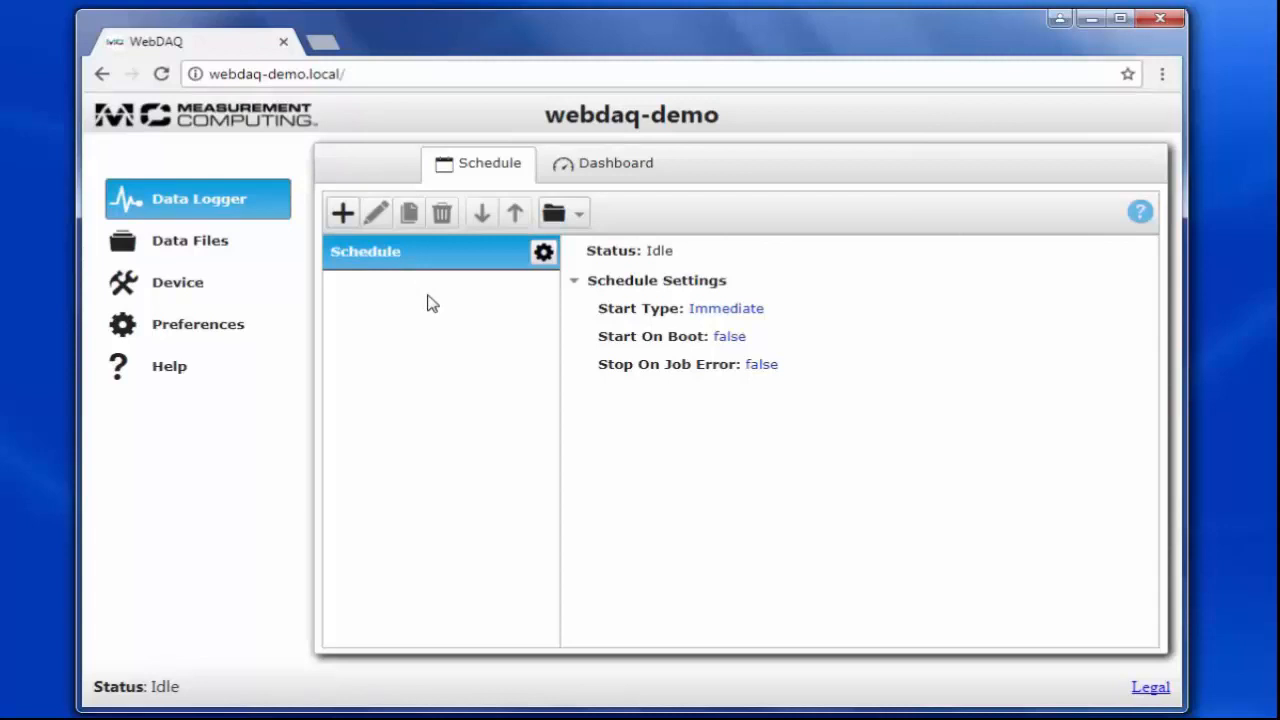
mouse_move(410, 278)
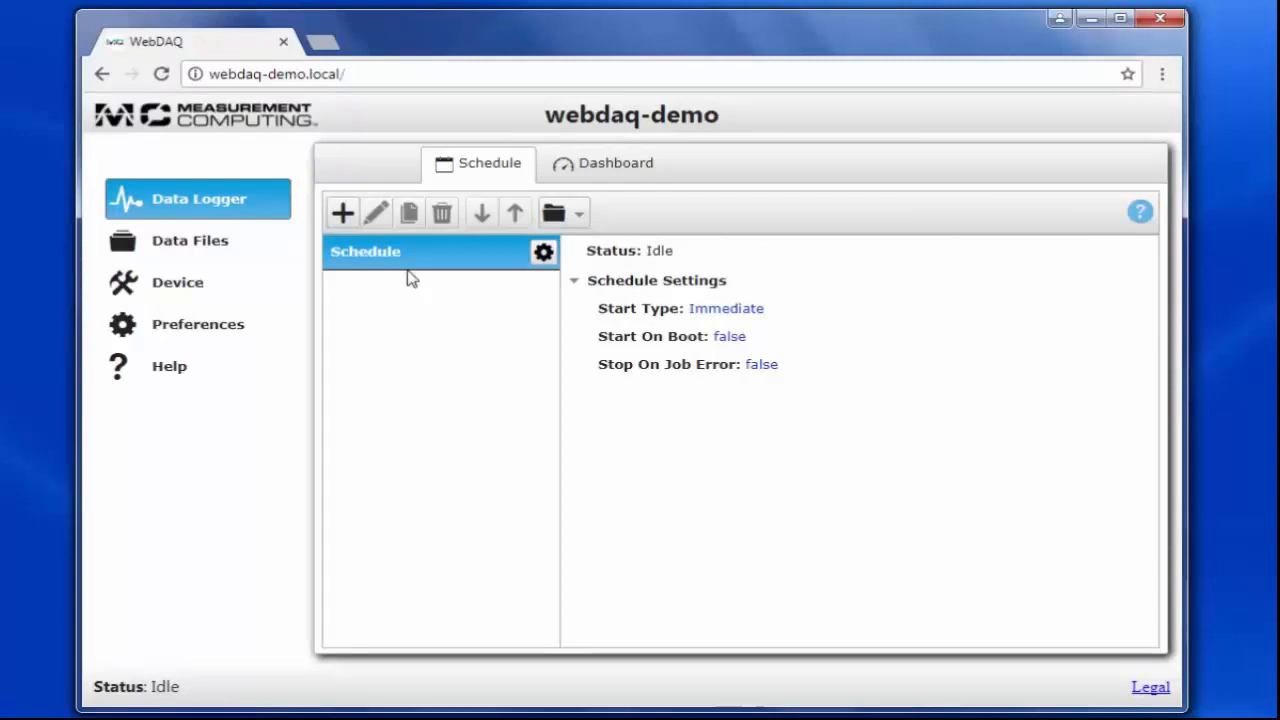
Add a new job to the schedule, opening Job1 in the Job Editor.
left_click(342, 212)
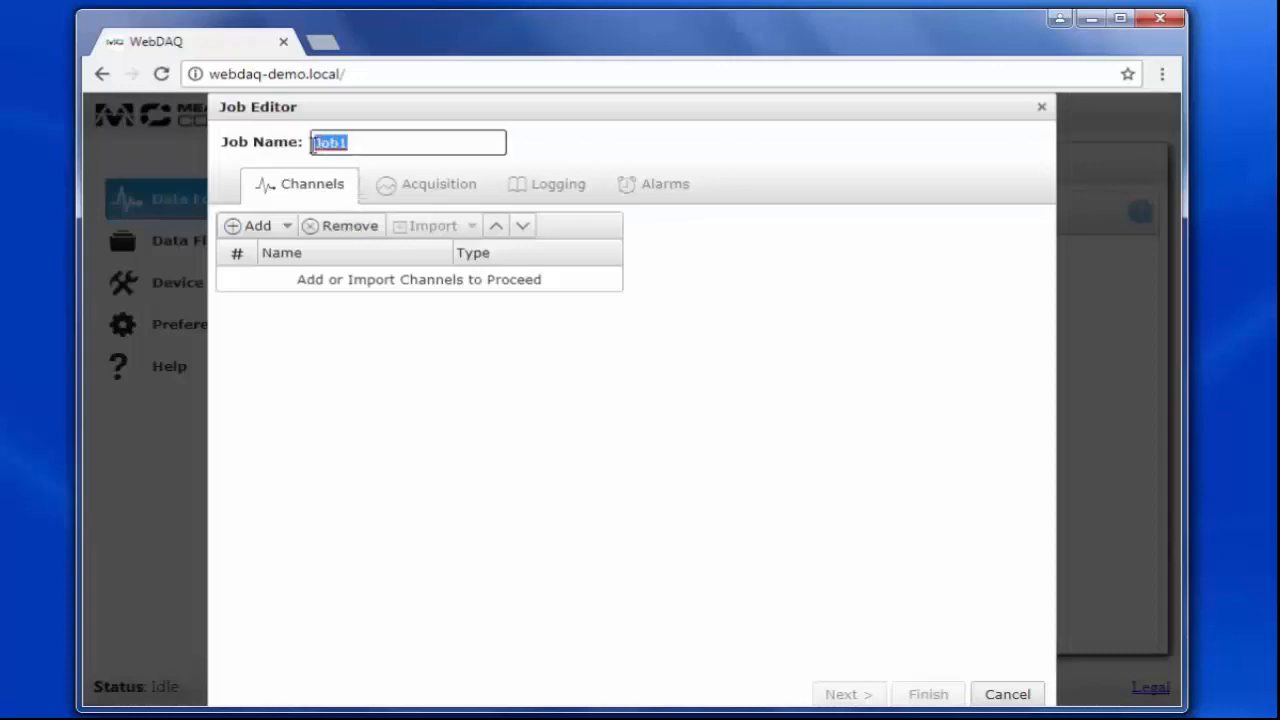
Name the job LowSpeedScan and add a thermocouple channel on Ain Channel 0.
type("LowSpeedS")
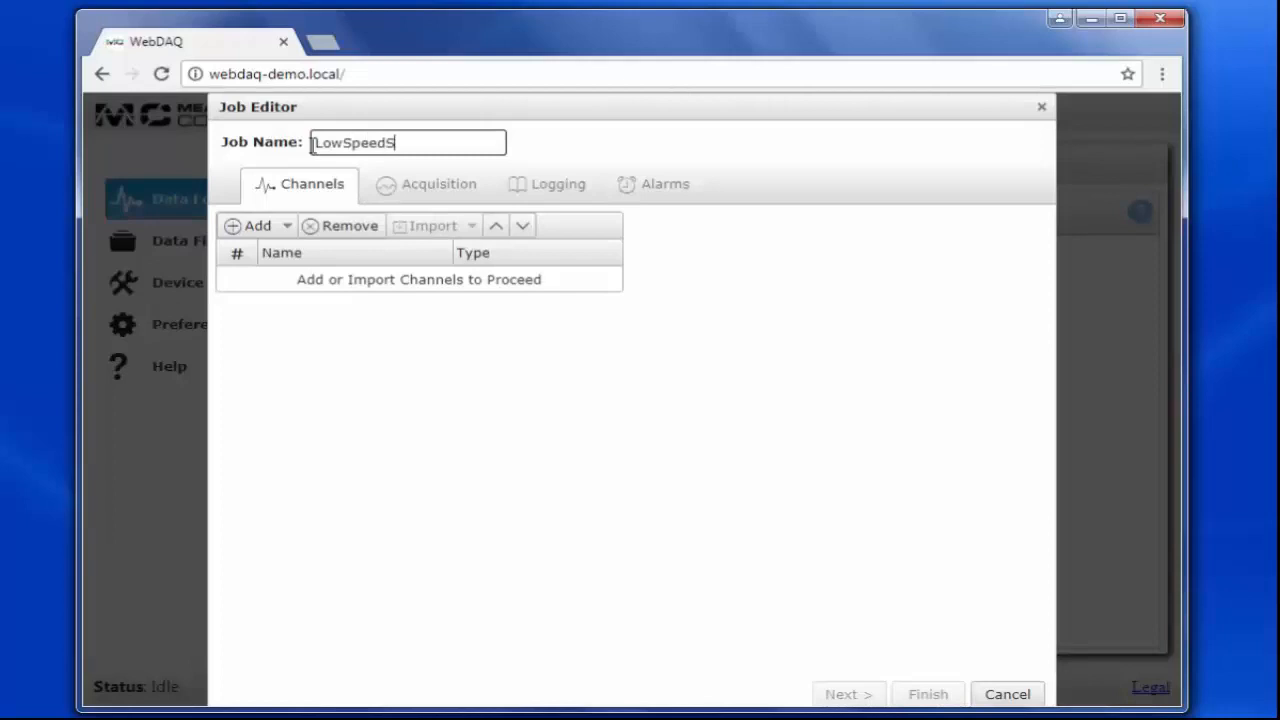
type("can")
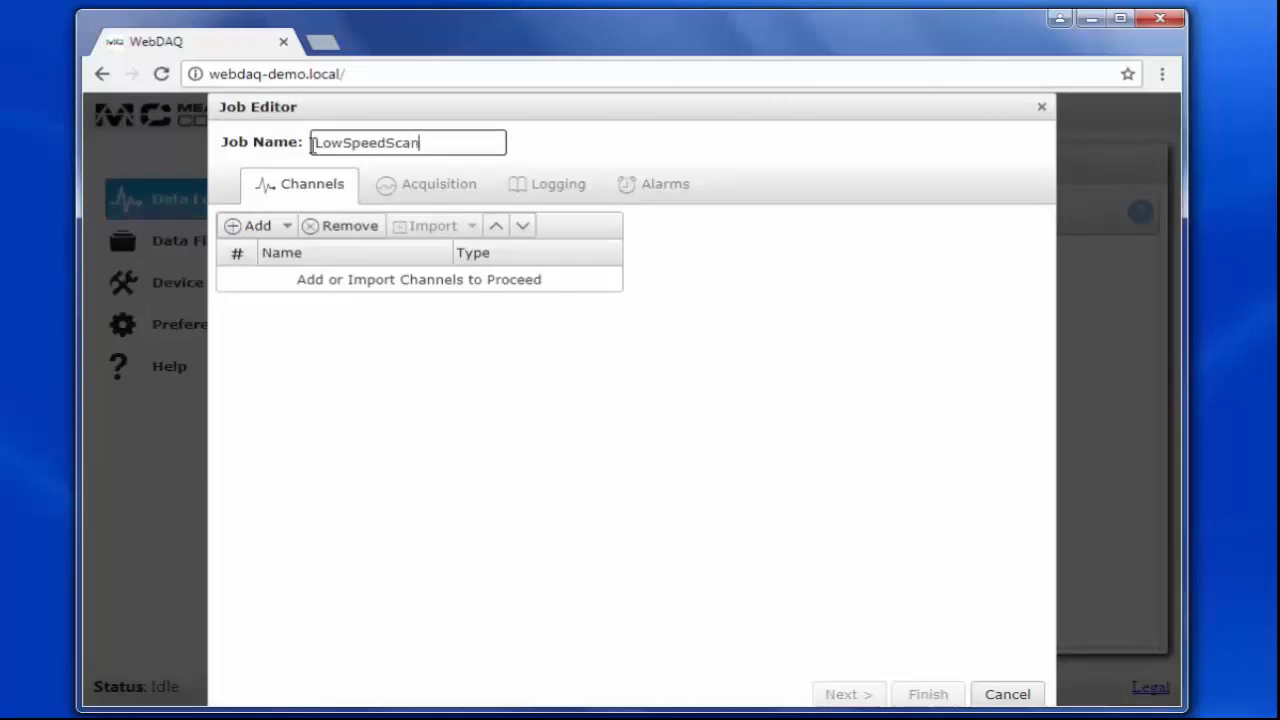
left_click(256, 225)
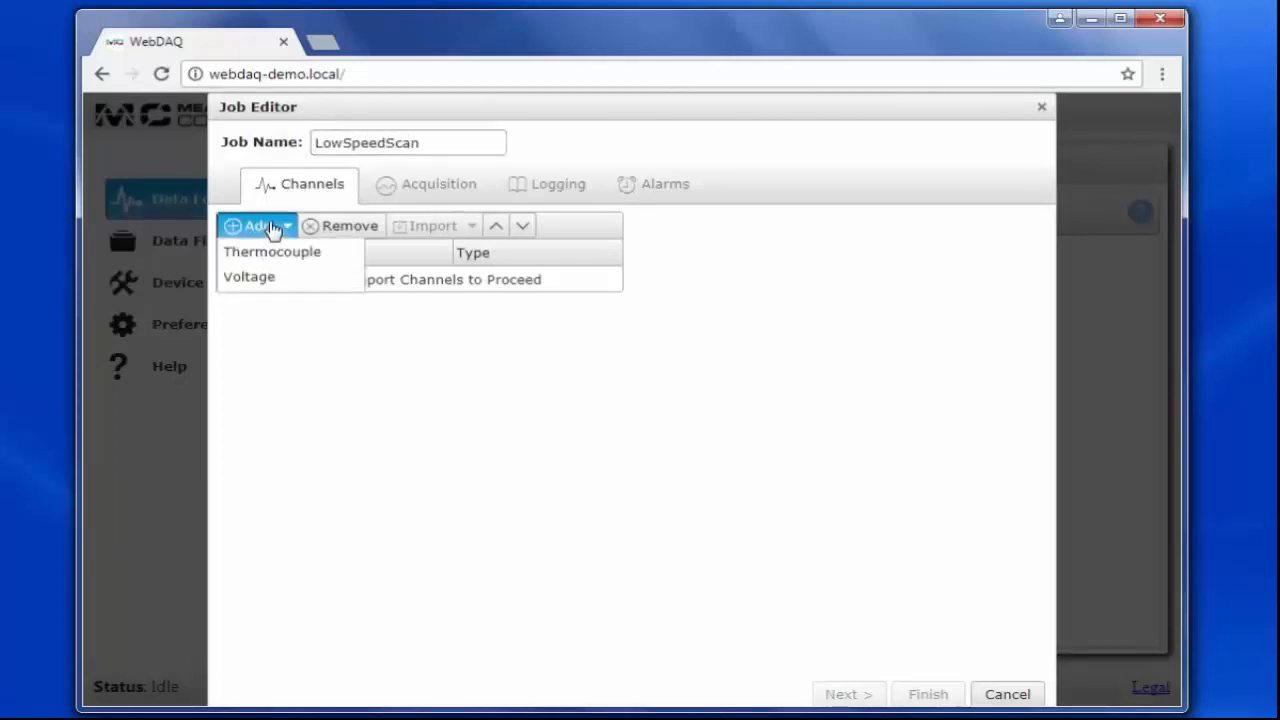
left_click(249, 276)
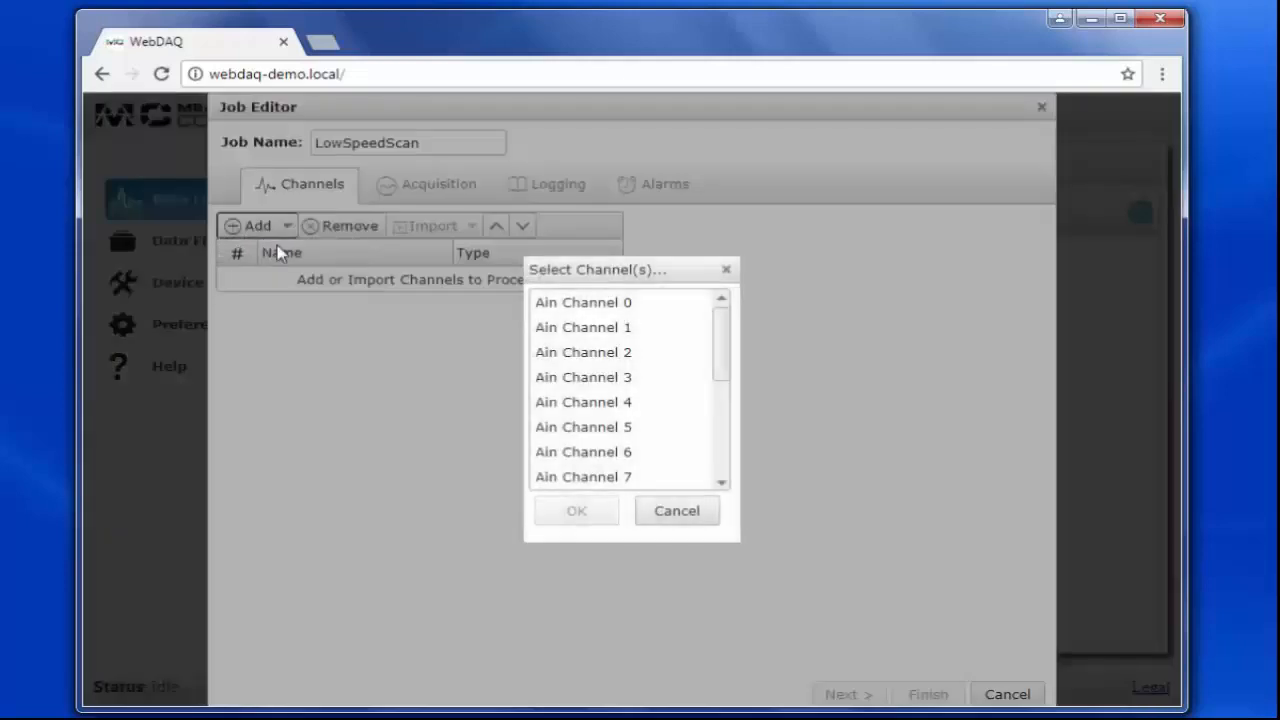
left_click(583, 302)
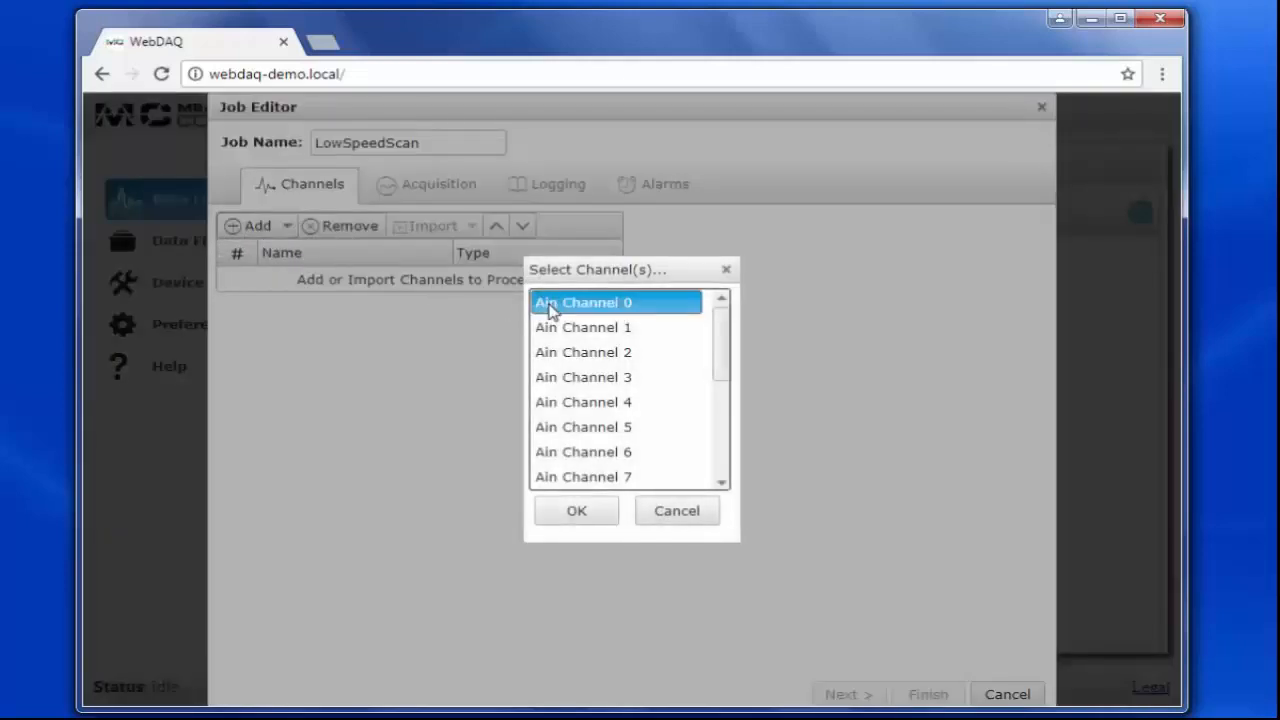
left_click(576, 510)
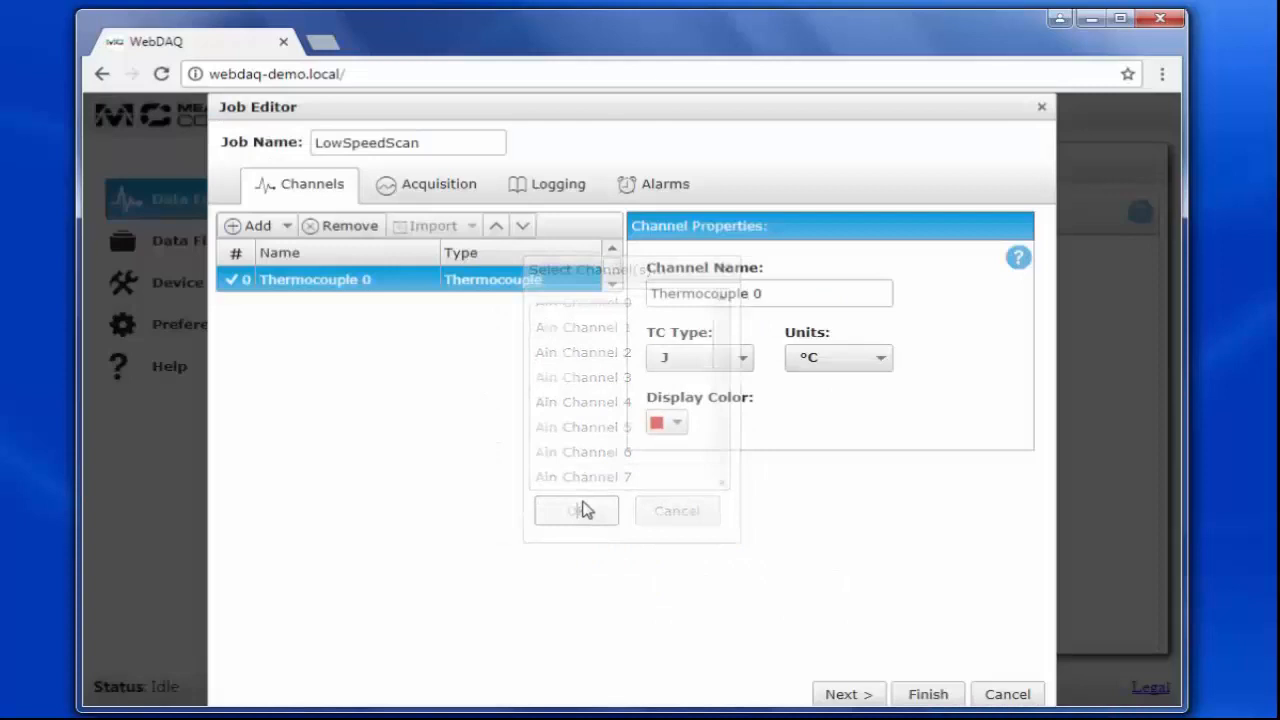
left_click(576, 510)
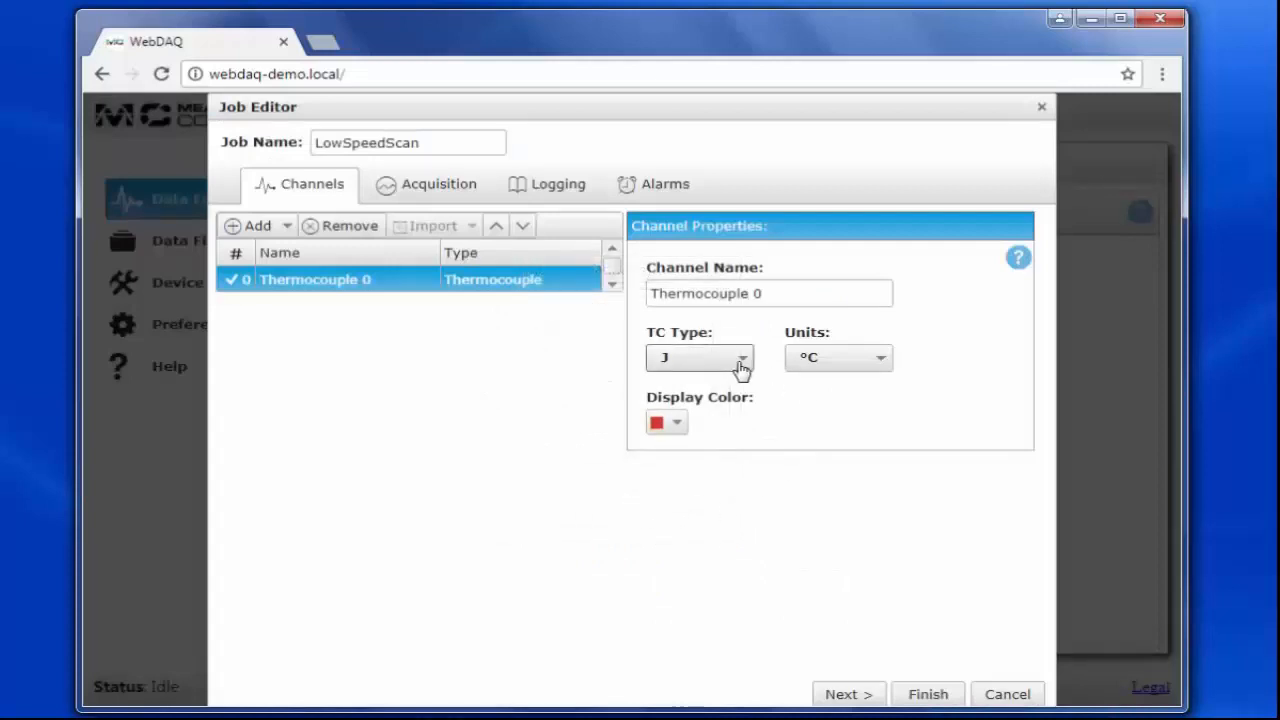
Keep thermocouple type J and set the channel units to °F.
left_click(698, 358)
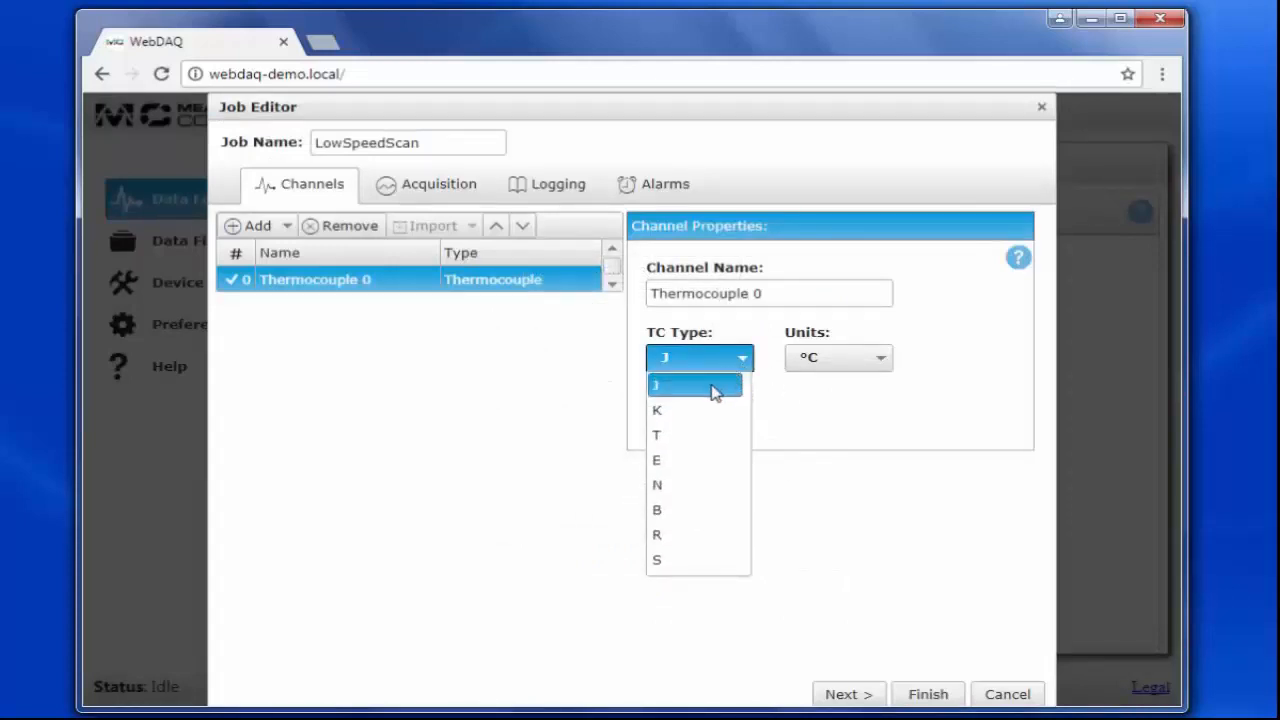
left_click(838, 357)
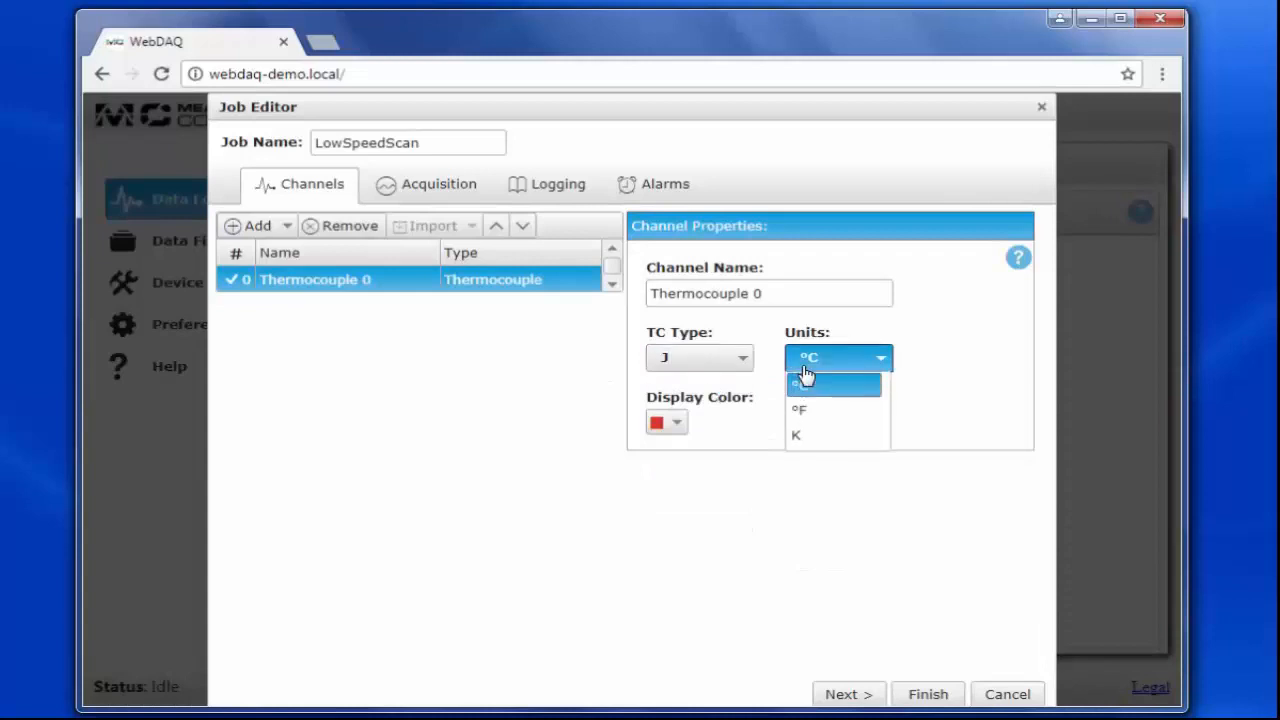
left_click(799, 409)
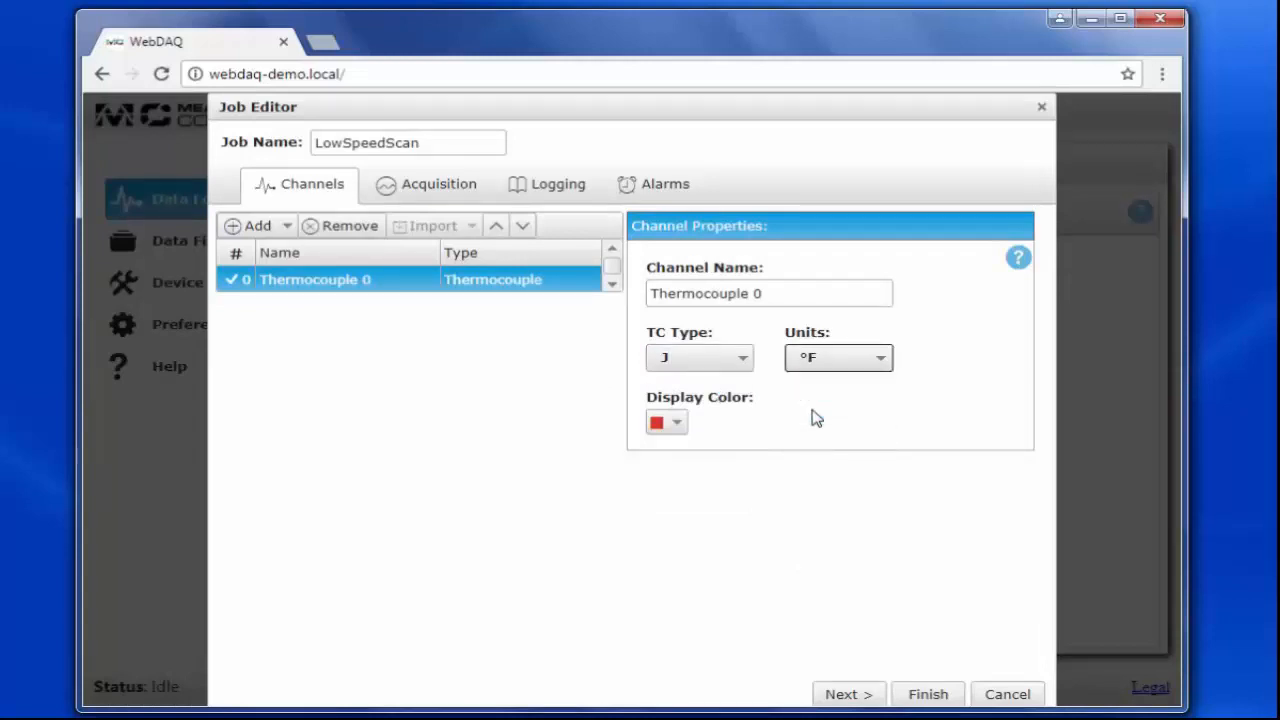
mouse_move(822, 420)
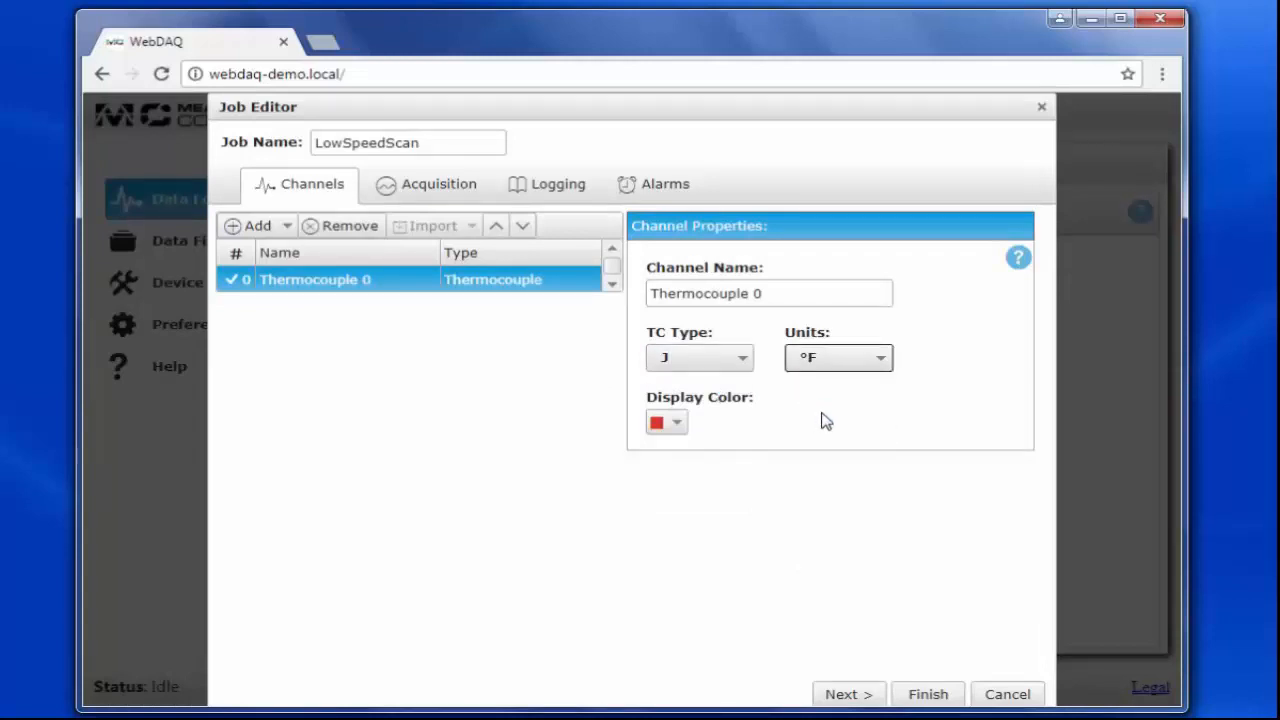
mouse_move(438, 184)
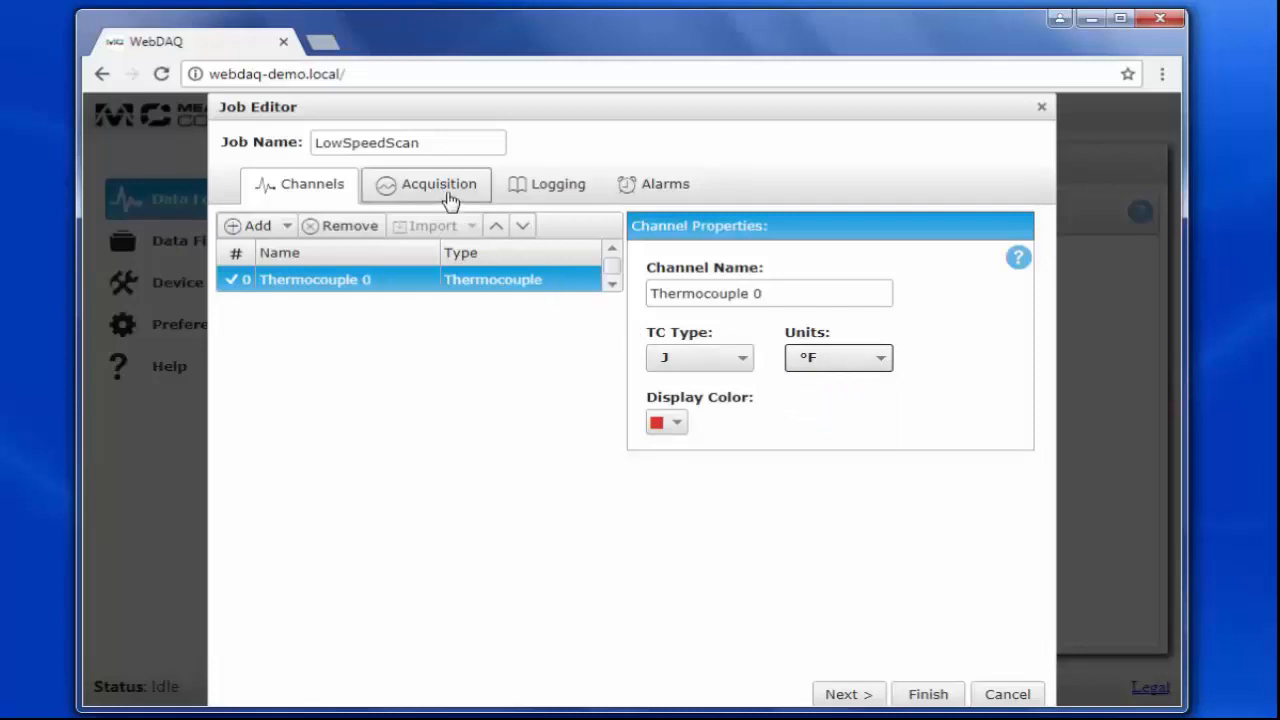
Set LowSpeedScan's sample rate to 2 Hz with Manual stop.
left_click(437, 184)
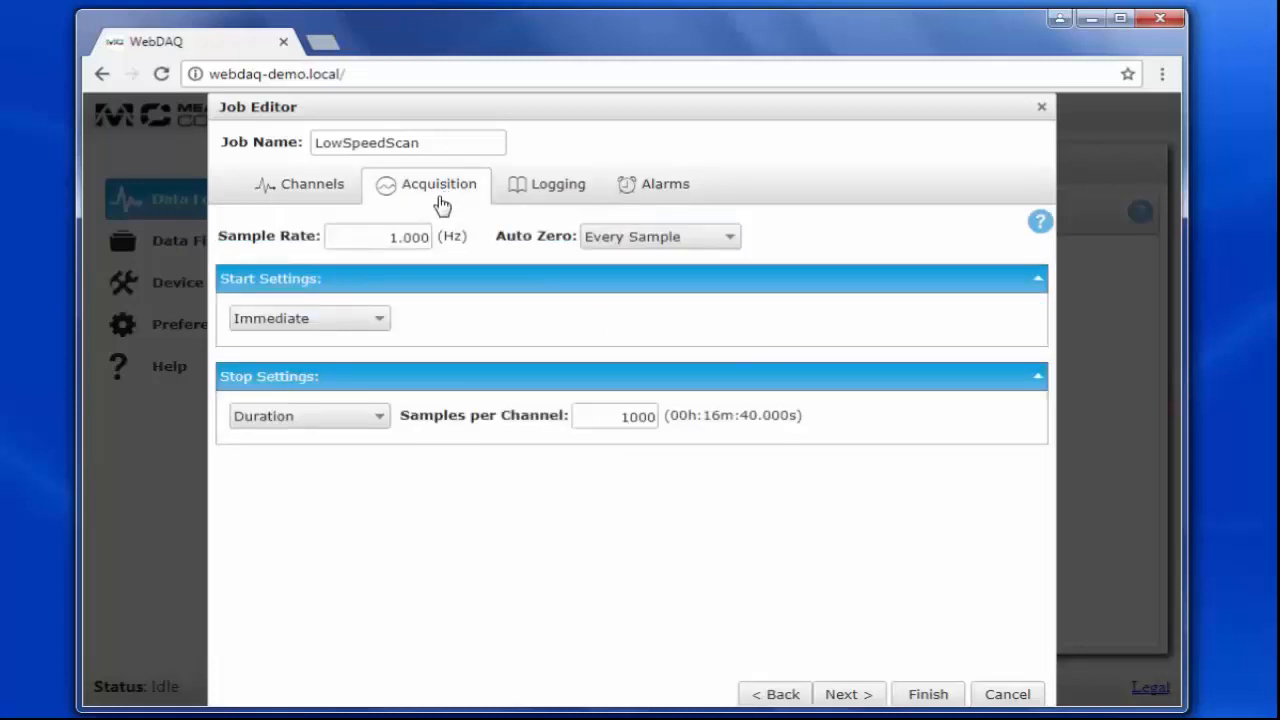
left_click(378, 236)
type("2.000")
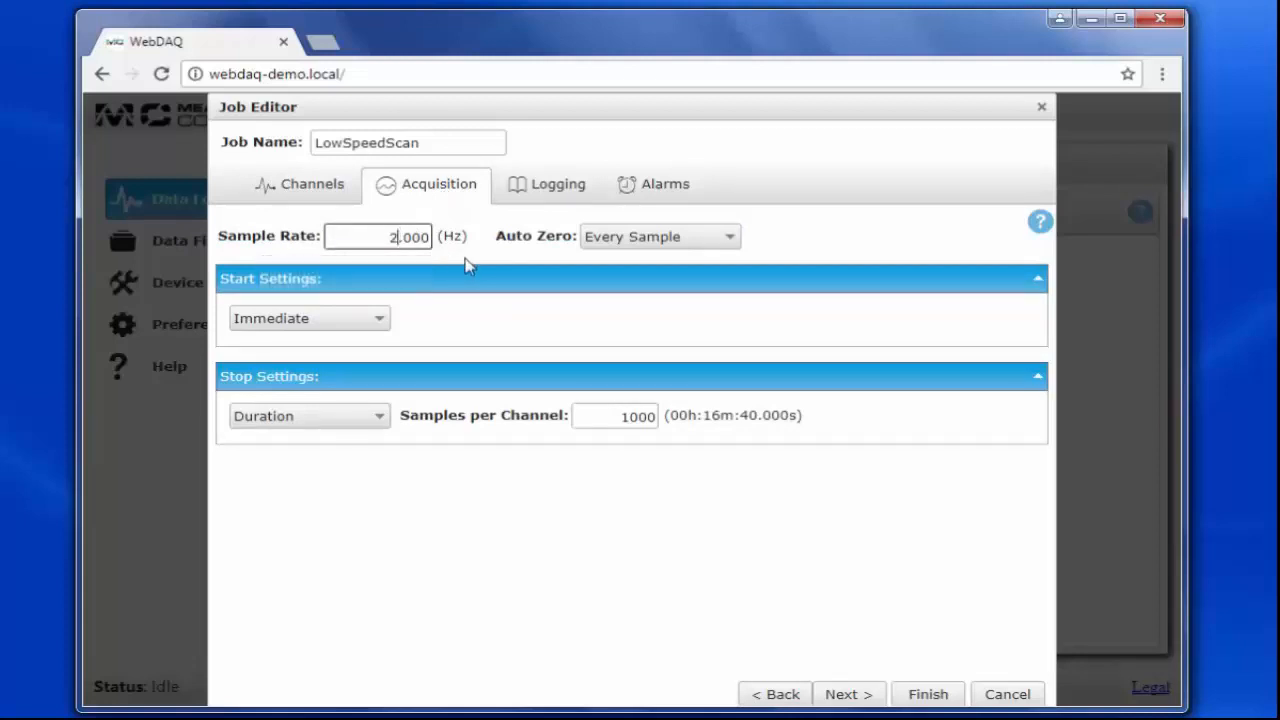
left_click(308, 318)
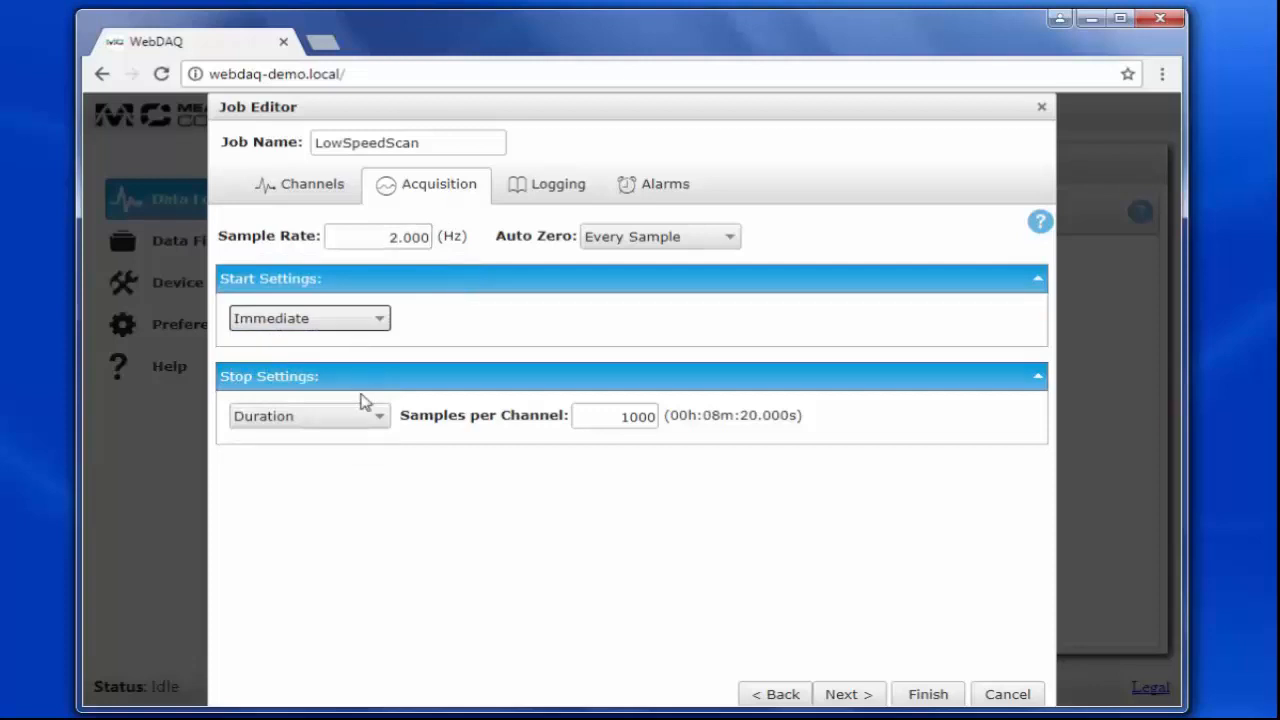
left_click(308, 415)
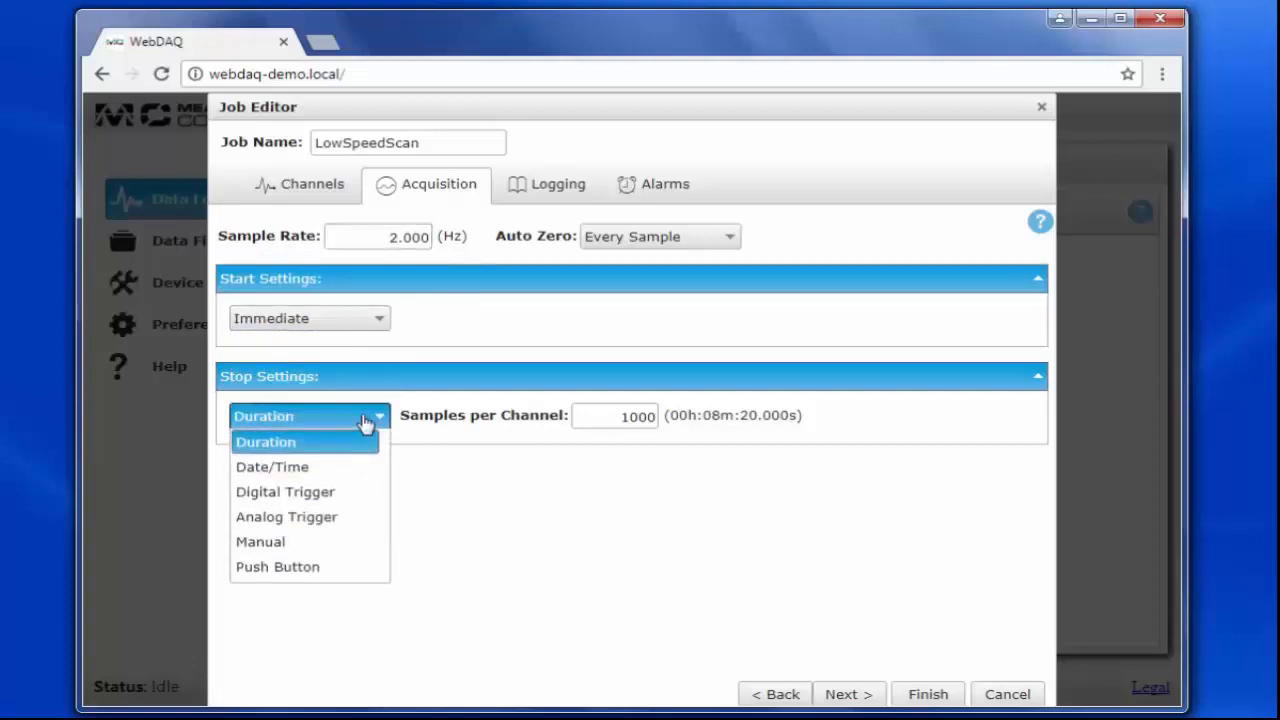
left_click(260, 541)
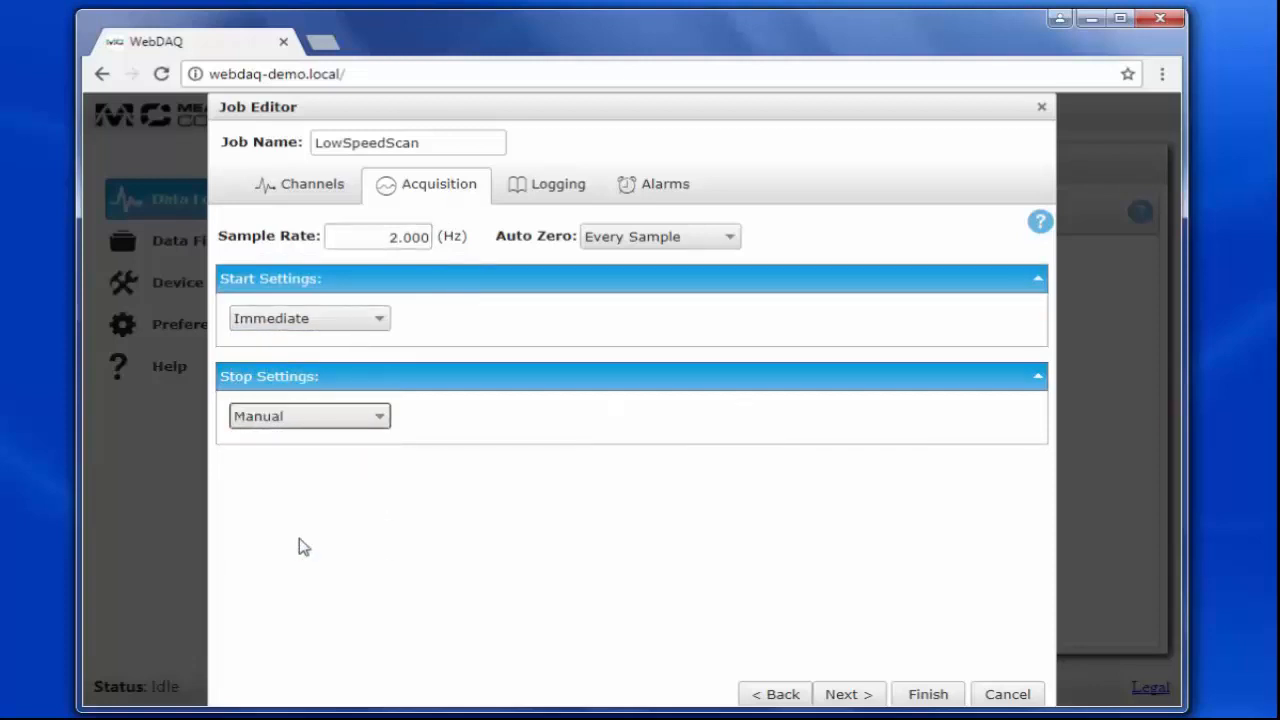
left_click(547, 184)
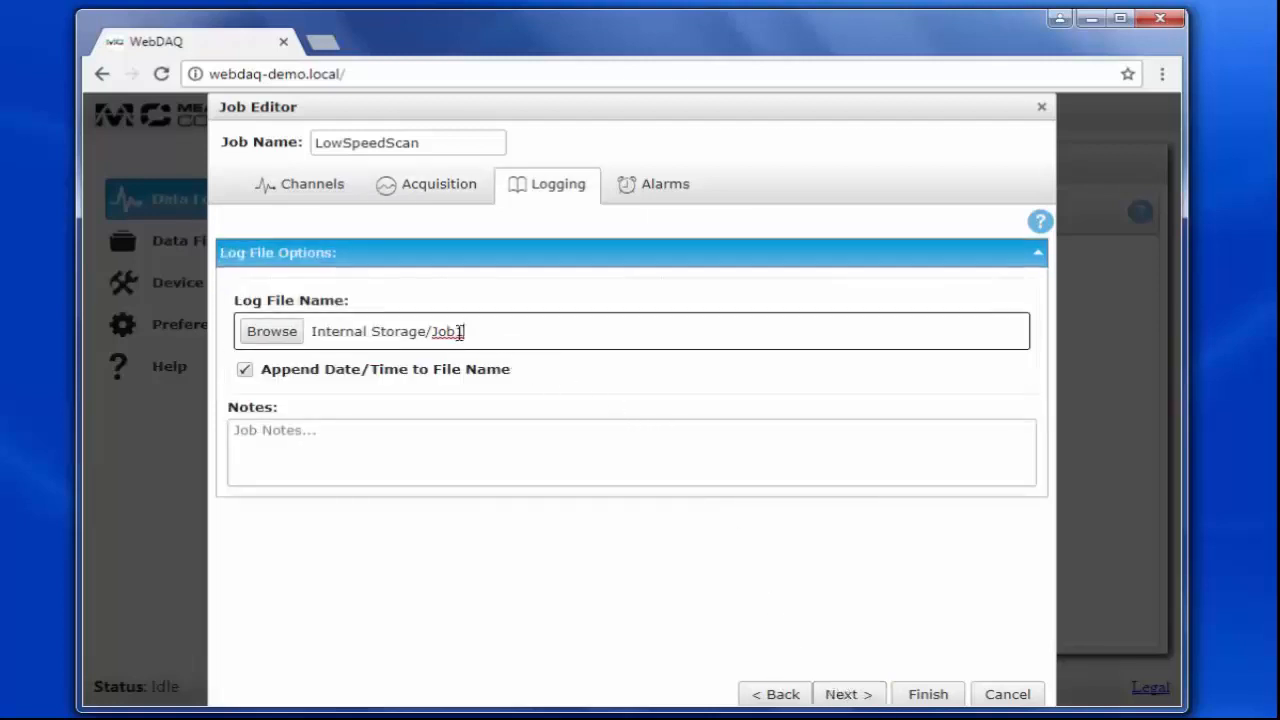
Change the log file name from Job1 to LowSpeedScan, keeping date/time appended.
double_click(446, 331)
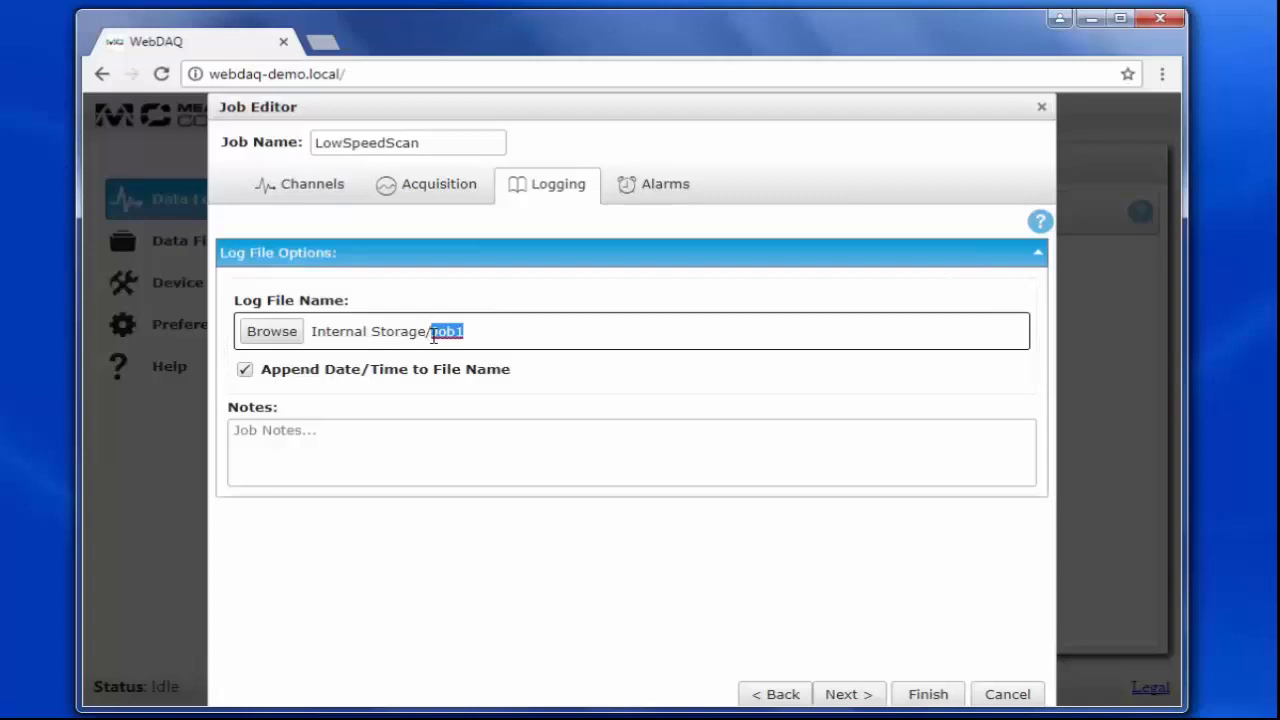
type("Low")
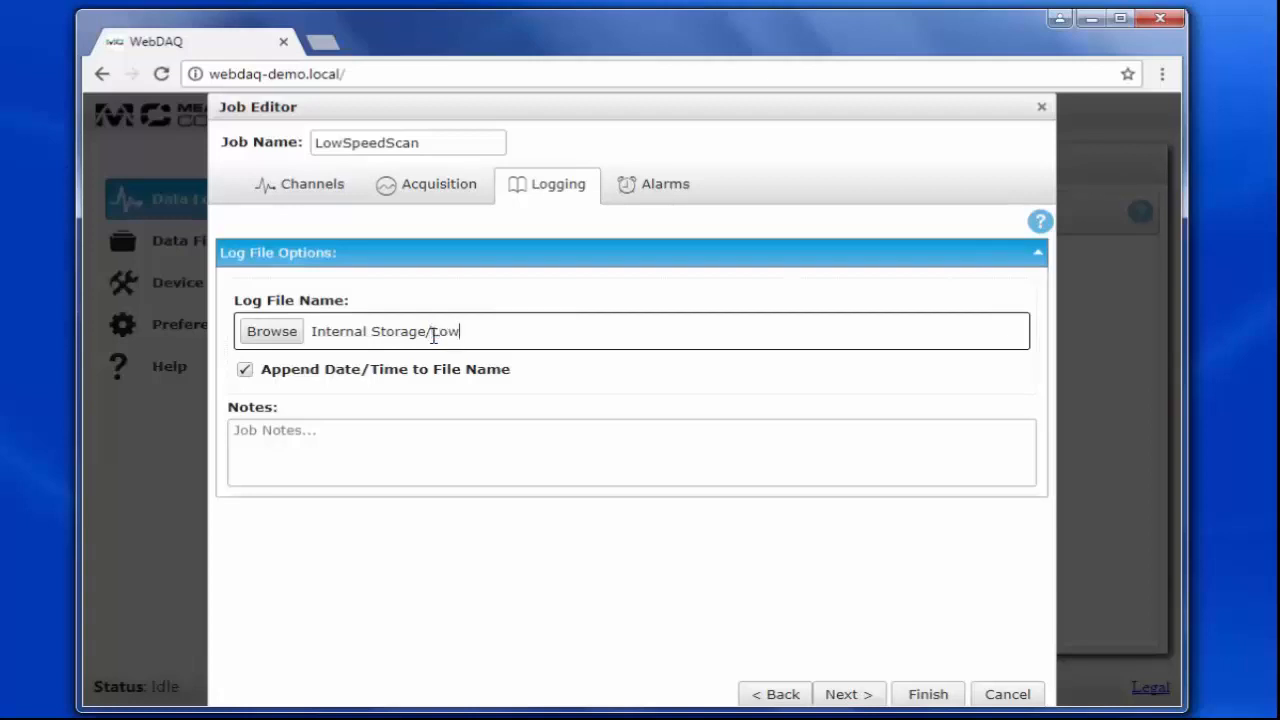
type("SpeedS")
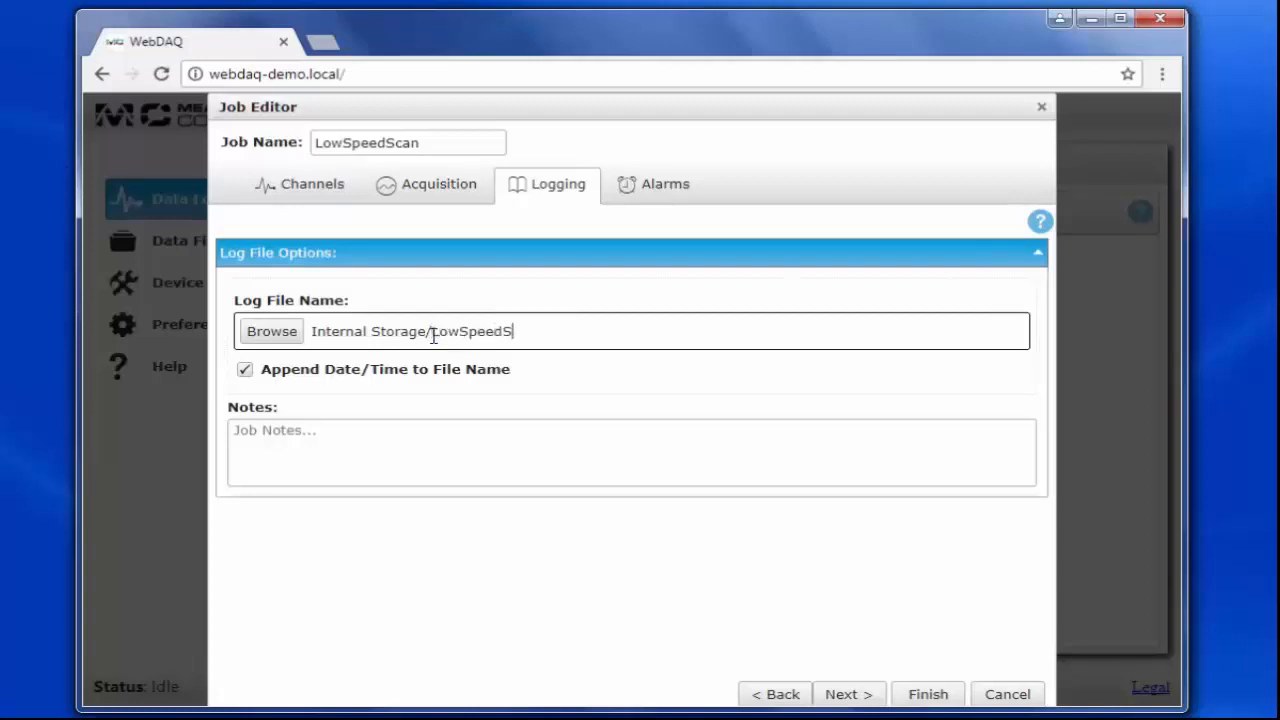
type("can")
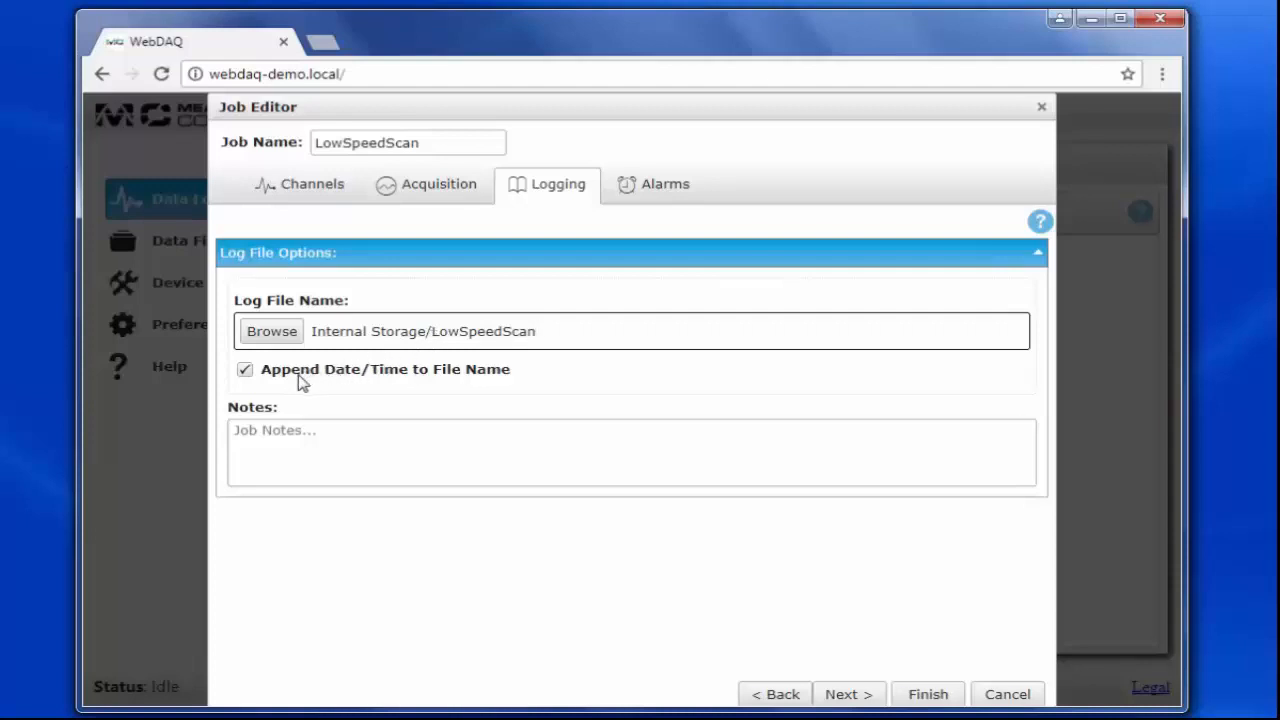
mouse_move(305, 385)
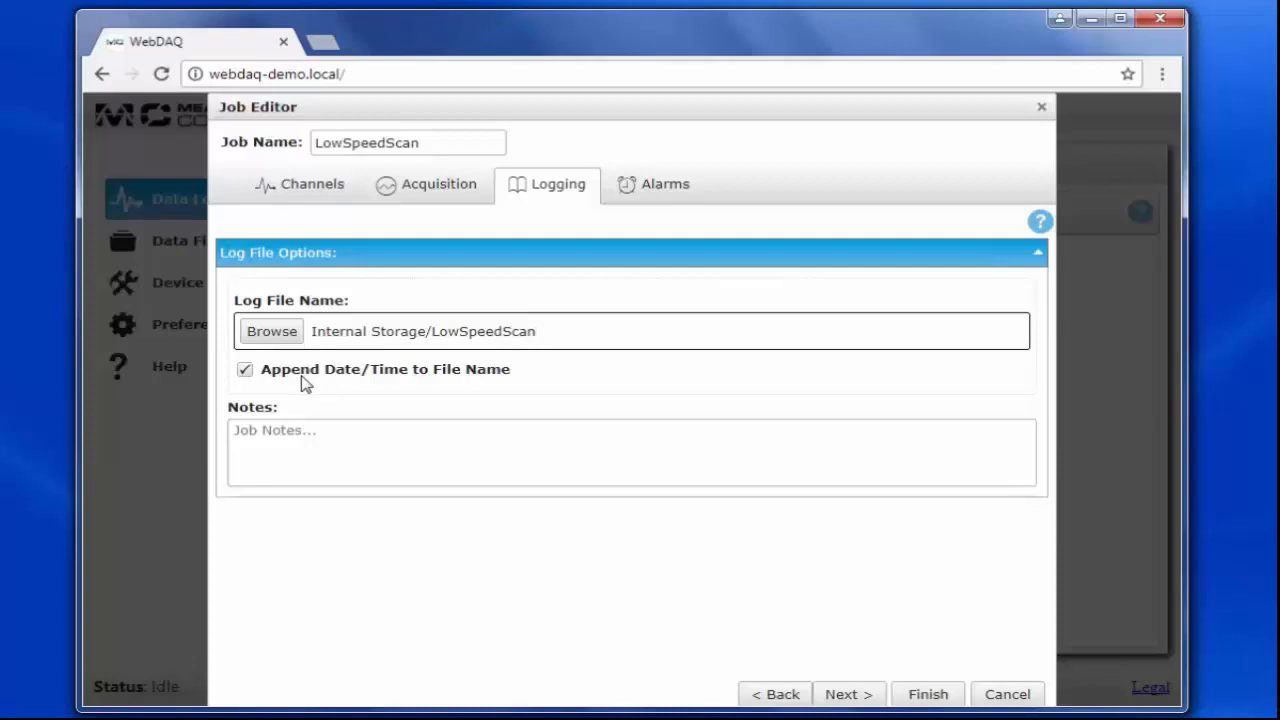
mouse_move(683, 508)
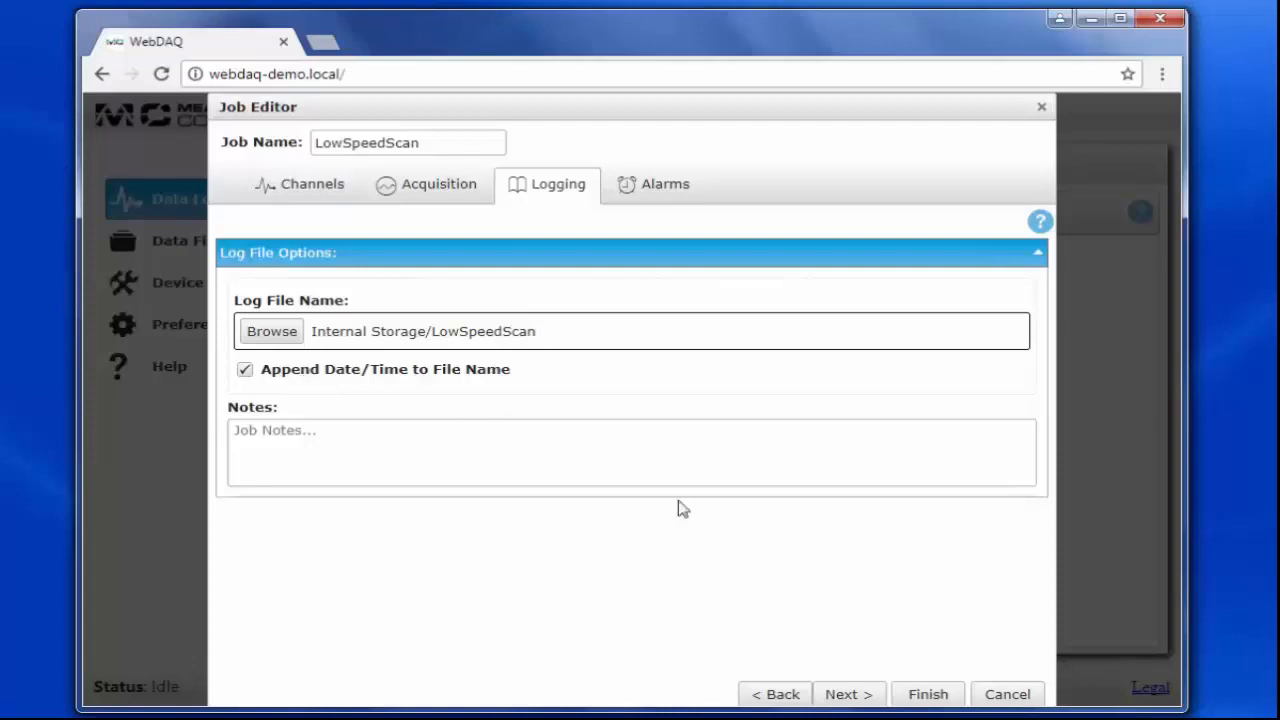
left_click(664, 184)
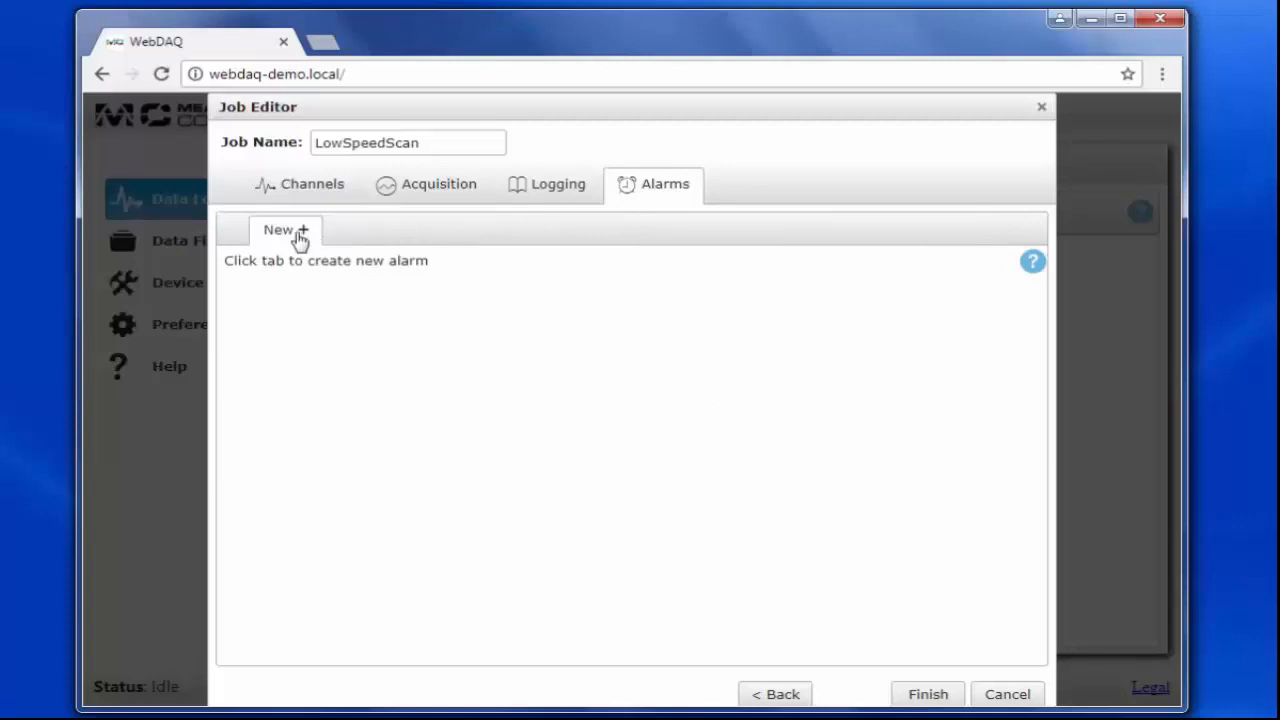
Add an 'Above 85' alarm on Thermocouple 0, threshold 85, resetting after 1 second.
left_click(285, 229)
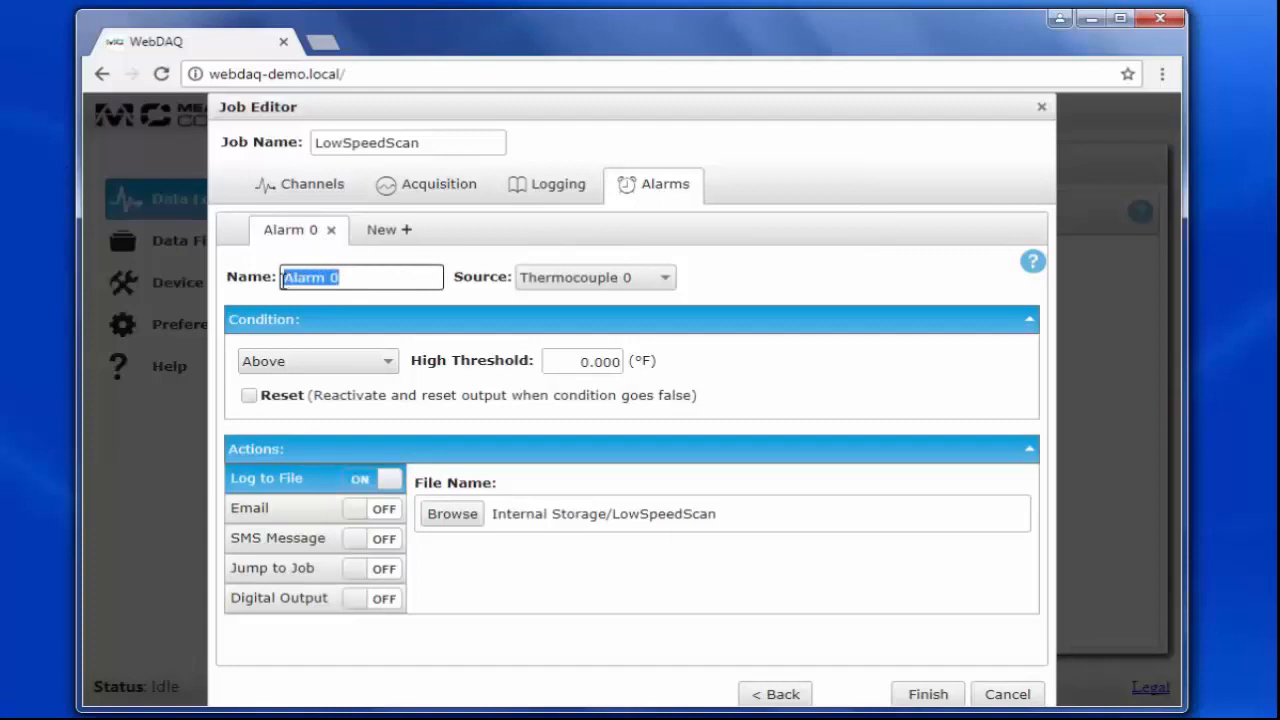
type("Above 85")
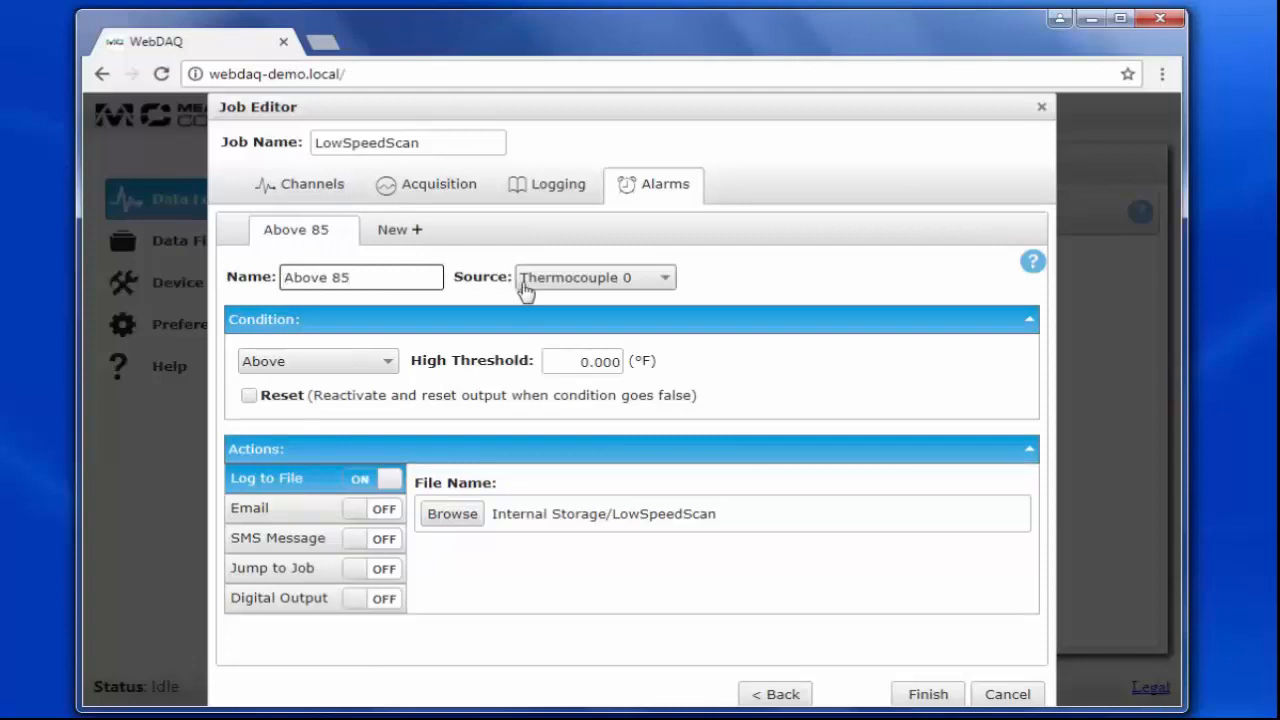
left_click(317, 361)
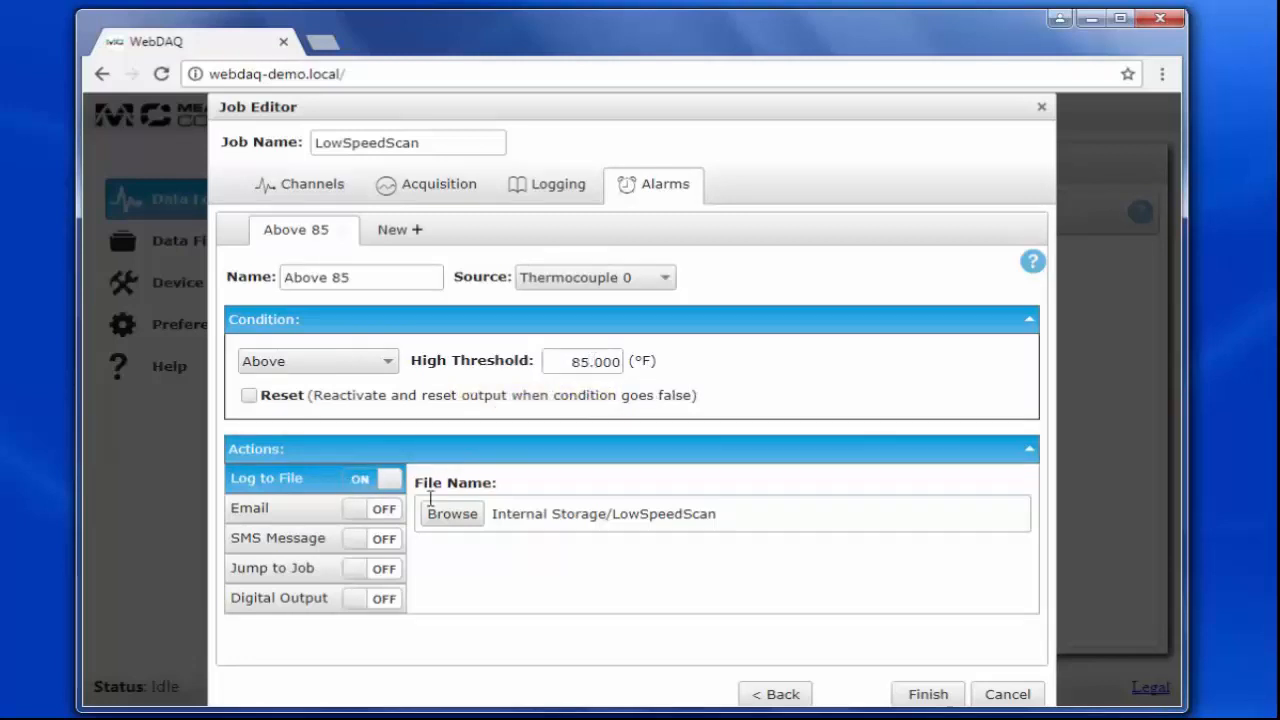
mouse_move(688, 530)
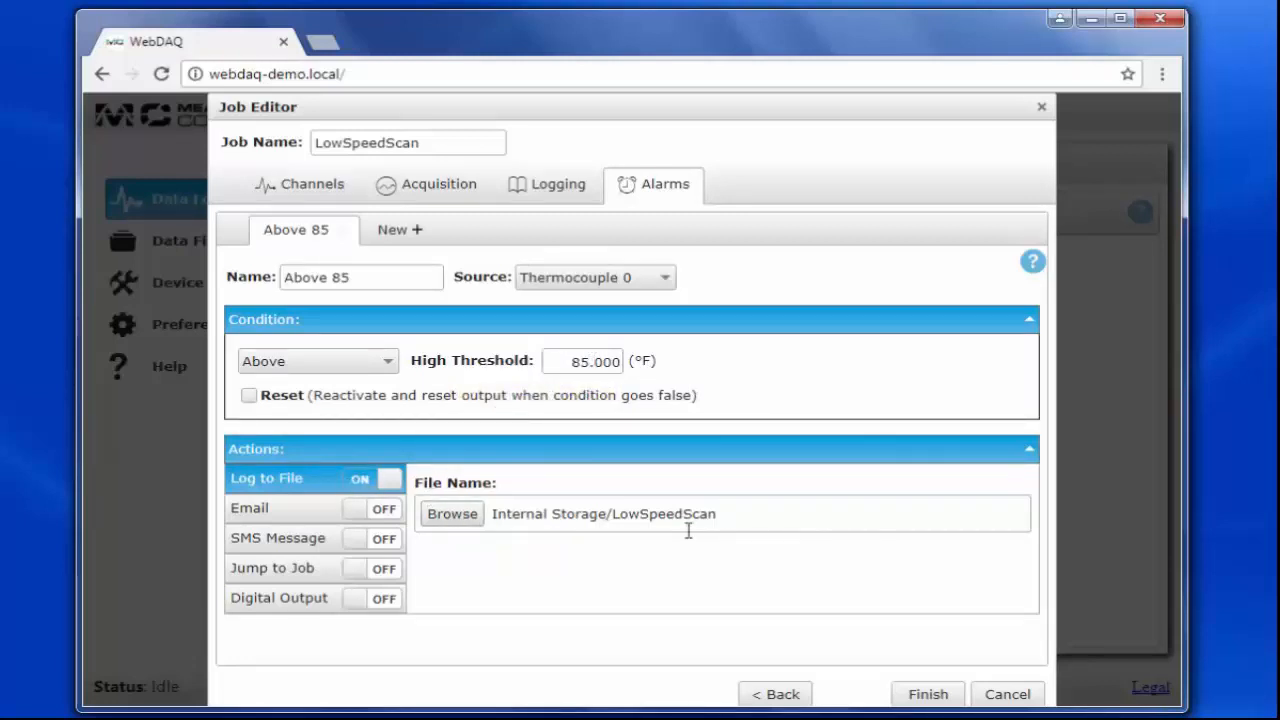
mouse_move(552, 495)
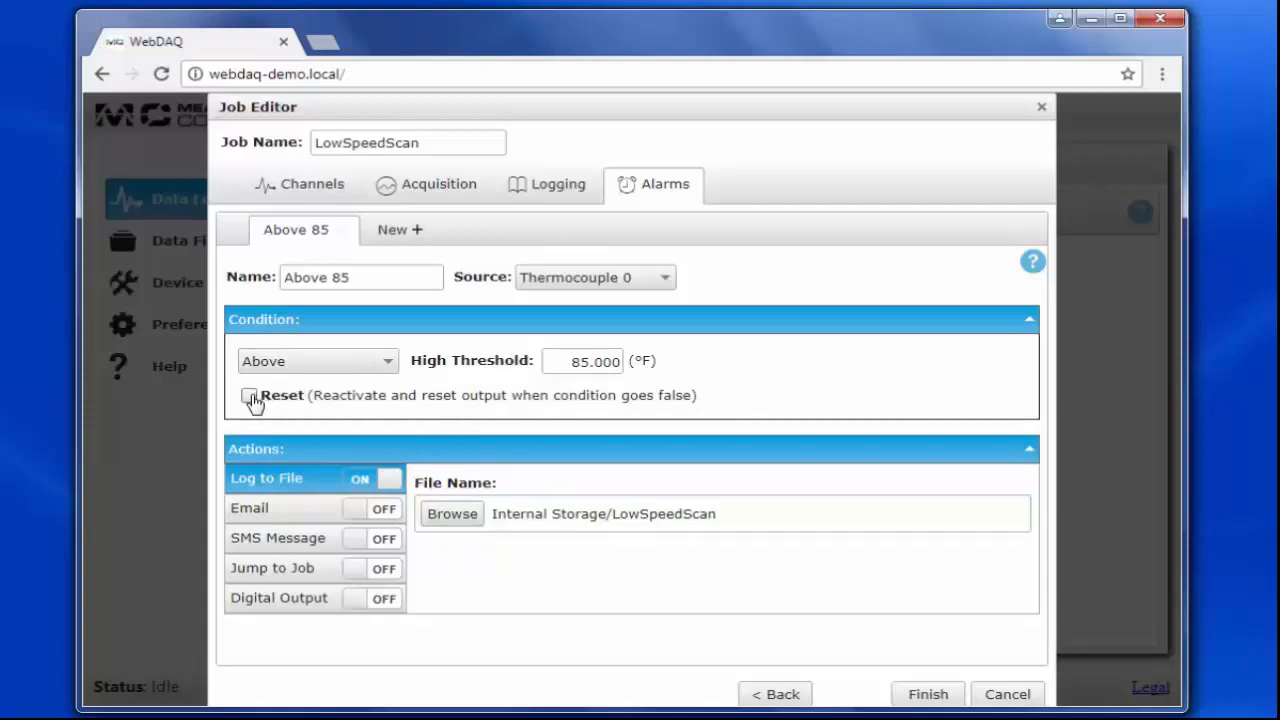
left_click(249, 396)
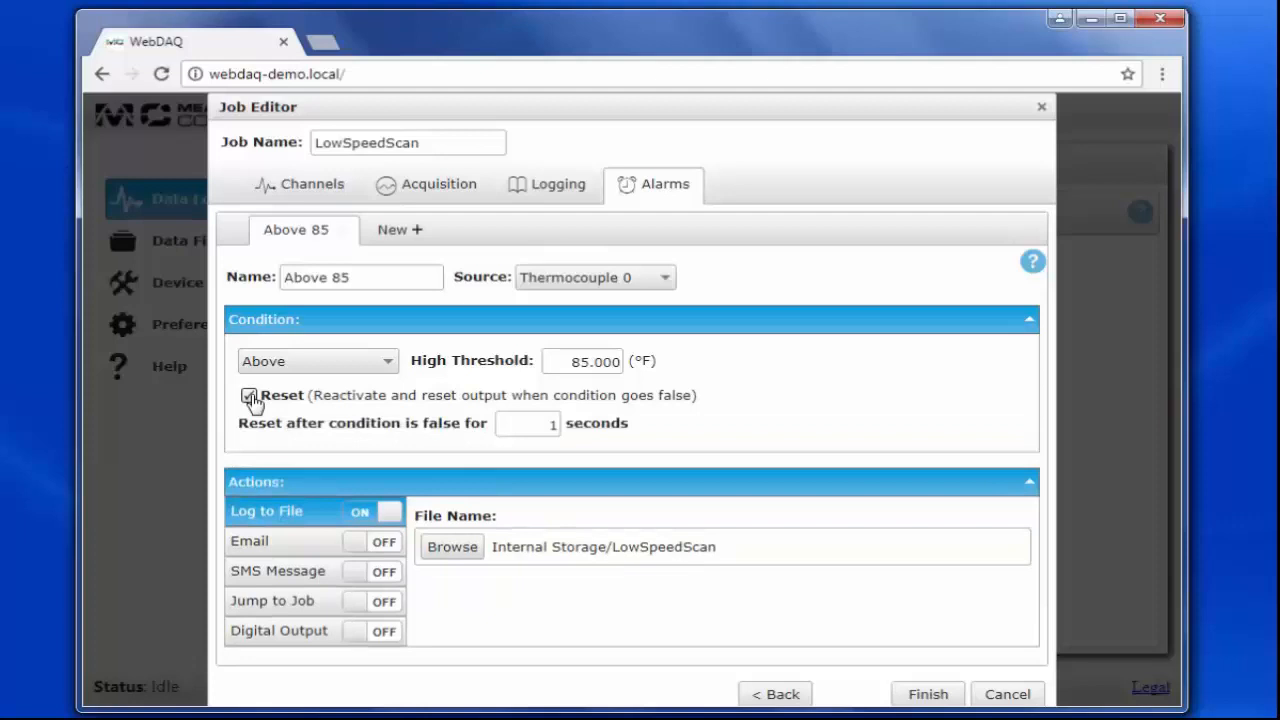
left_click(248, 396)
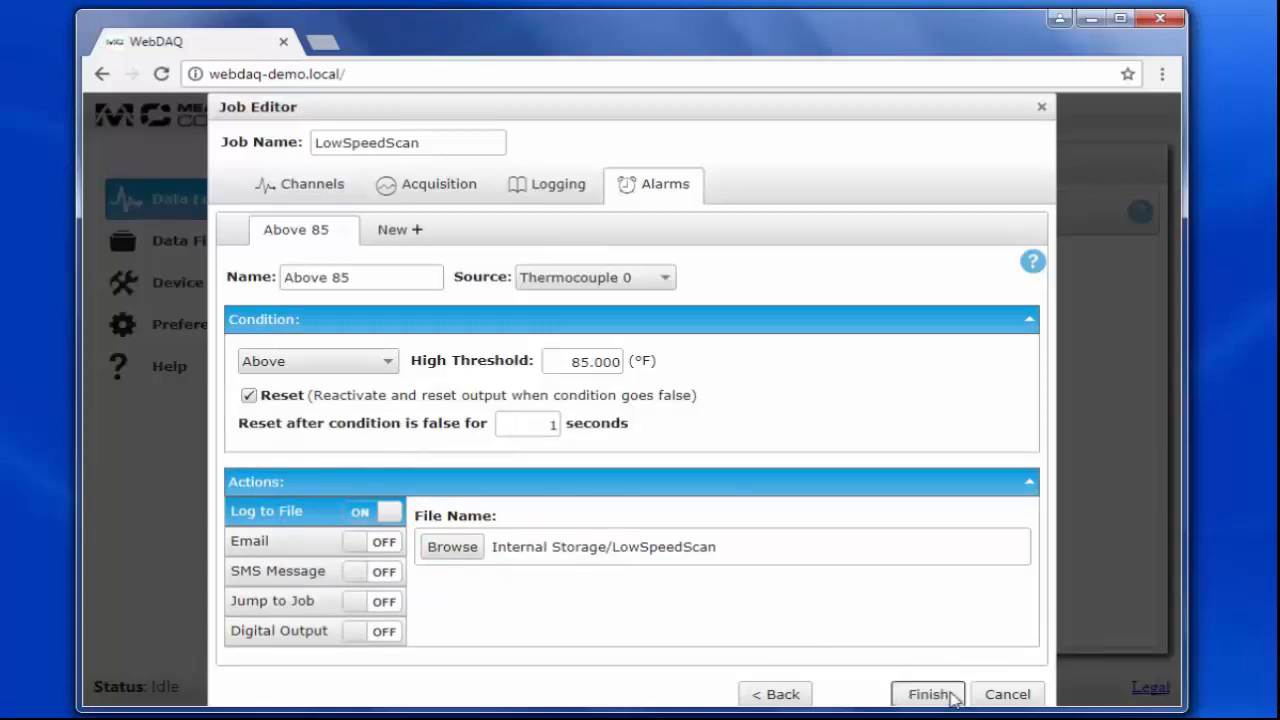
Finish the LowSpeedScan job and view its dashboard down to the strip chart.
left_click(928, 694)
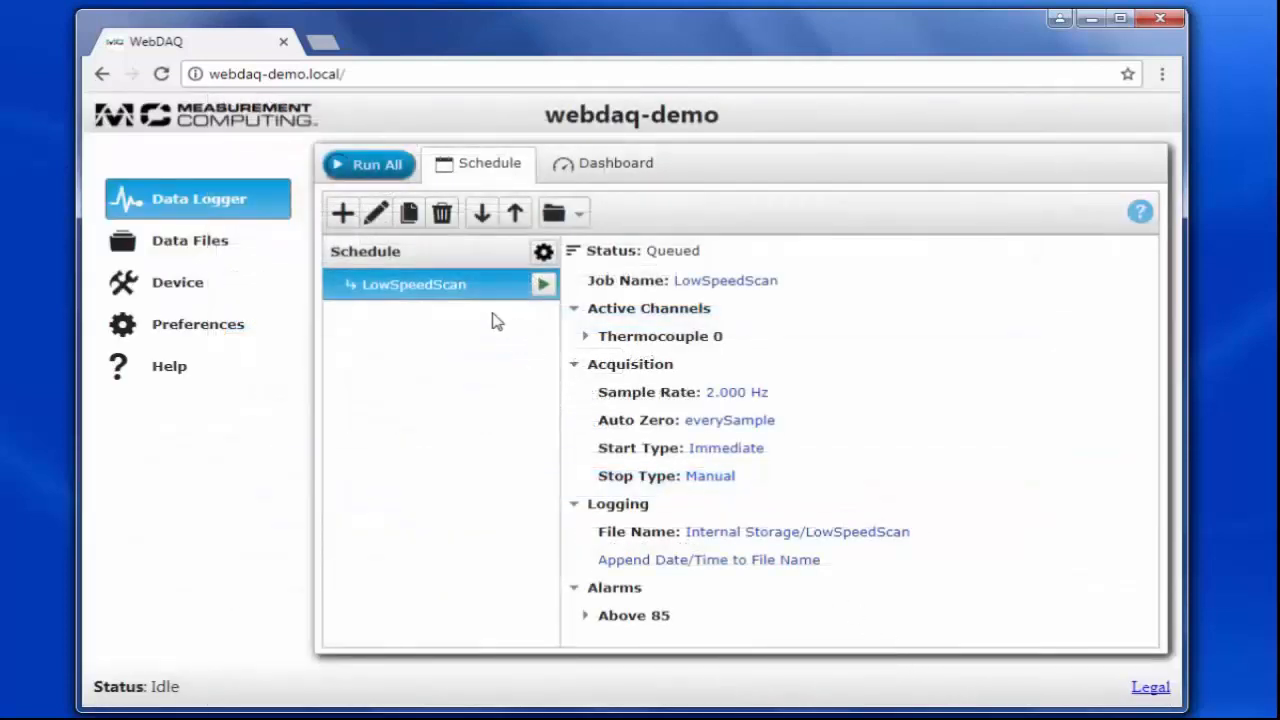
mouse_move(785, 410)
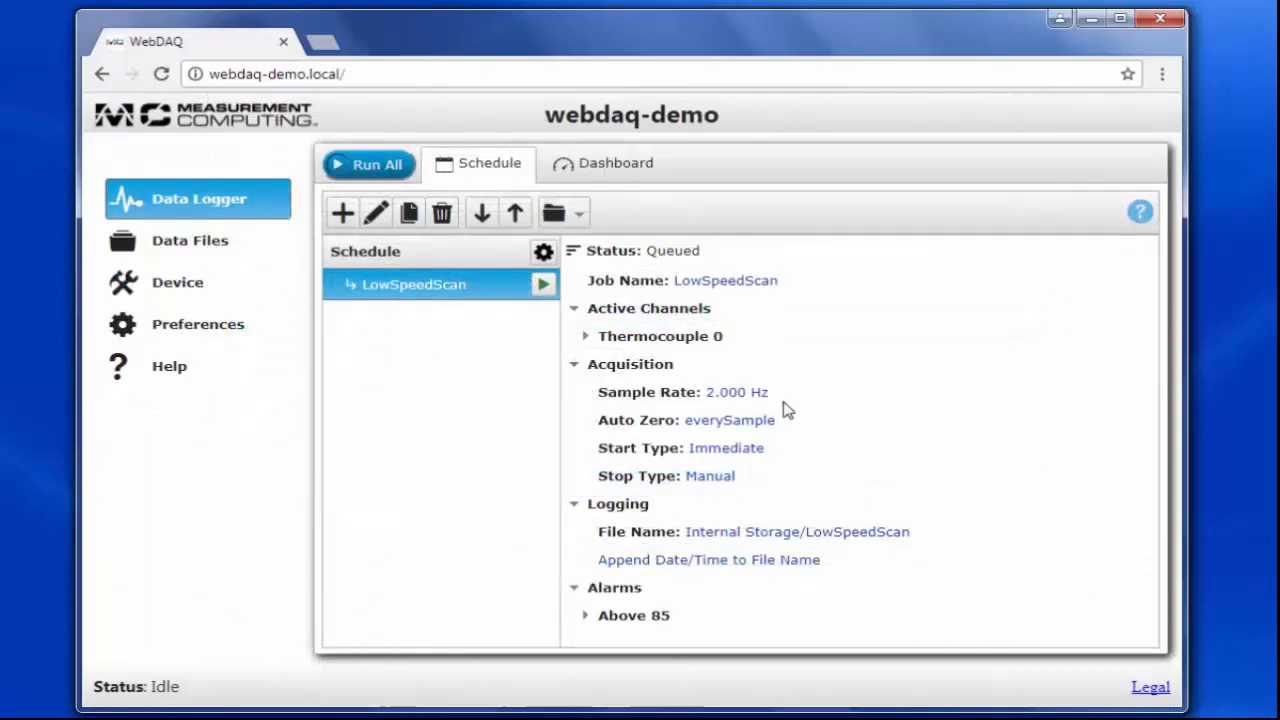
mouse_move(798, 281)
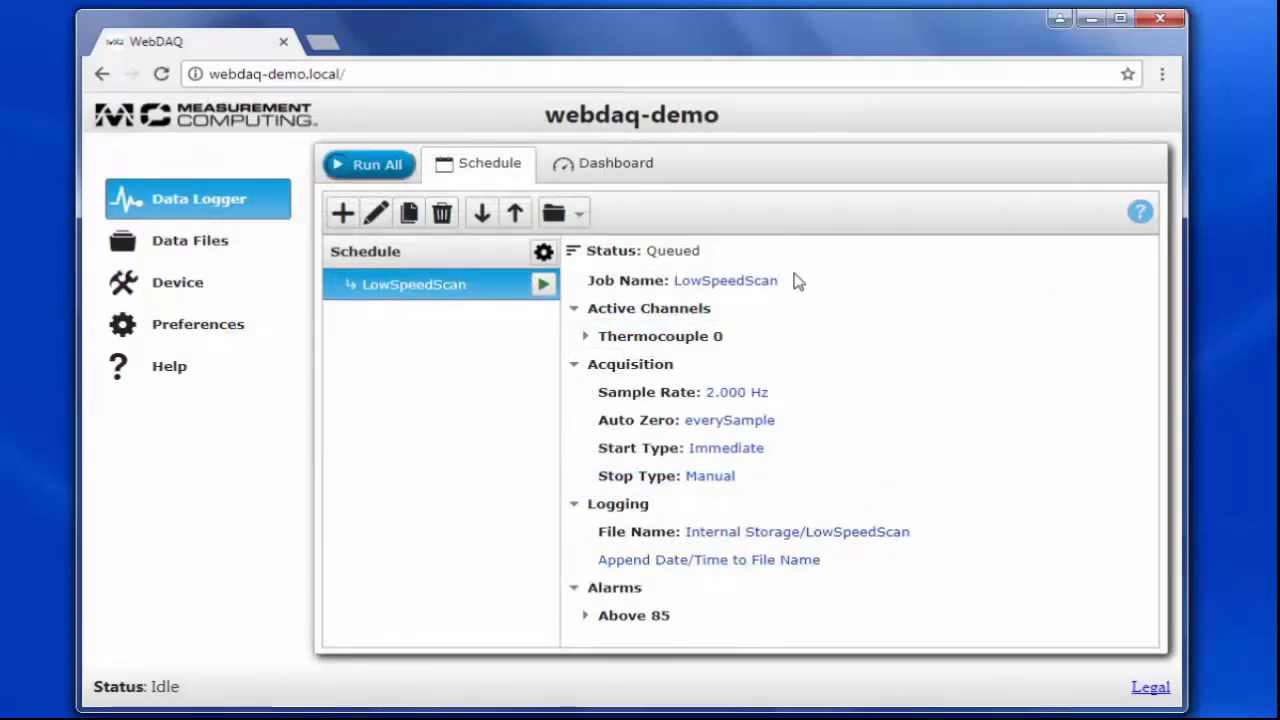
mouse_move(765, 270)
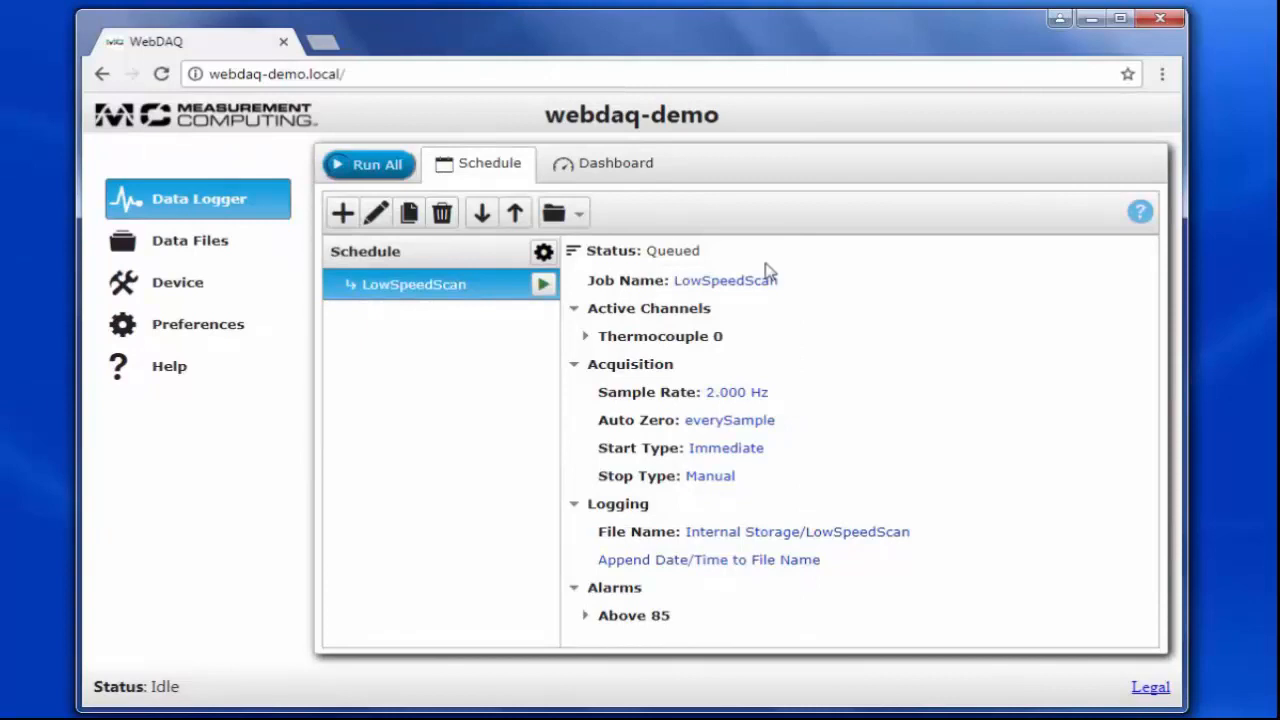
left_click(604, 163)
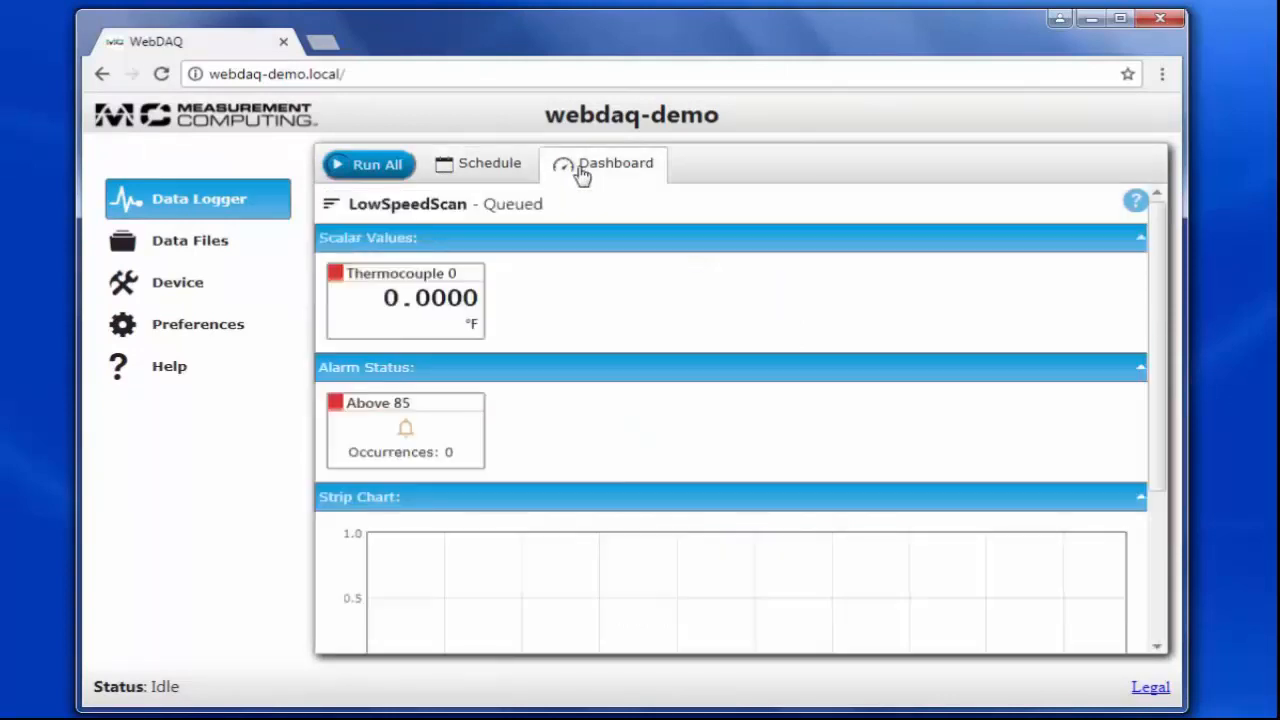
mouse_move(463, 381)
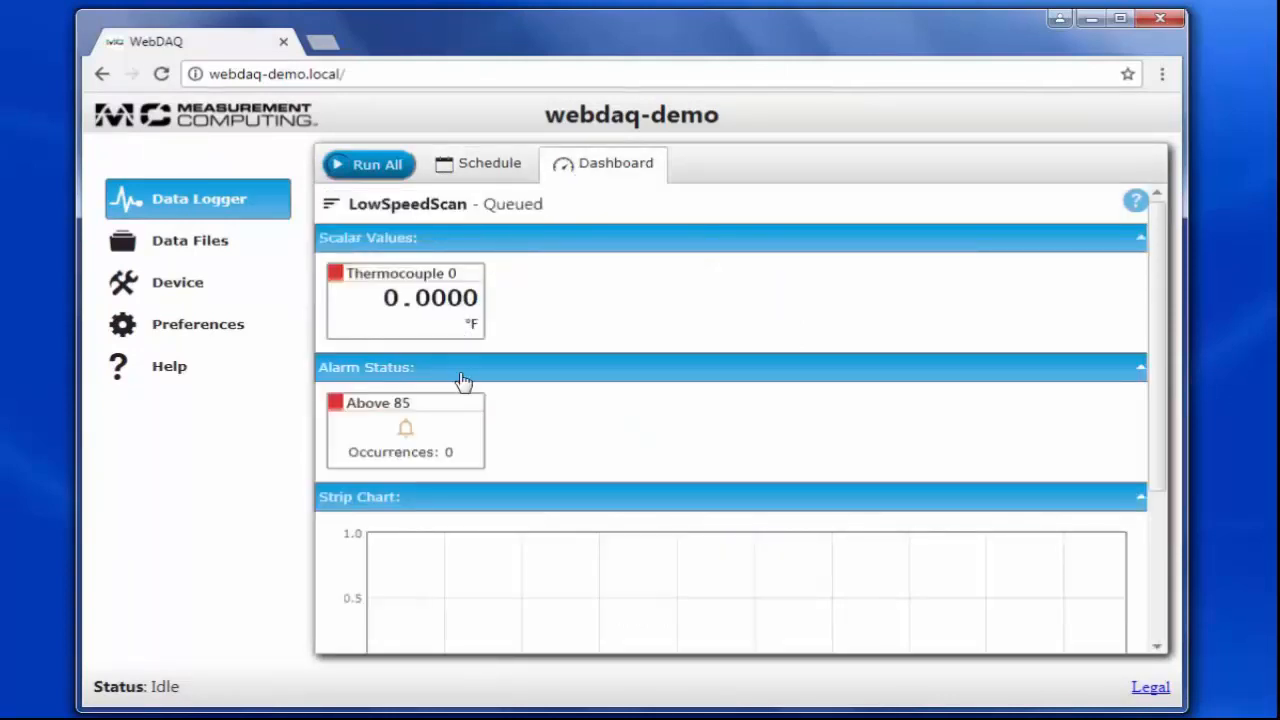
mouse_move(537, 520)
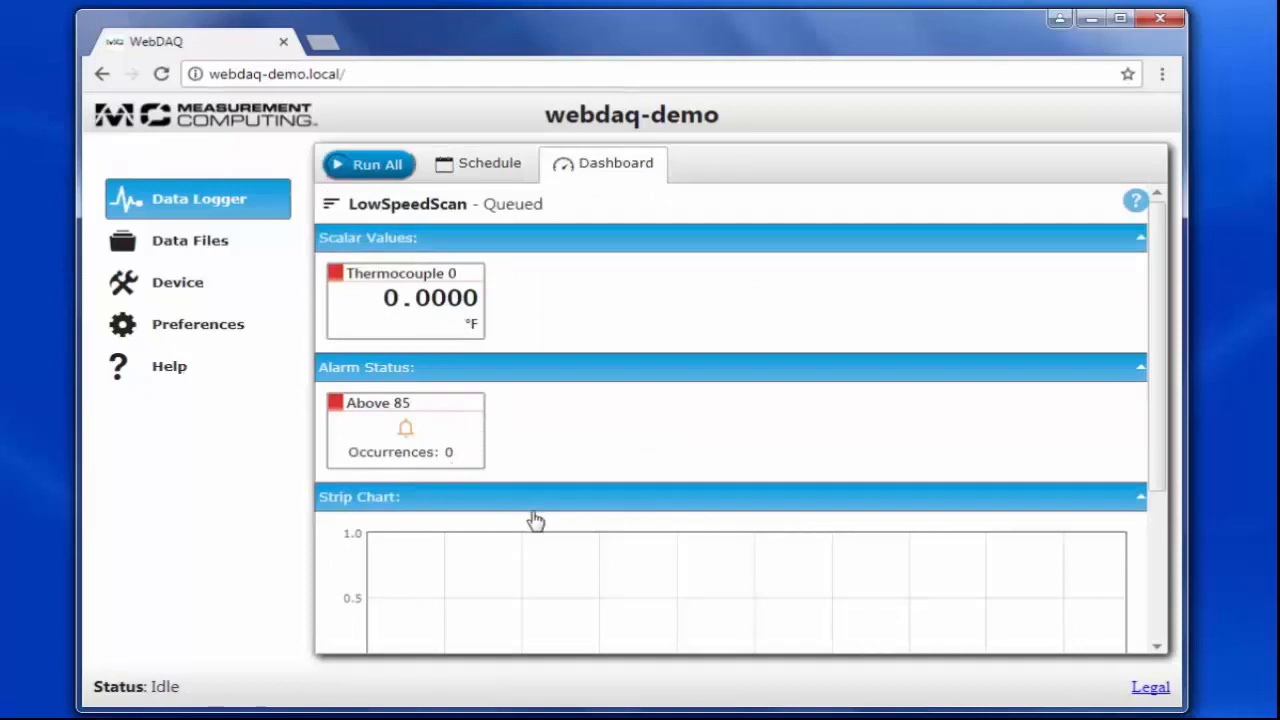
scroll("down", 3)
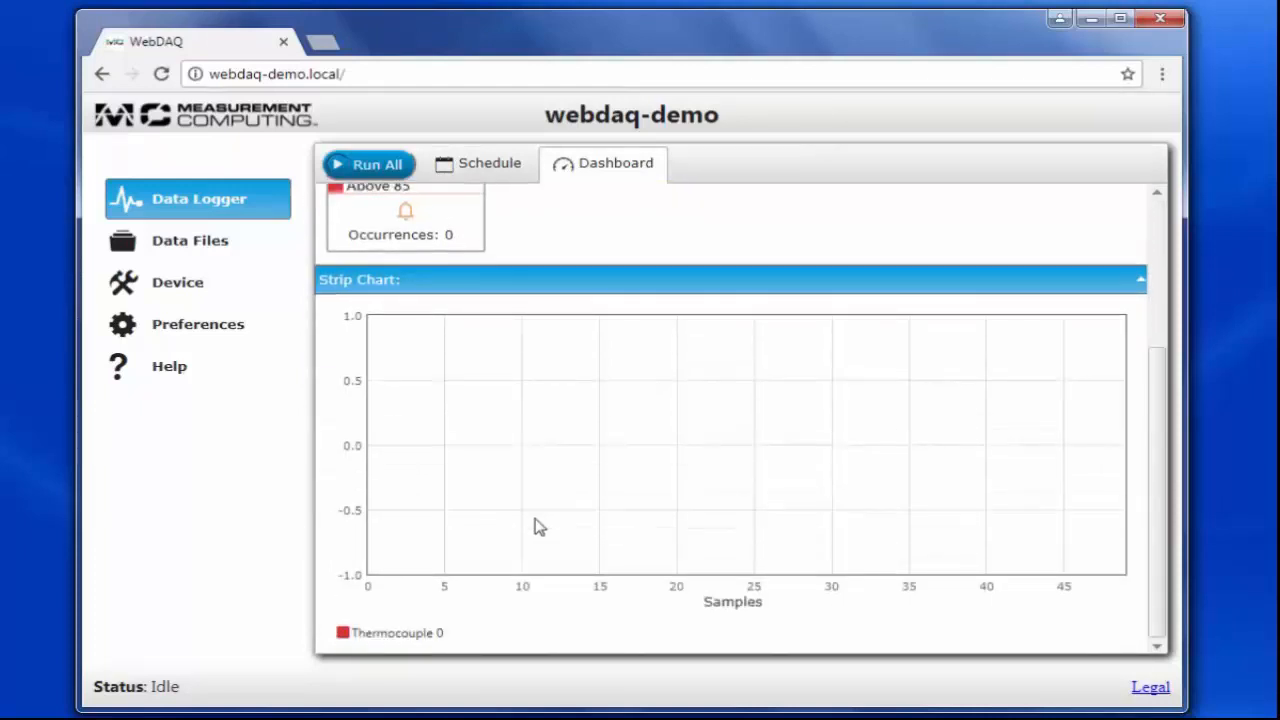
mouse_move(545, 527)
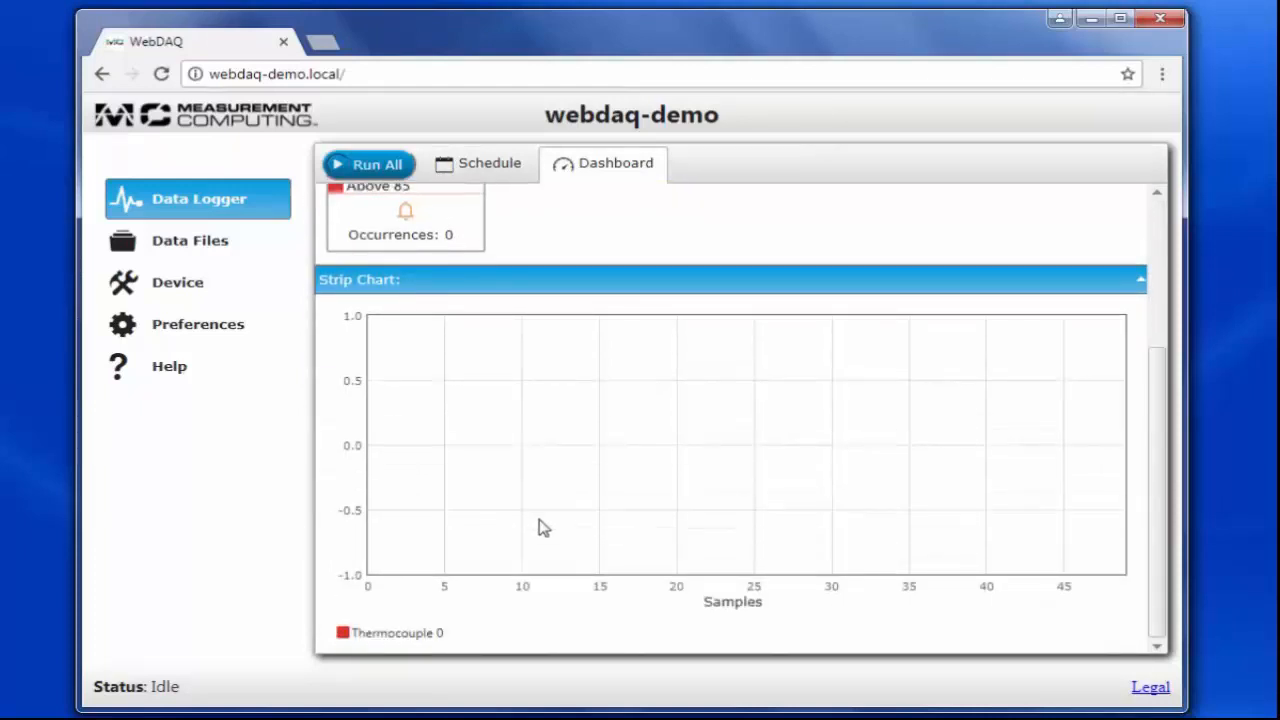
Run all scheduled jobs so Thermocouple 0 plots about 79.4 °F live.
left_click(368, 163)
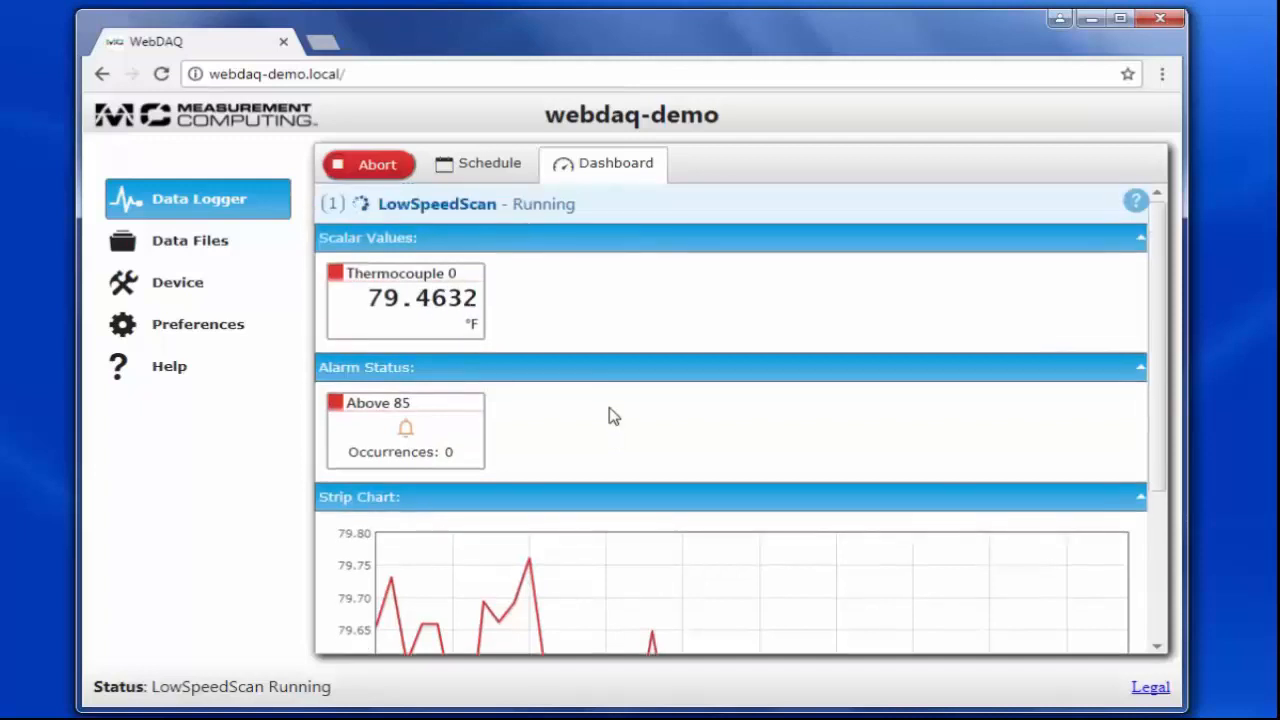
mouse_move(485, 225)
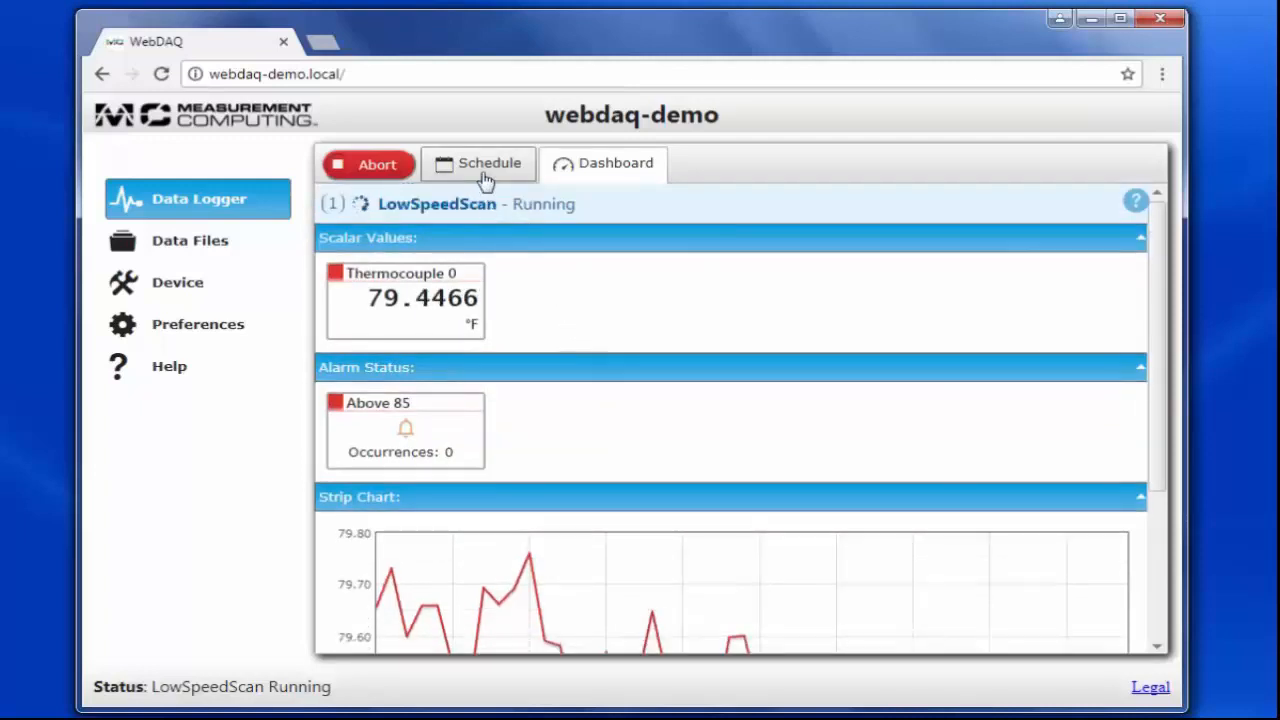
Stop the running LowSpeedScan job from the Schedule tab.
left_click(489, 163)
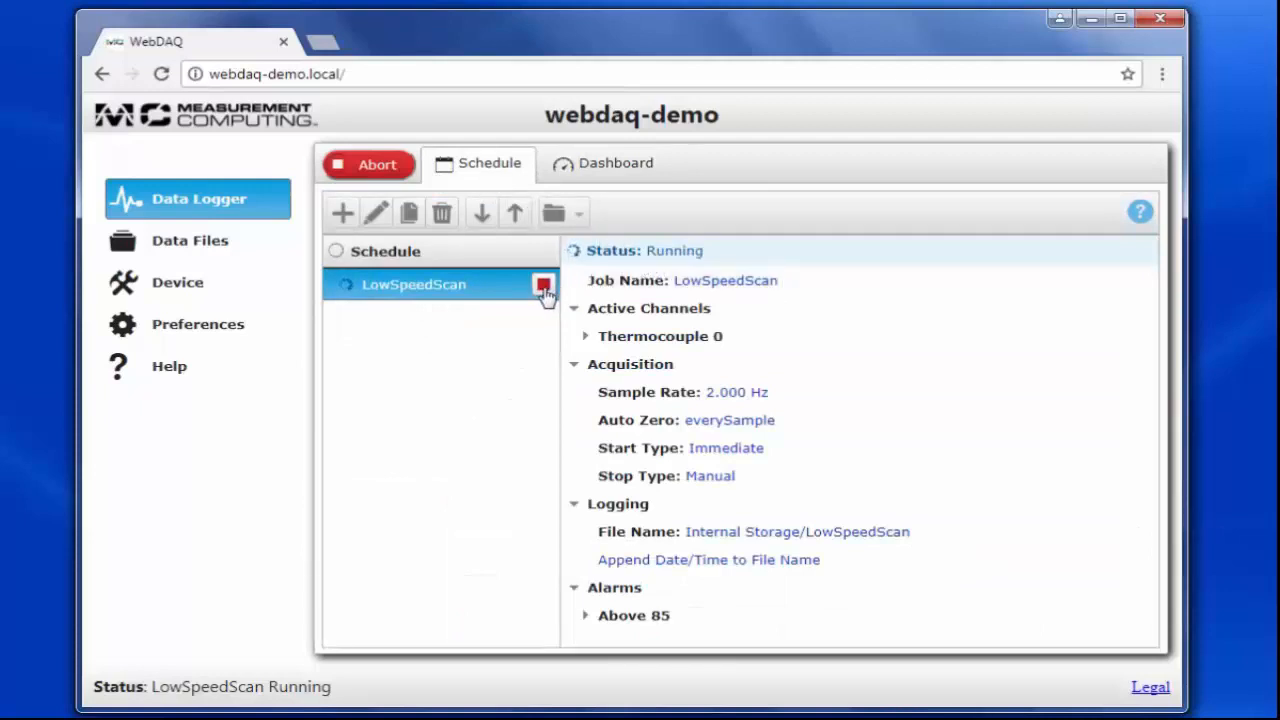
mouse_move(542, 287)
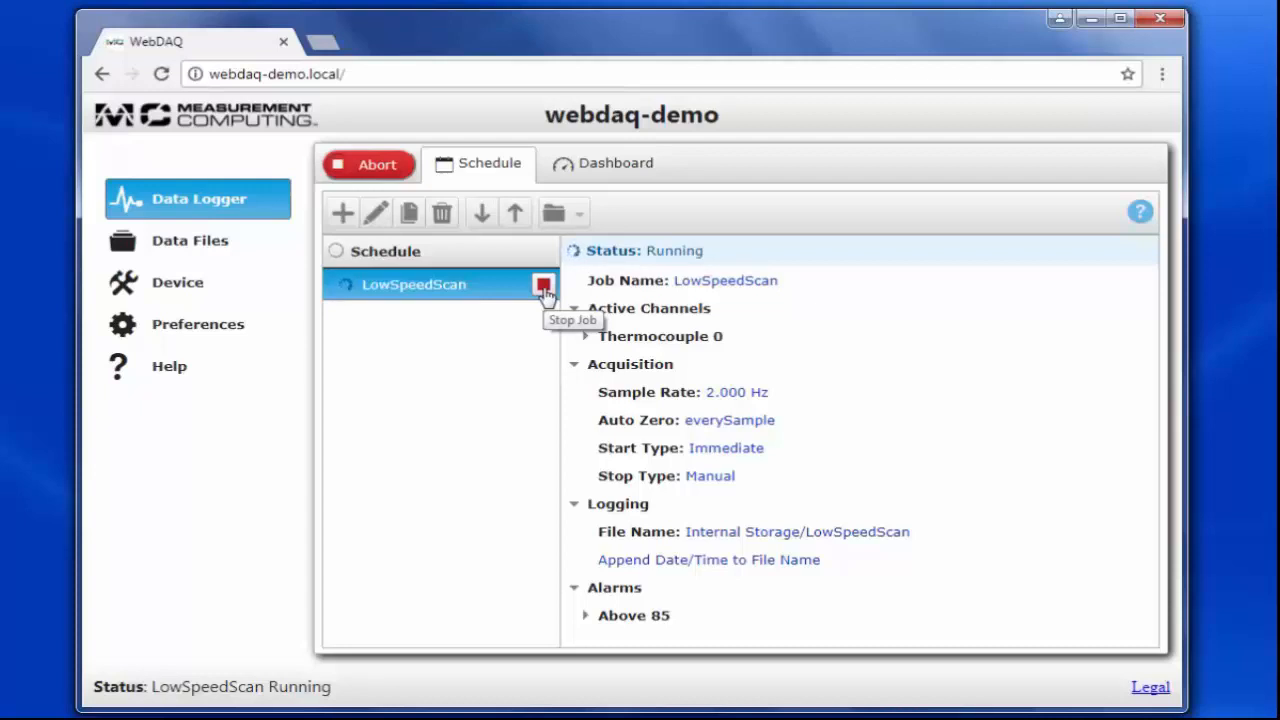
left_click(543, 285)
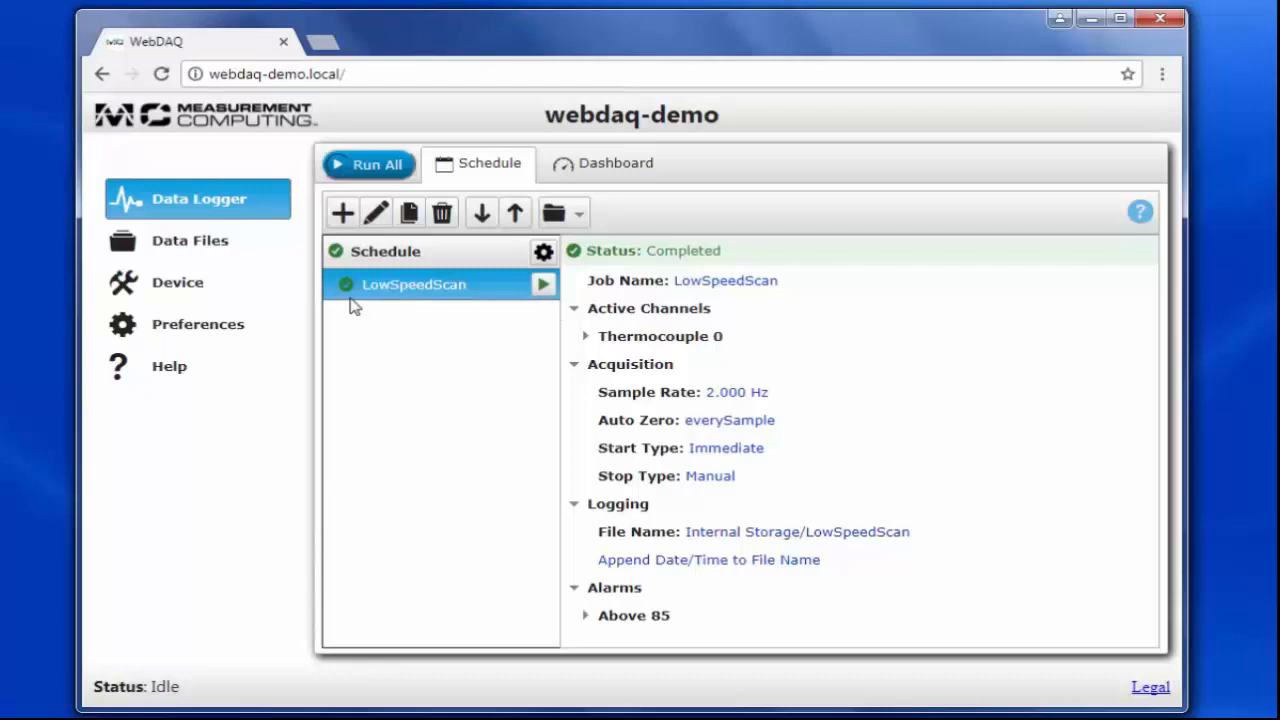
Select the LowSpeedScan data file dated 8/17/2017 under Data Files.
left_click(190, 240)
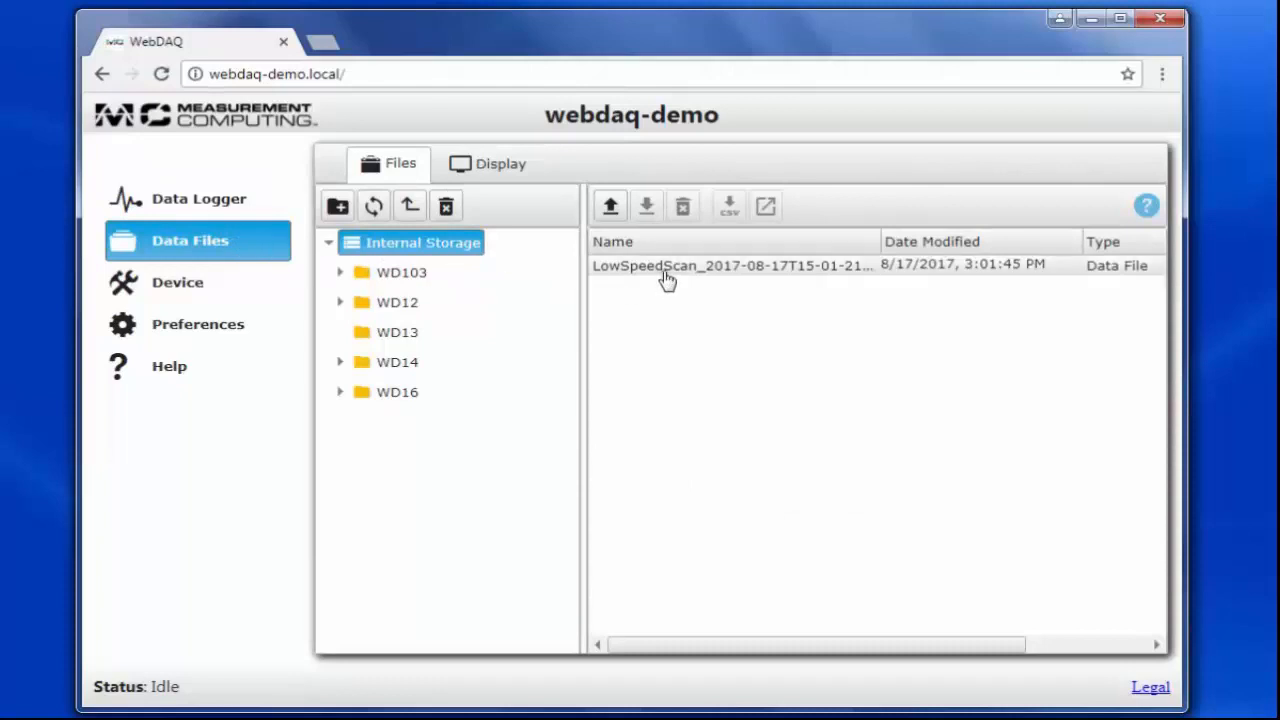
left_click(670, 265)
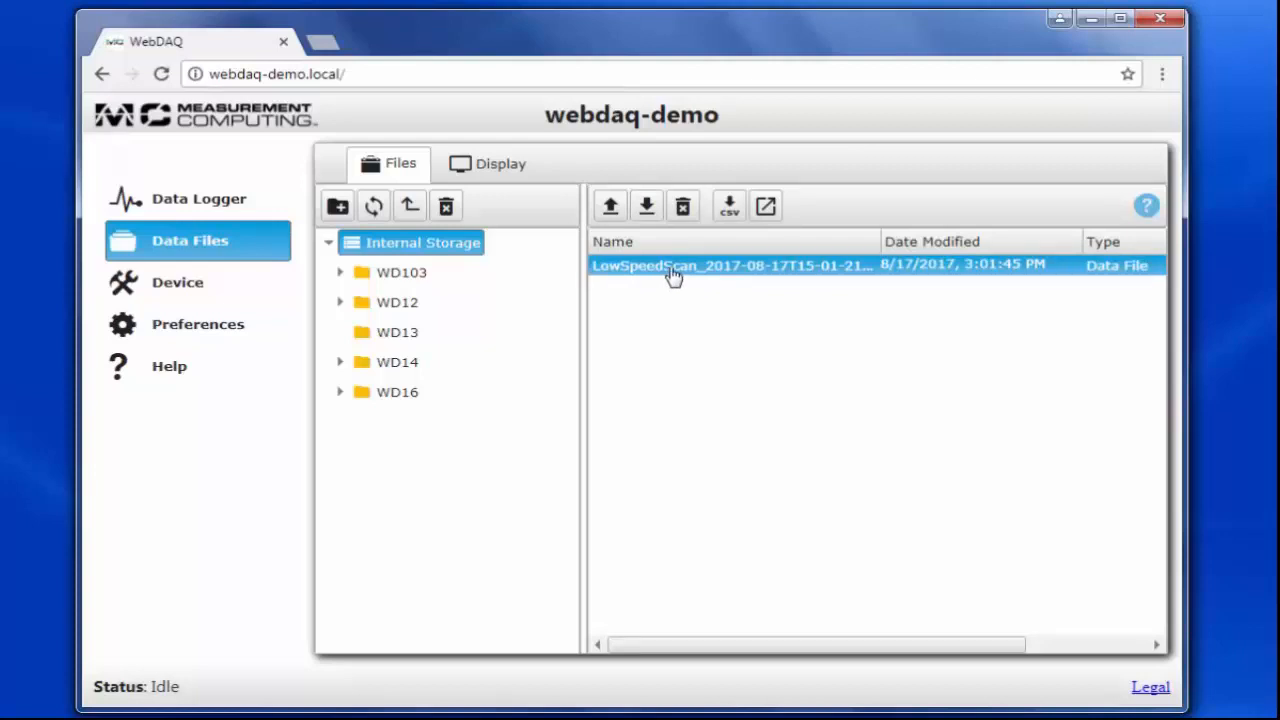
mouse_move(690, 270)
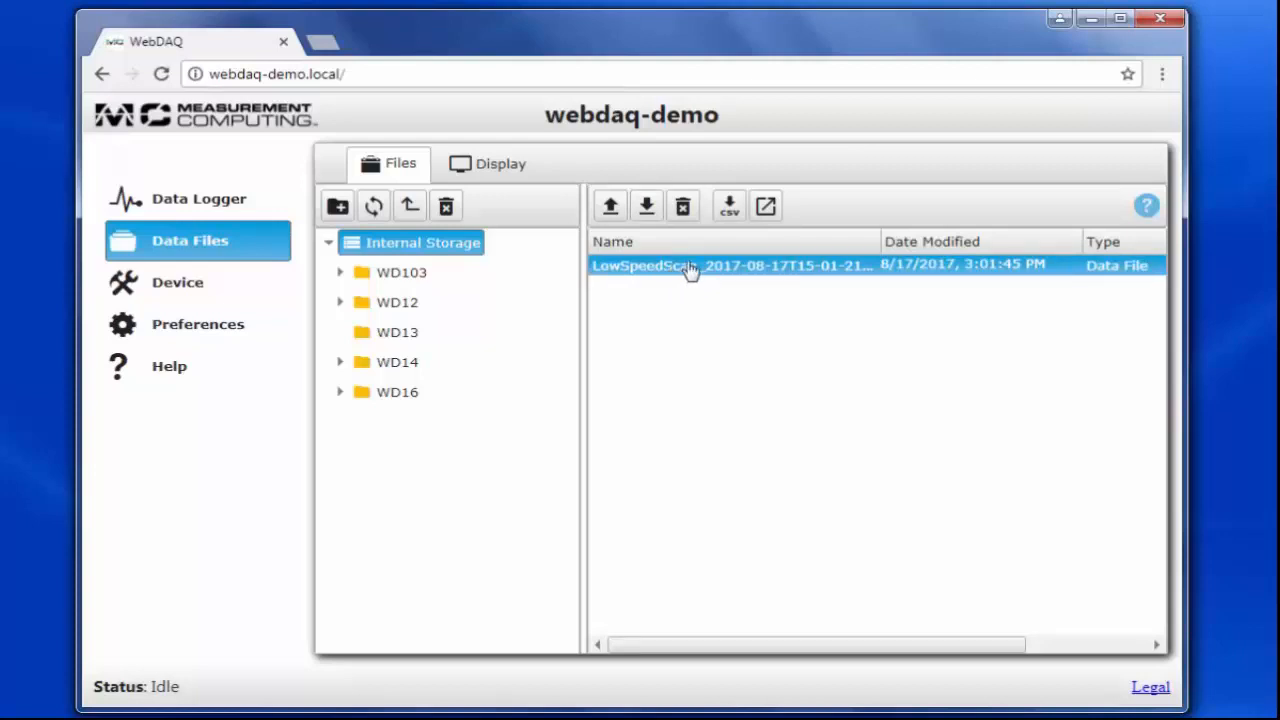
mouse_move(766, 206)
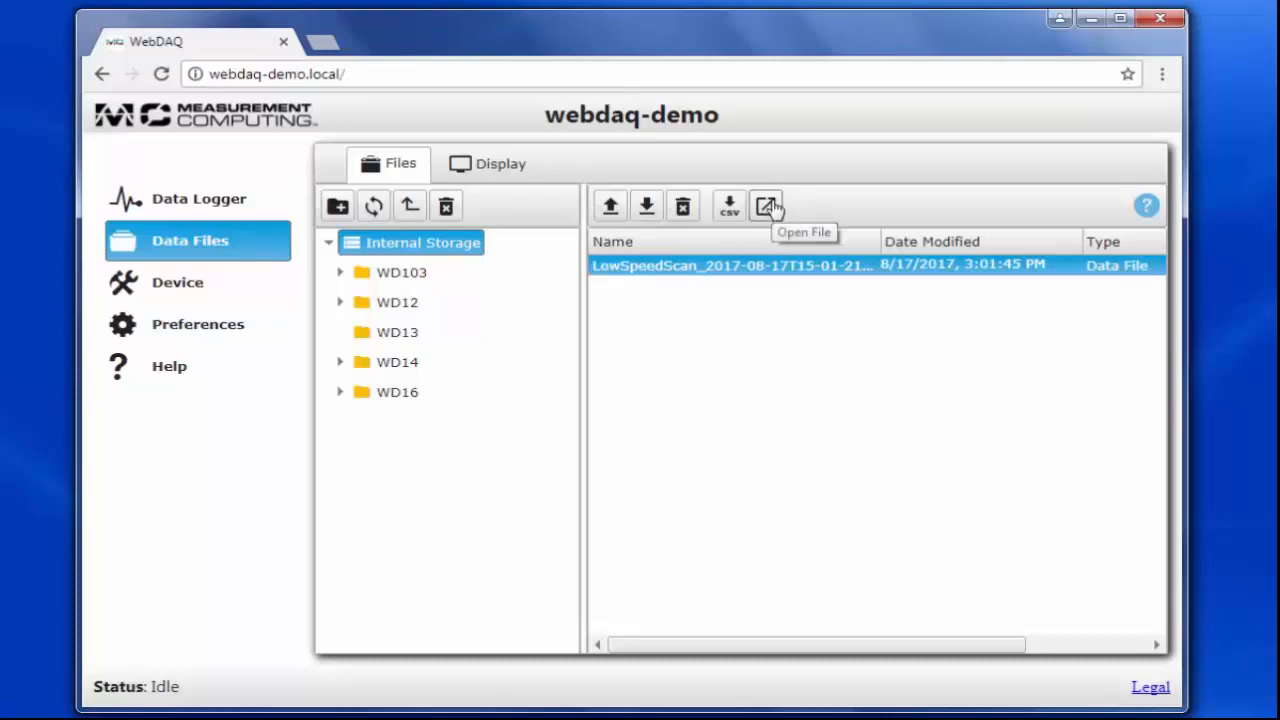
mouse_move(729, 206)
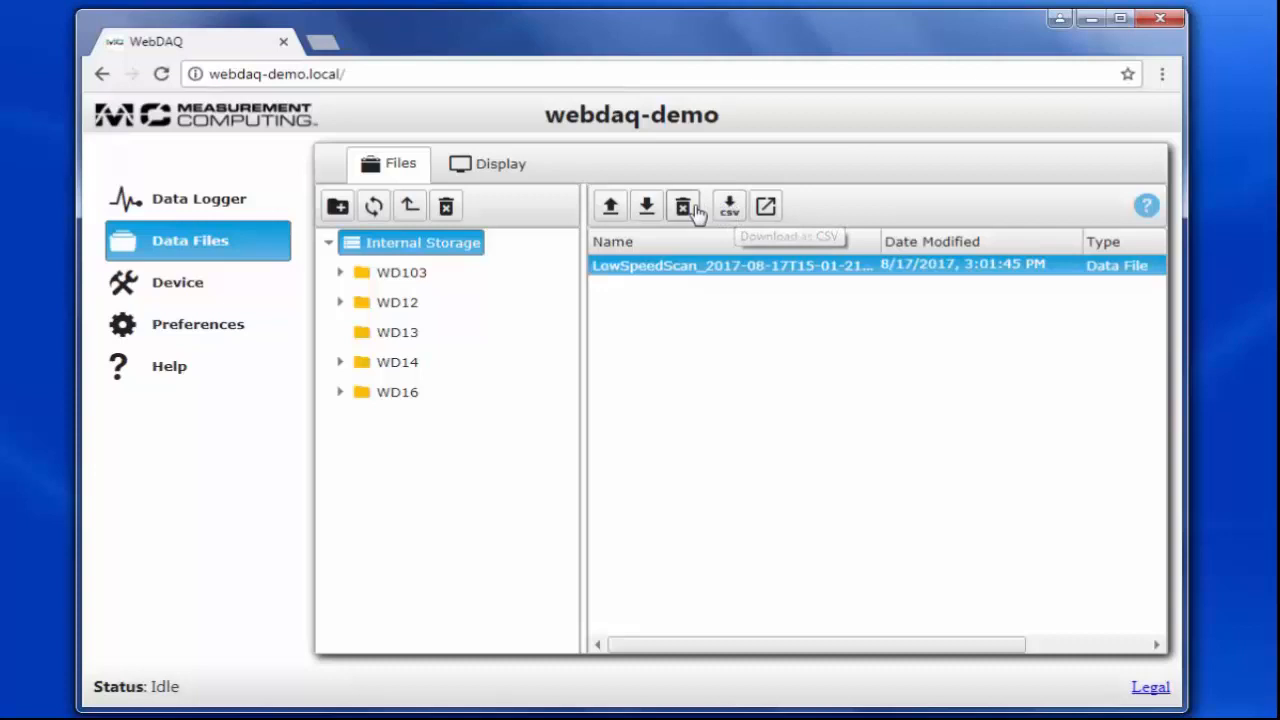
mouse_move(684, 207)
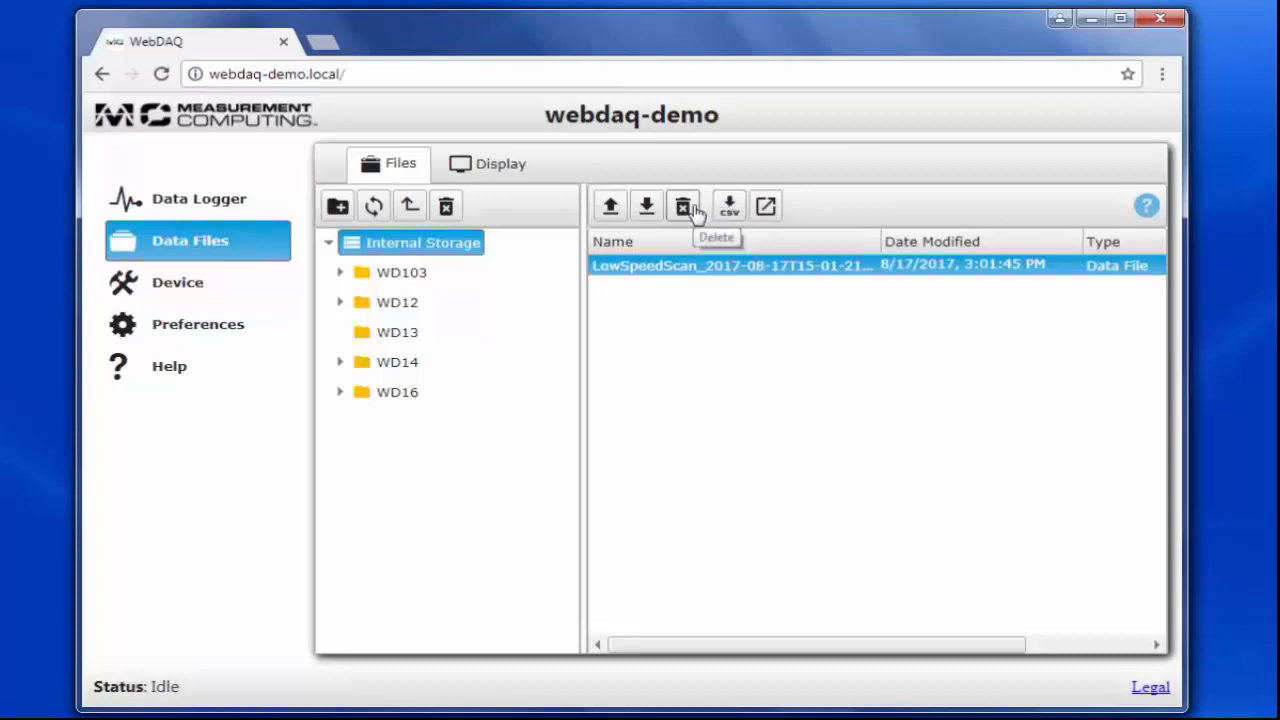
mouse_move(646, 207)
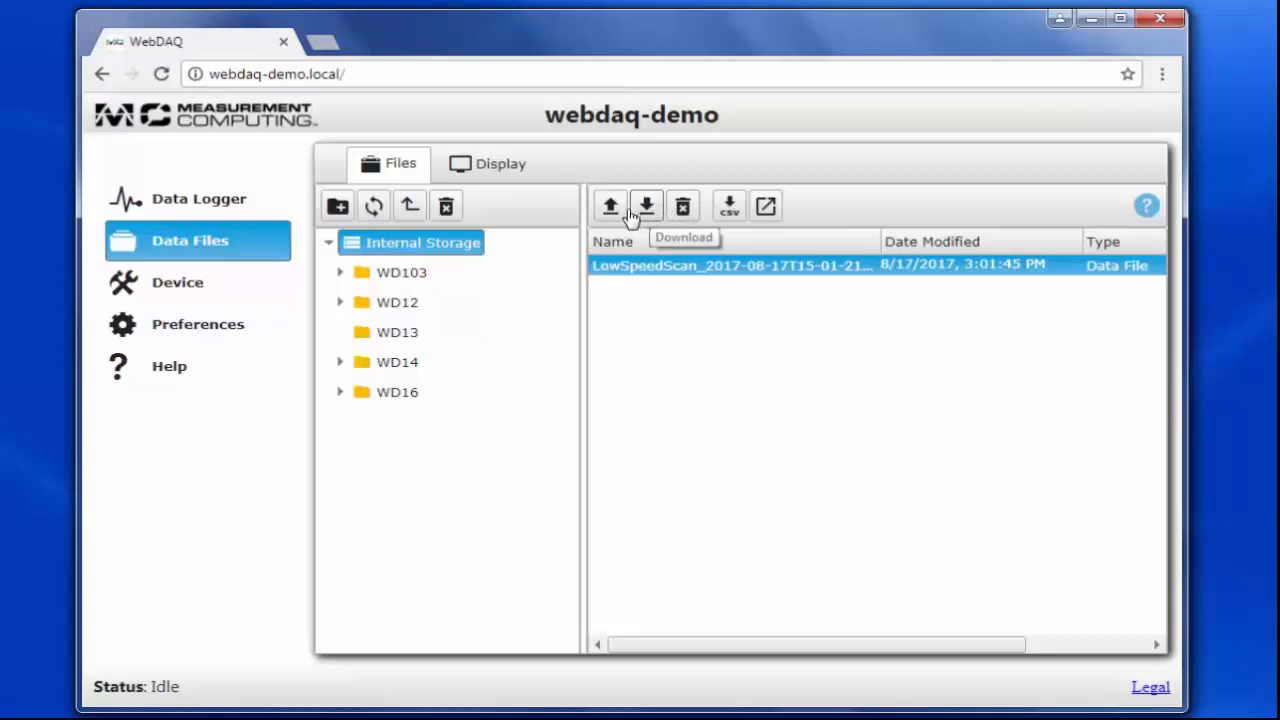
mouse_move(610, 206)
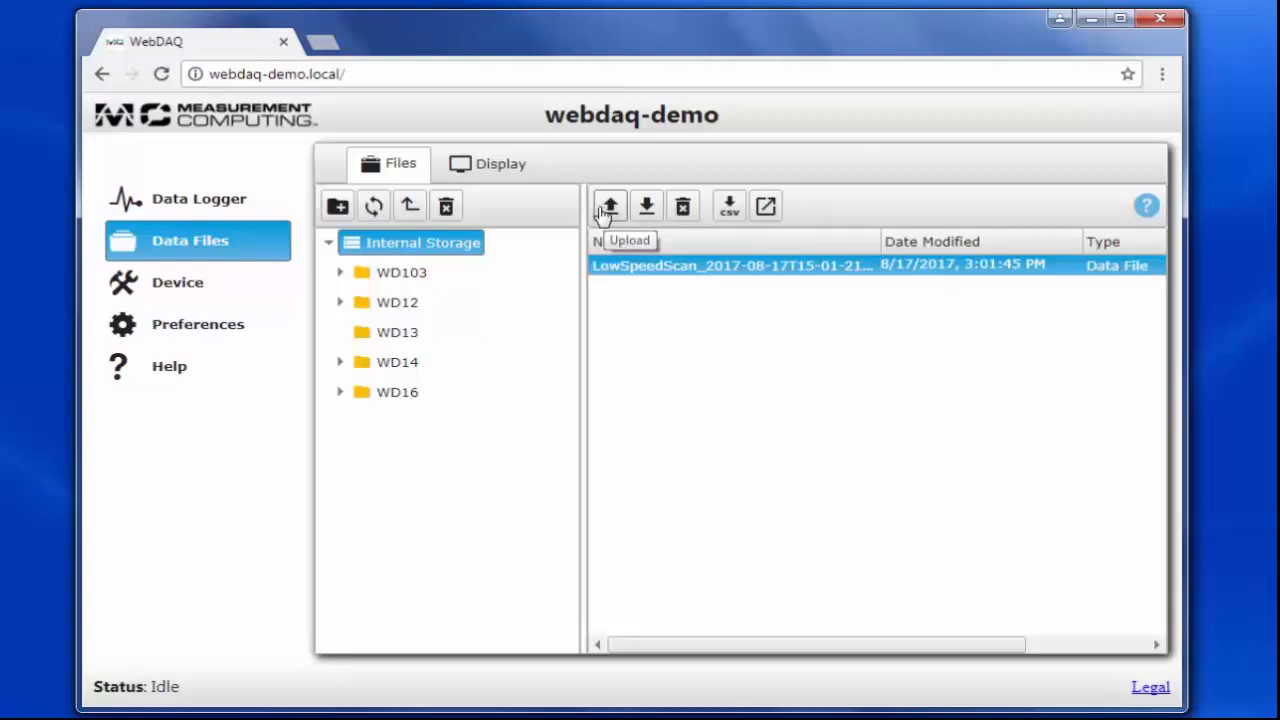
Plot LowSpeedScan as a chart, review its job details, and show its display options.
left_click(499, 163)
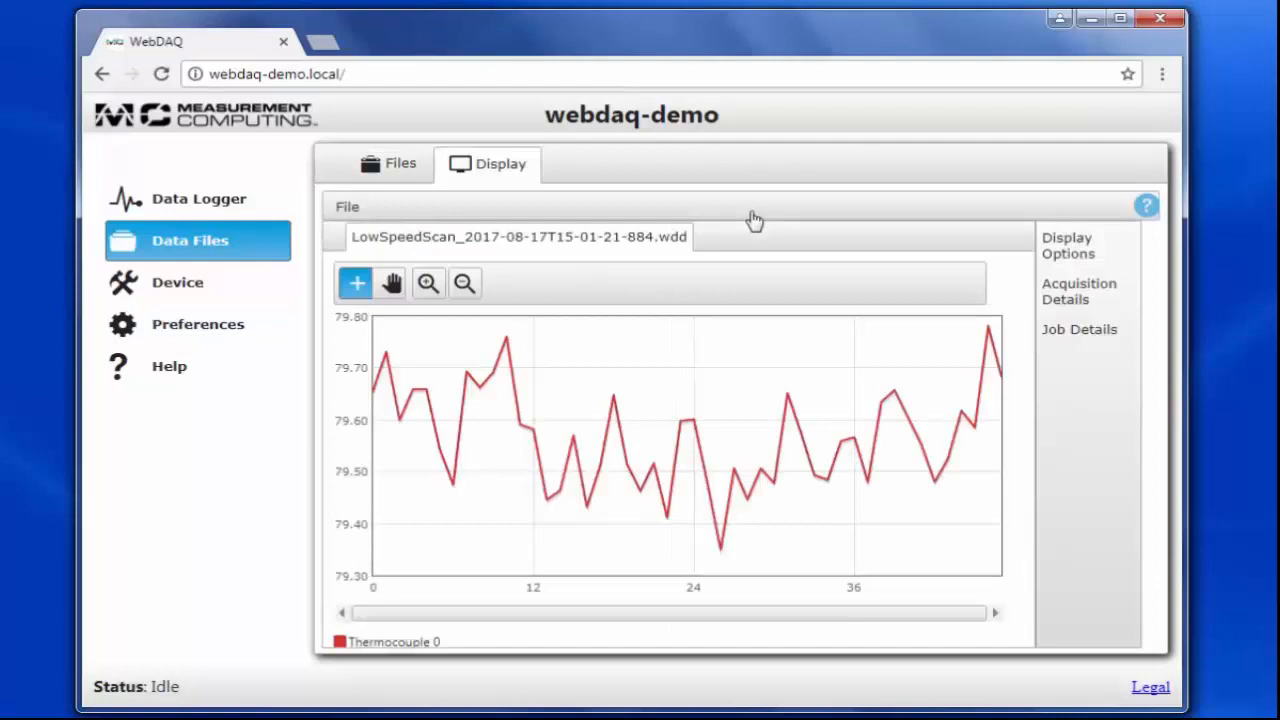
mouse_move(490, 375)
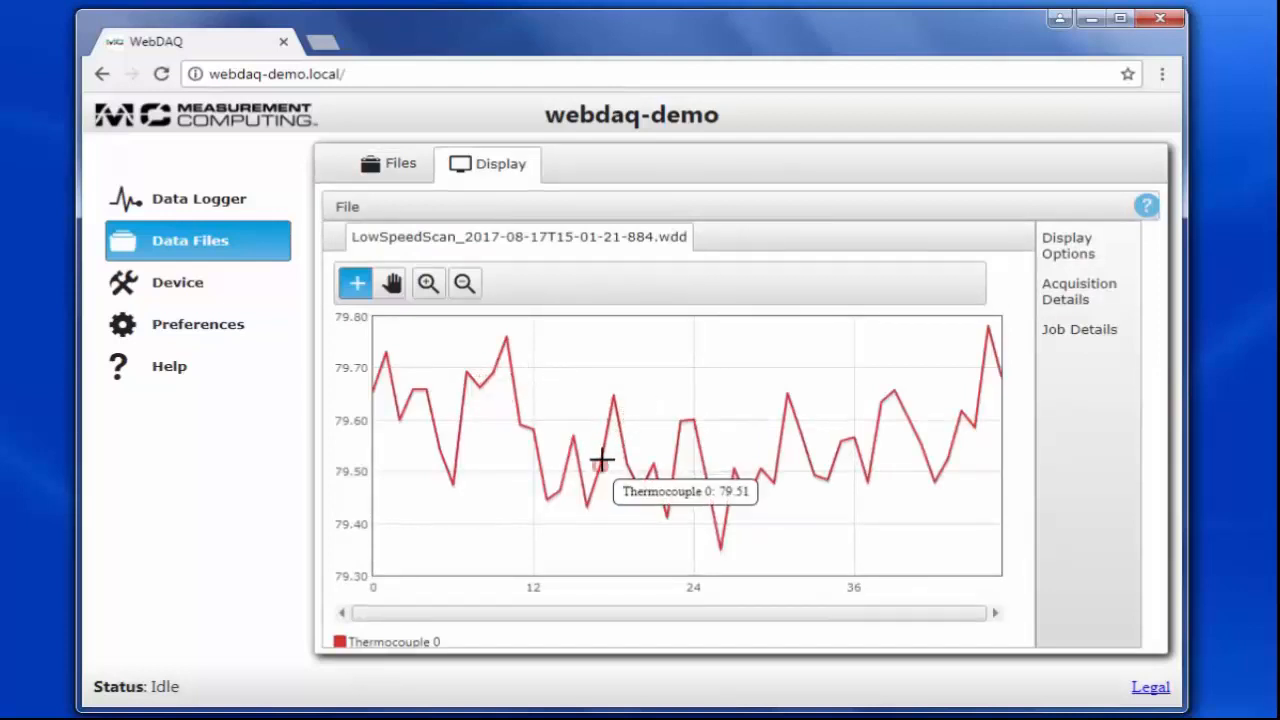
mouse_move(685, 420)
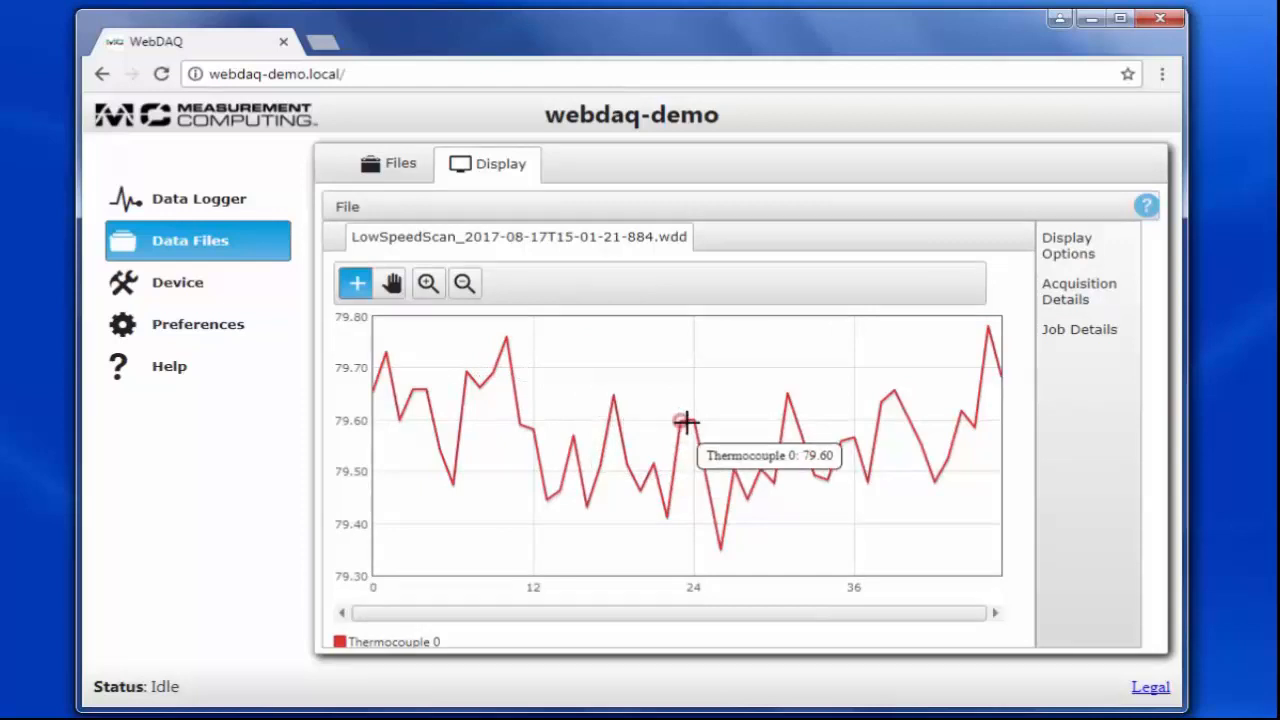
left_click(1079, 291)
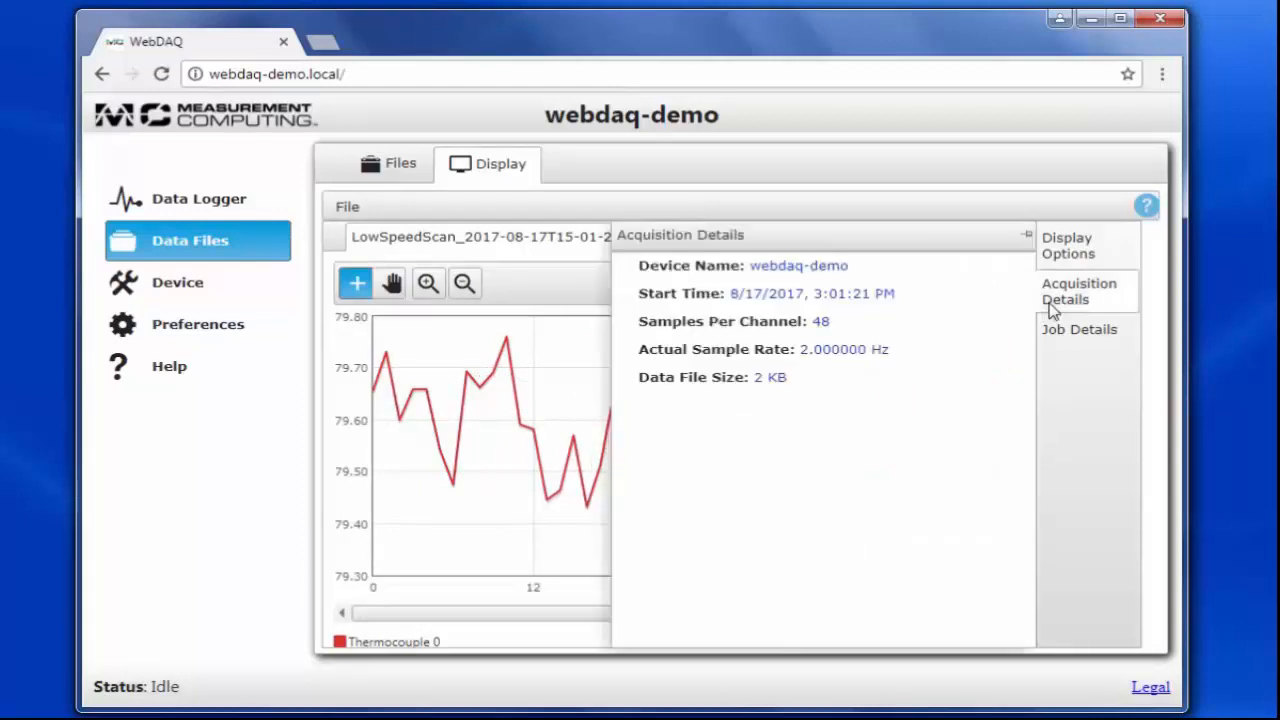
left_click(1080, 329)
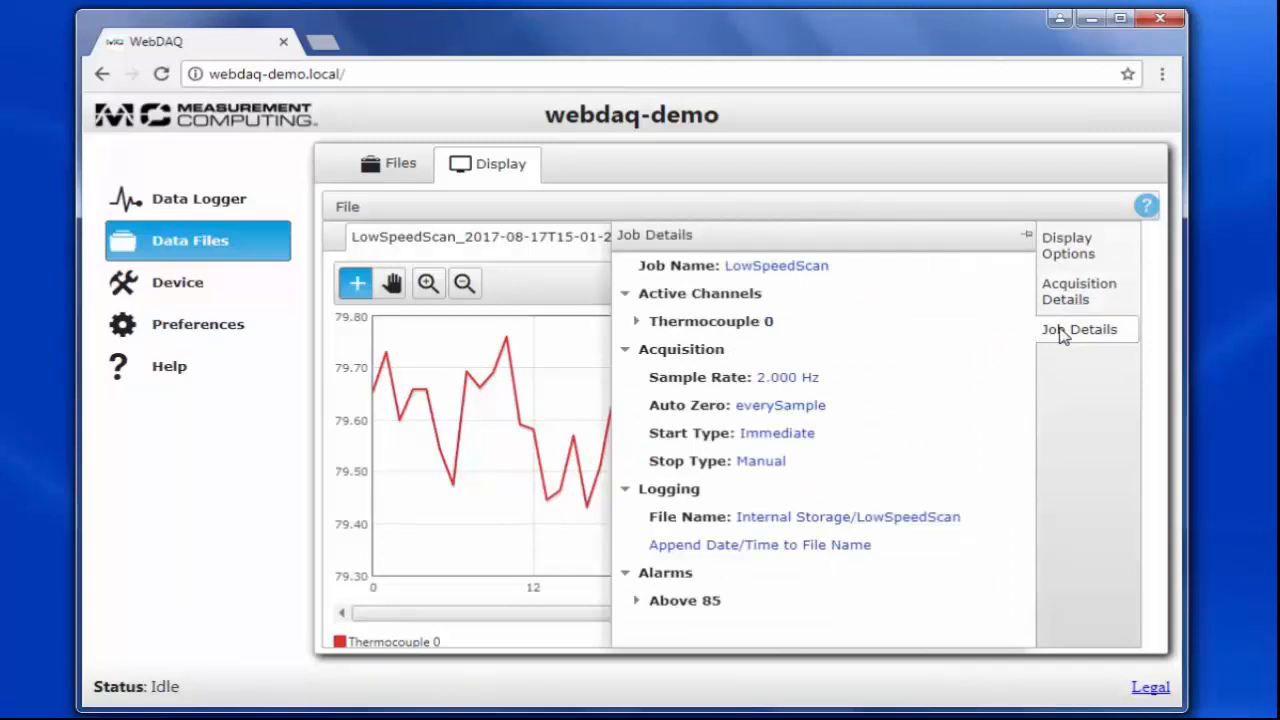
left_click(1067, 245)
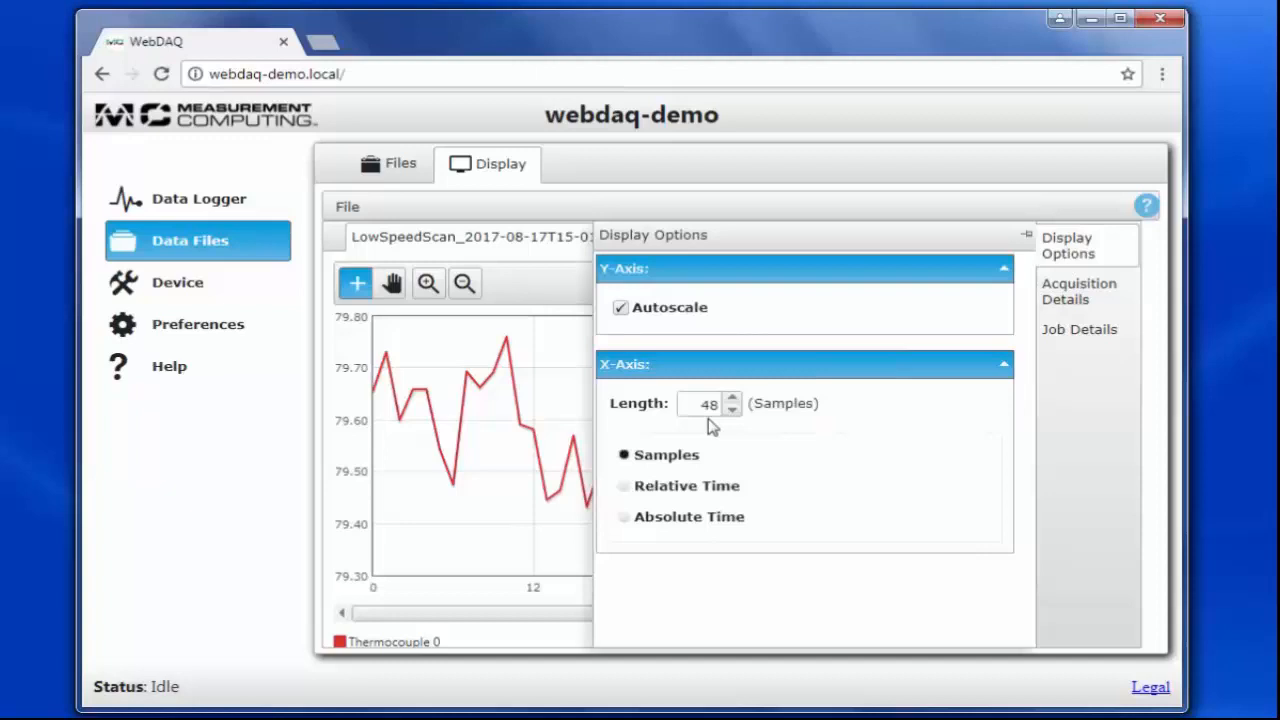
Shorten the x-axis to 43 samples in relative time, then zoom to about 13.7–17.5 s.
left_click(732, 410)
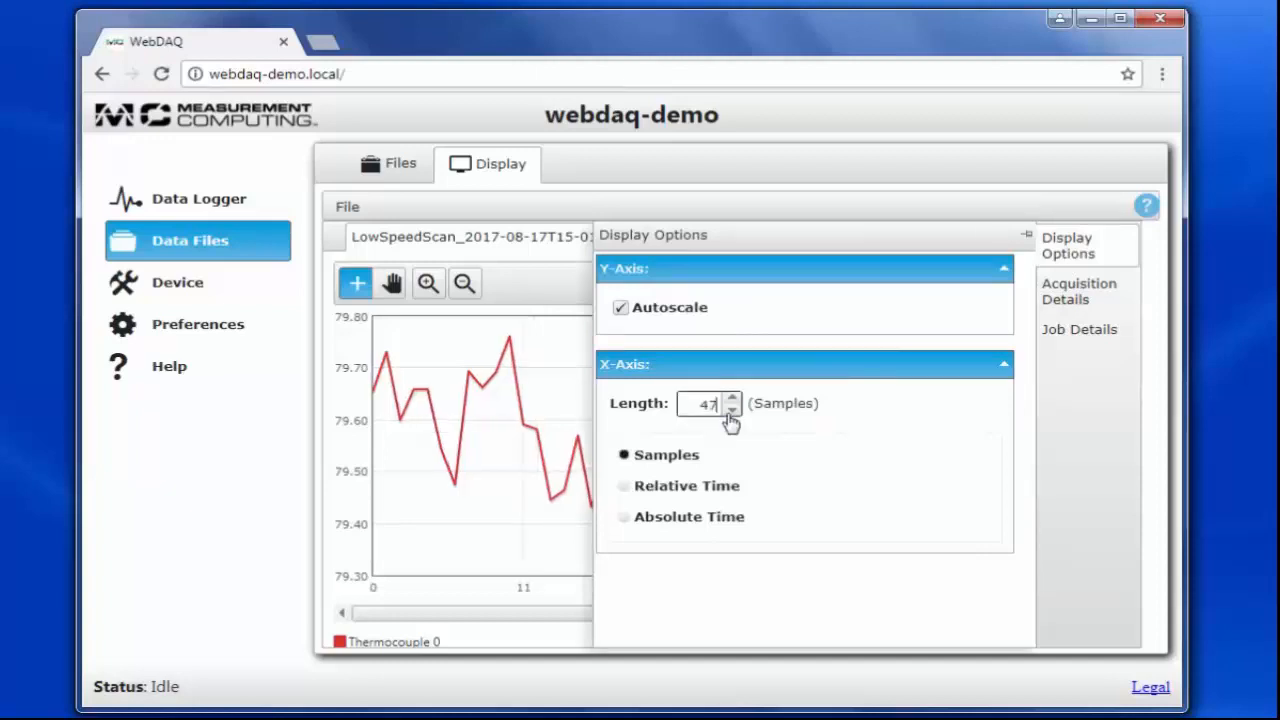
left_click(732, 411)
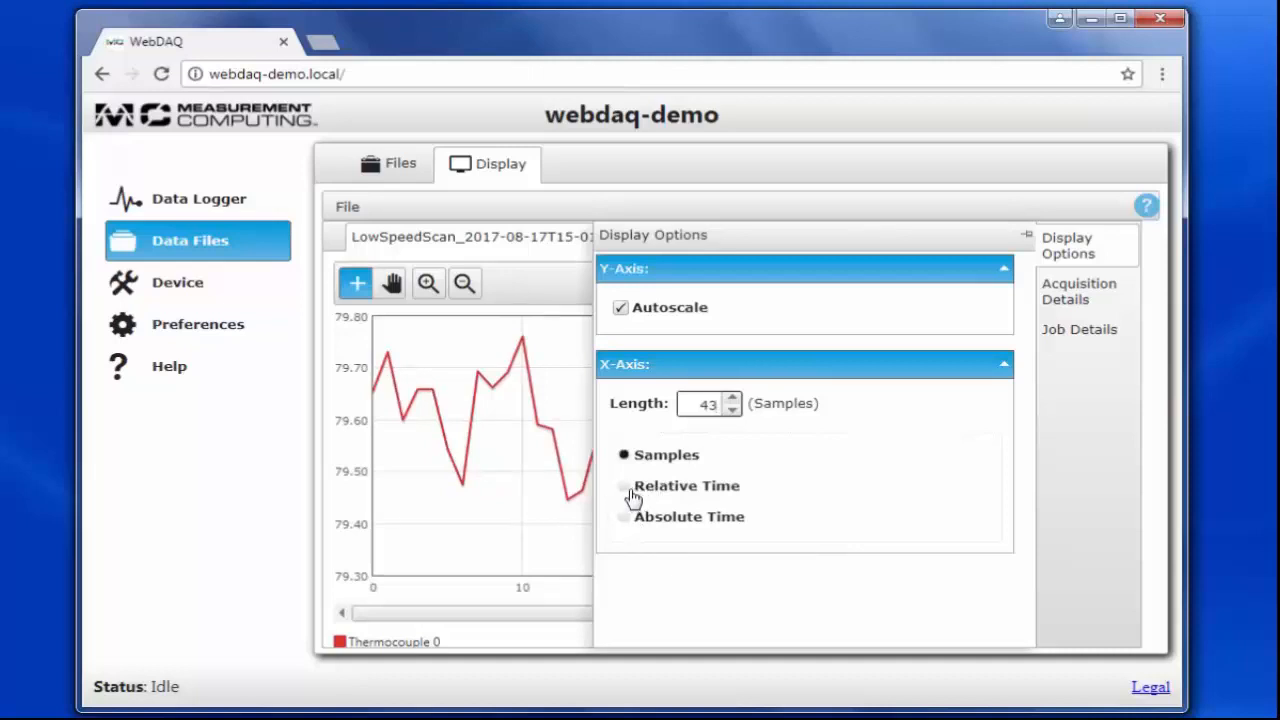
left_click(624, 486)
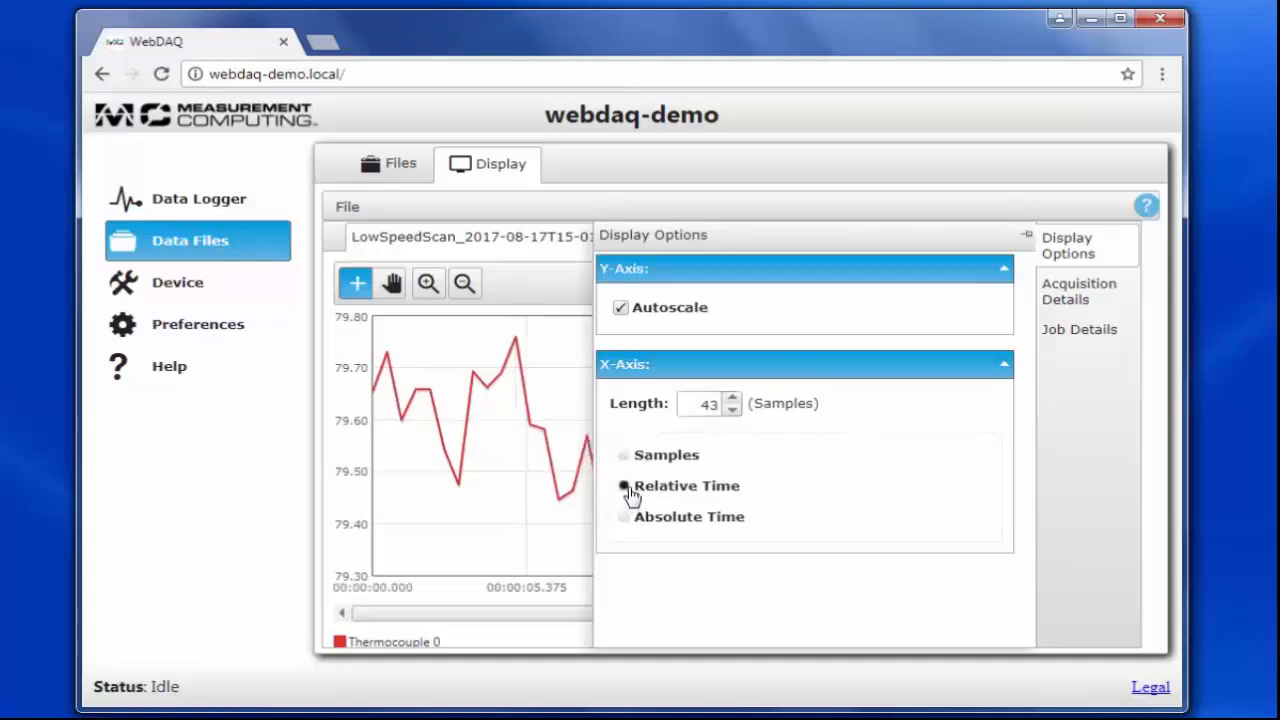
left_click(1068, 245)
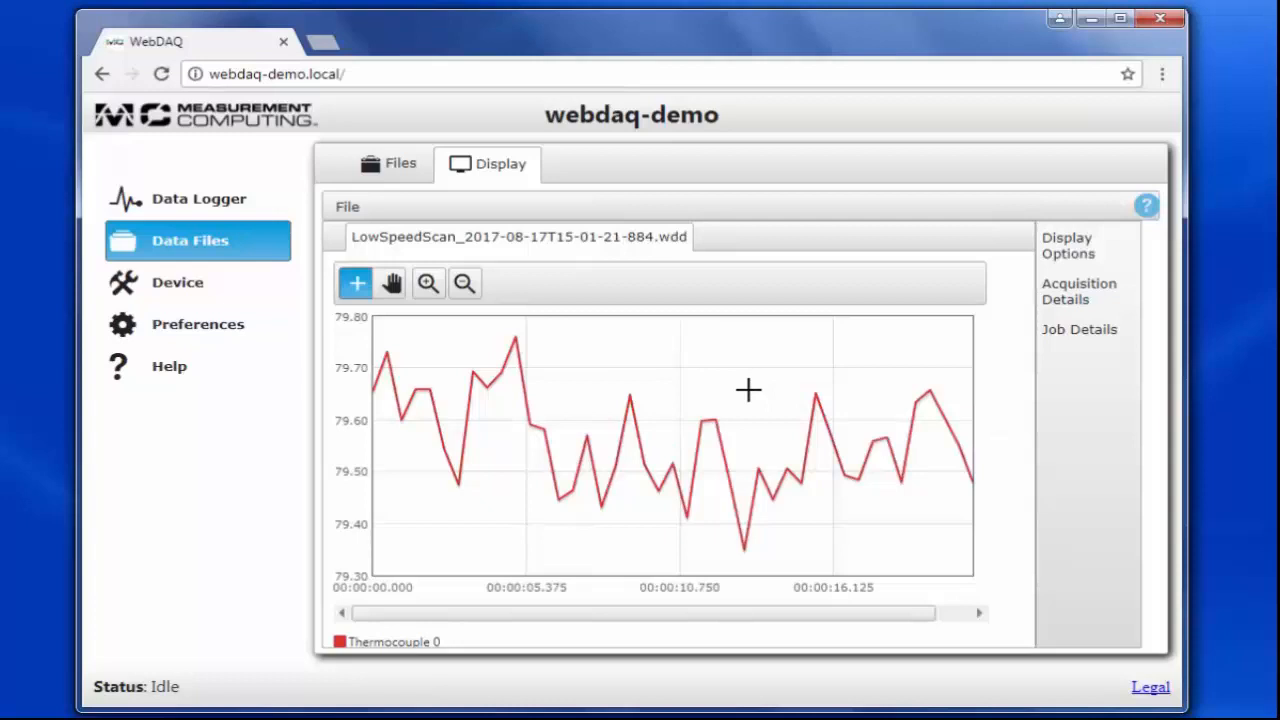
left_click_drag(748, 390, 883, 508)
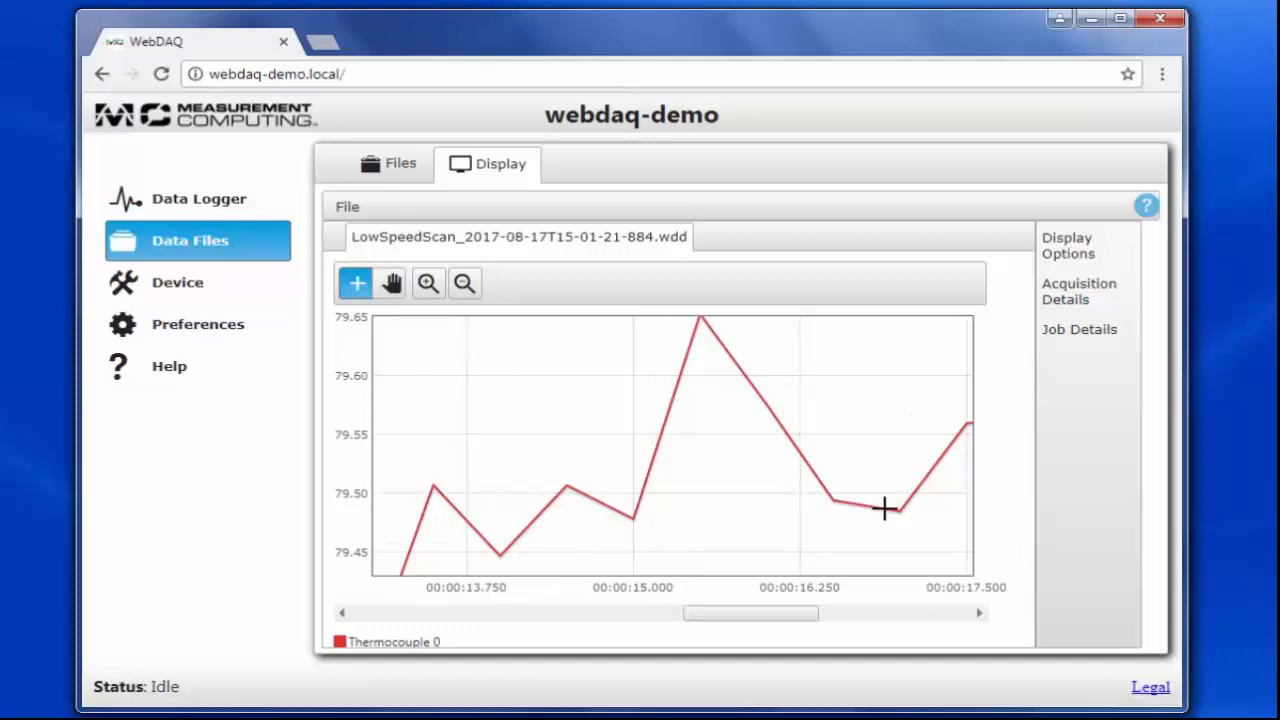
mouse_move(822, 492)
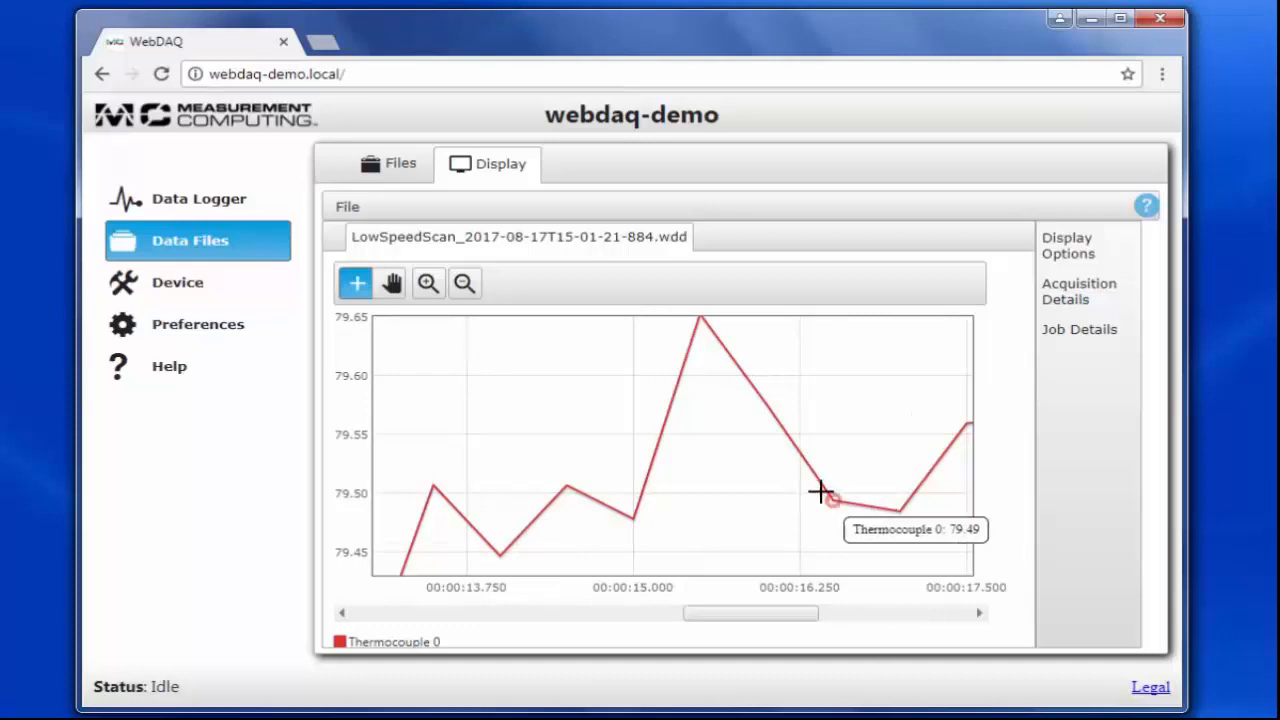
Return to the Data Logger schedule showing LowSpeedScan as Completed.
left_click(198, 198)
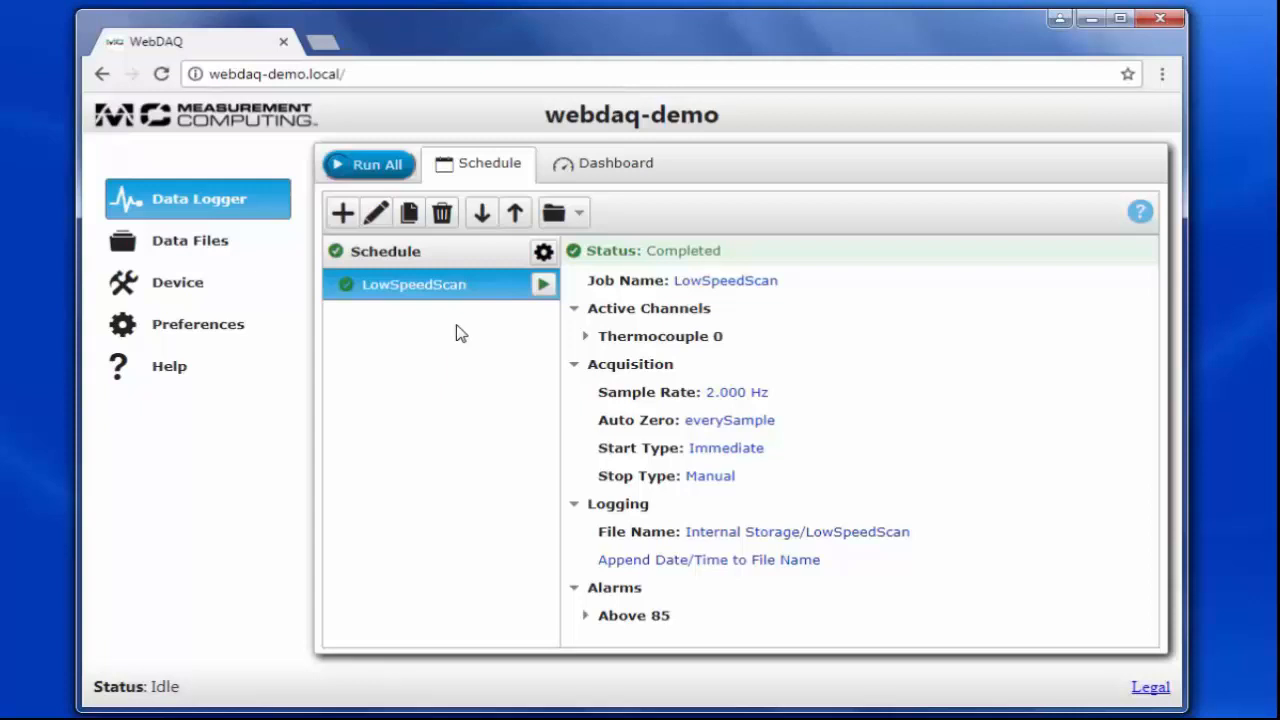
Create job HighSpeedScan with a Thermocouple 0 channel reading in °F.
left_click(343, 213)
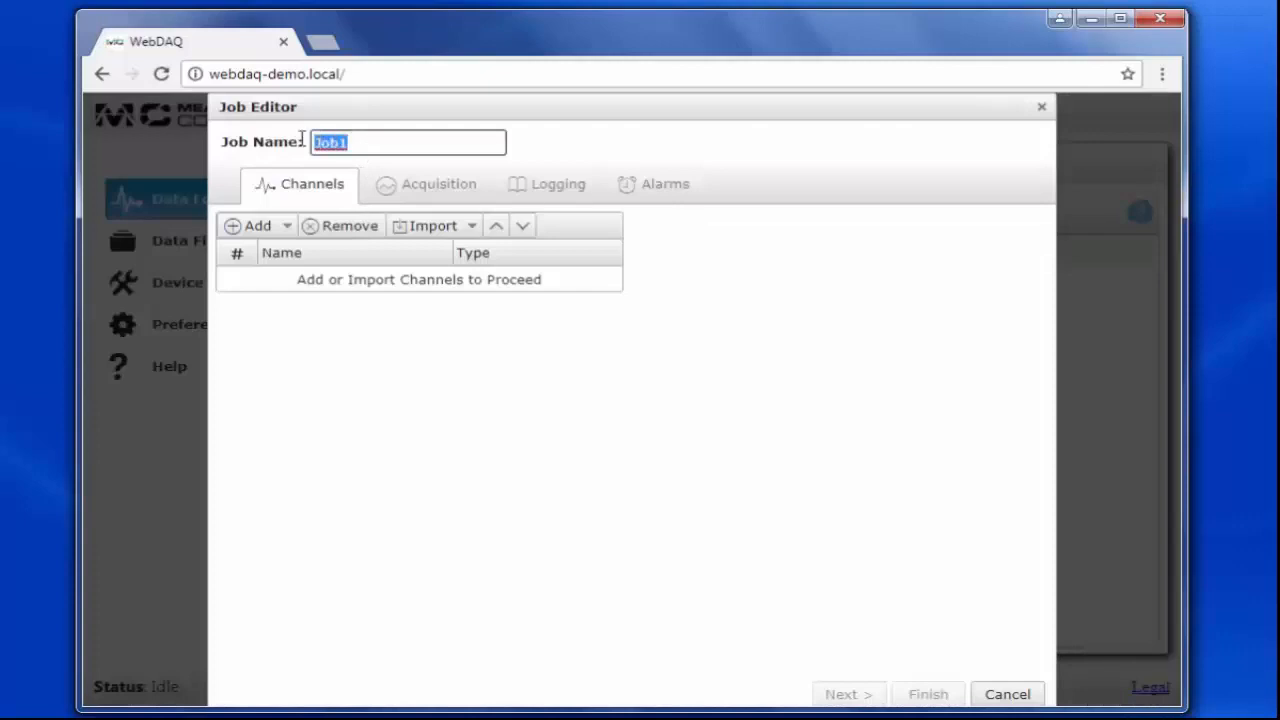
type("HighSpeedScan")
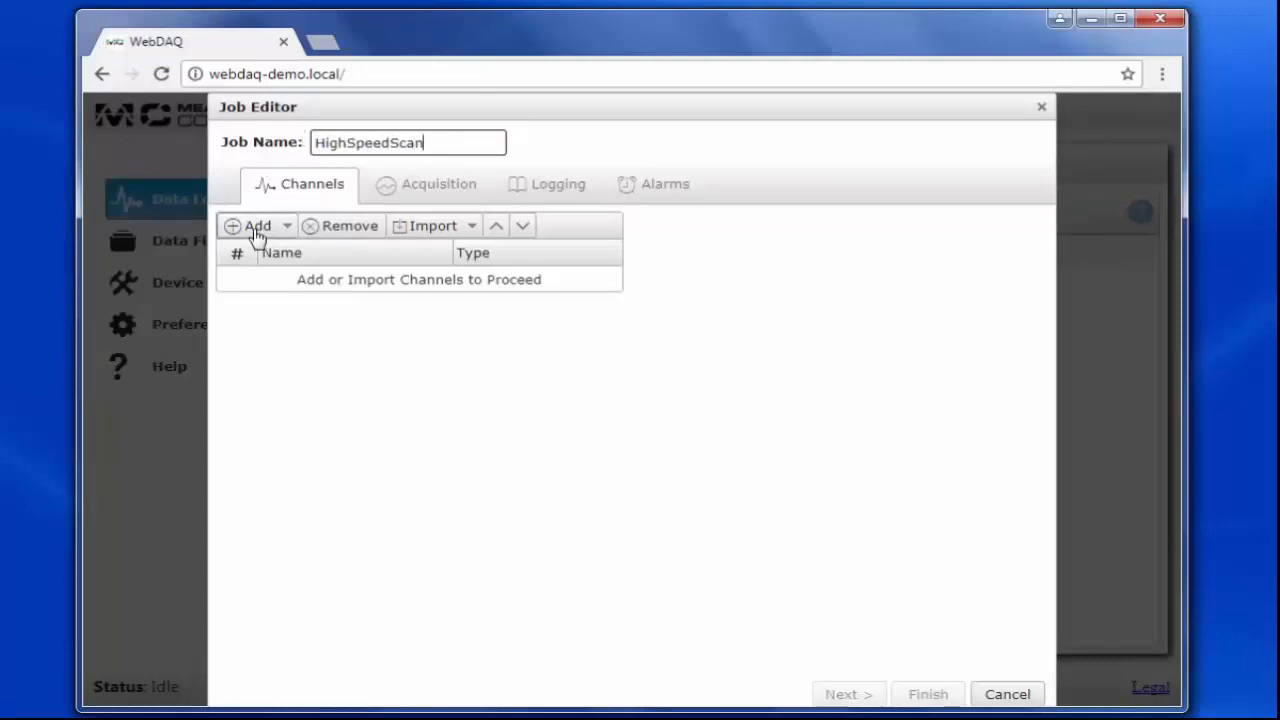
left_click(257, 225)
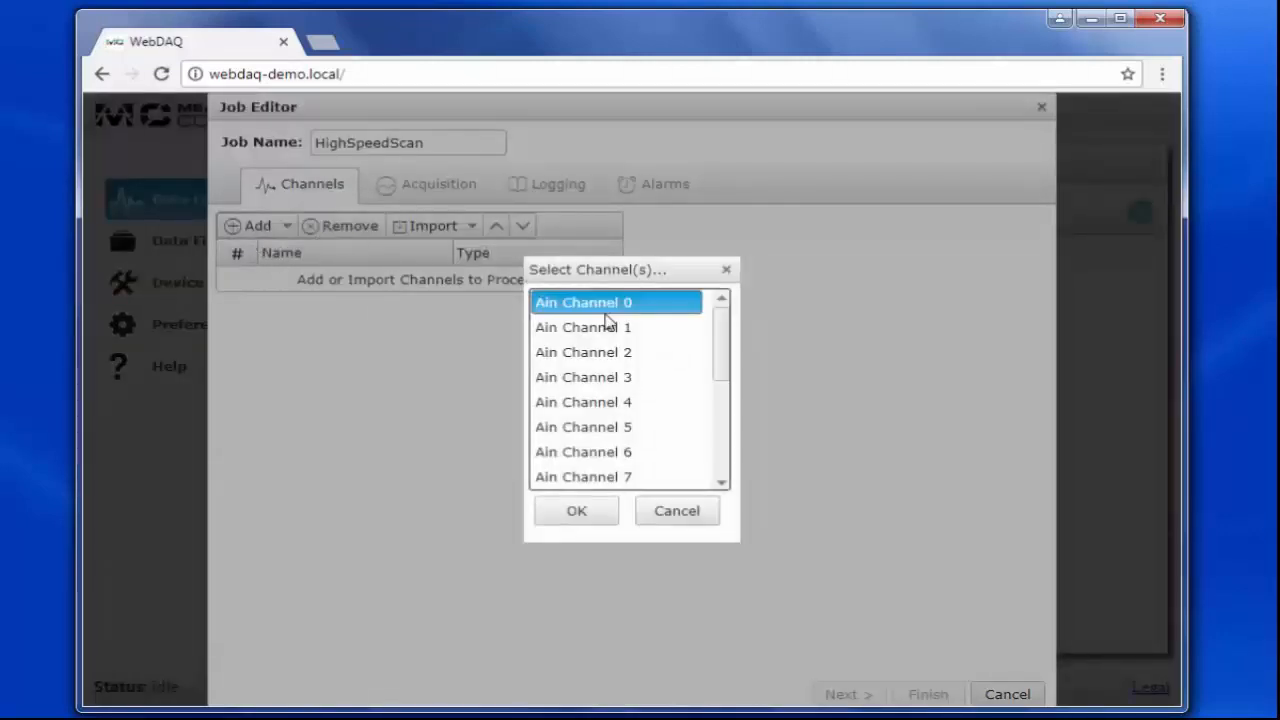
left_click(576, 510)
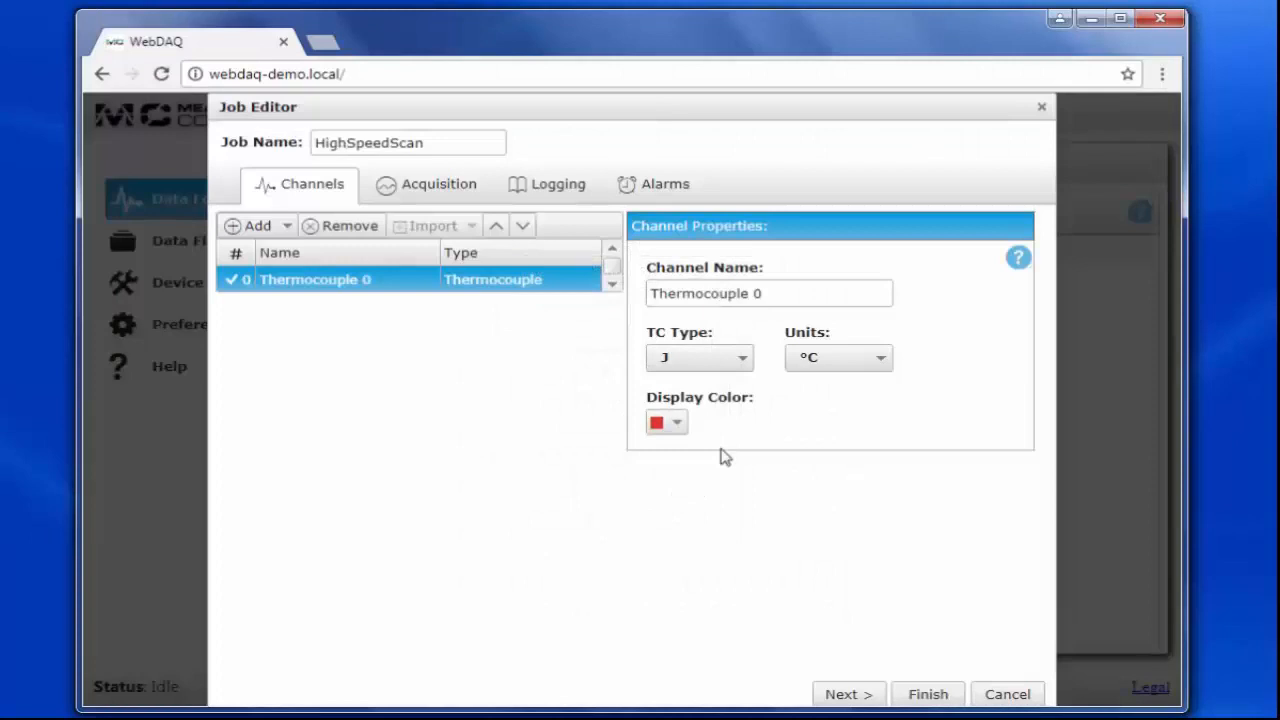
left_click(838, 357)
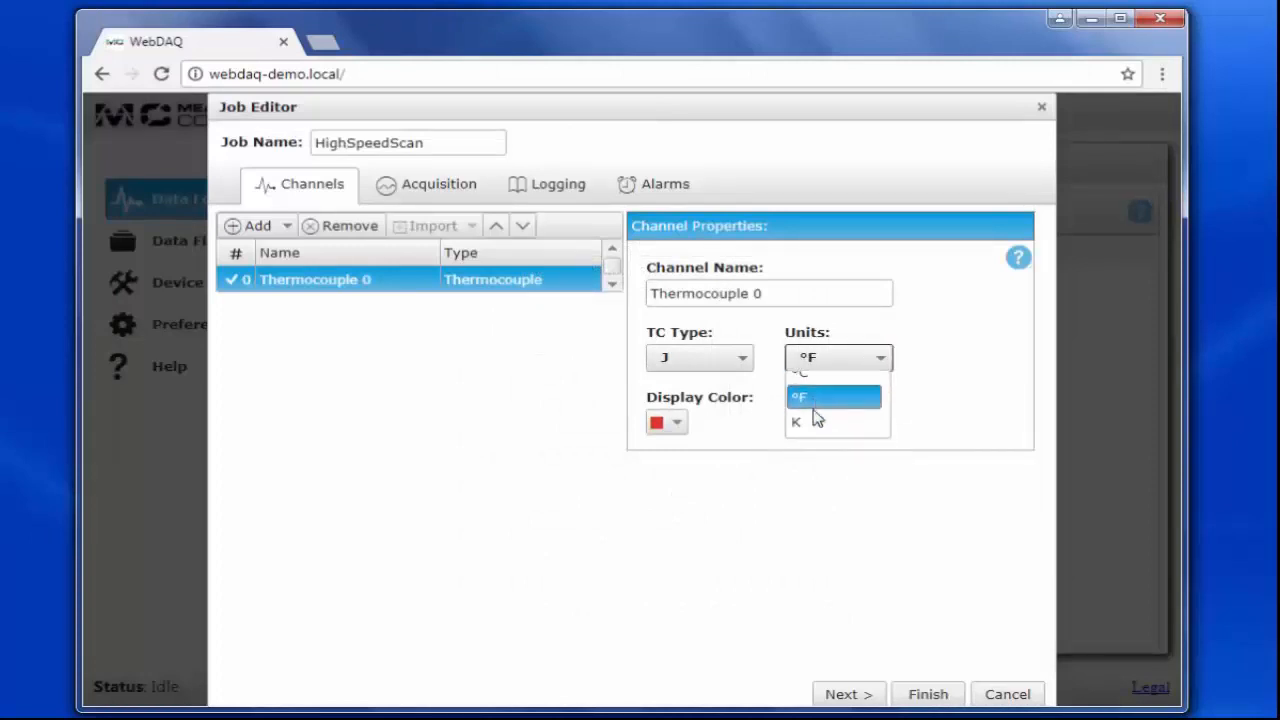
left_click(833, 396)
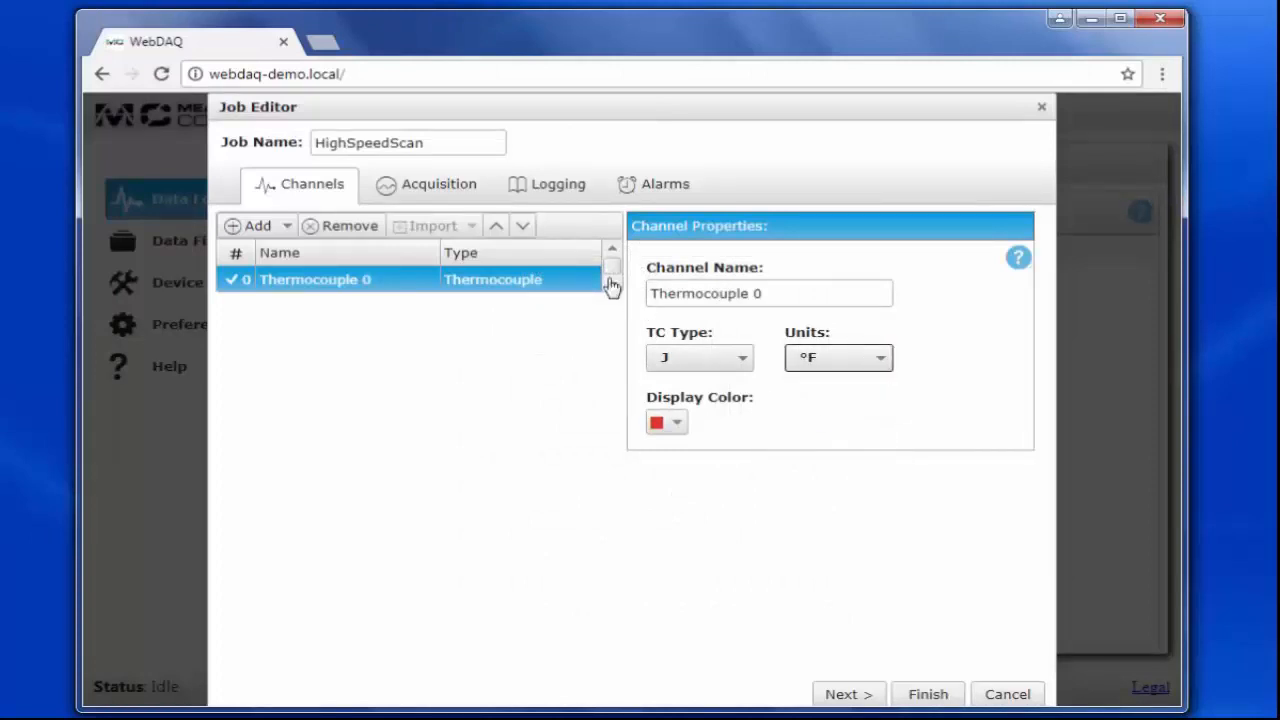
Set HighSpeedScan to start immediately and stop manually at 10 Hz.
left_click(437, 184)
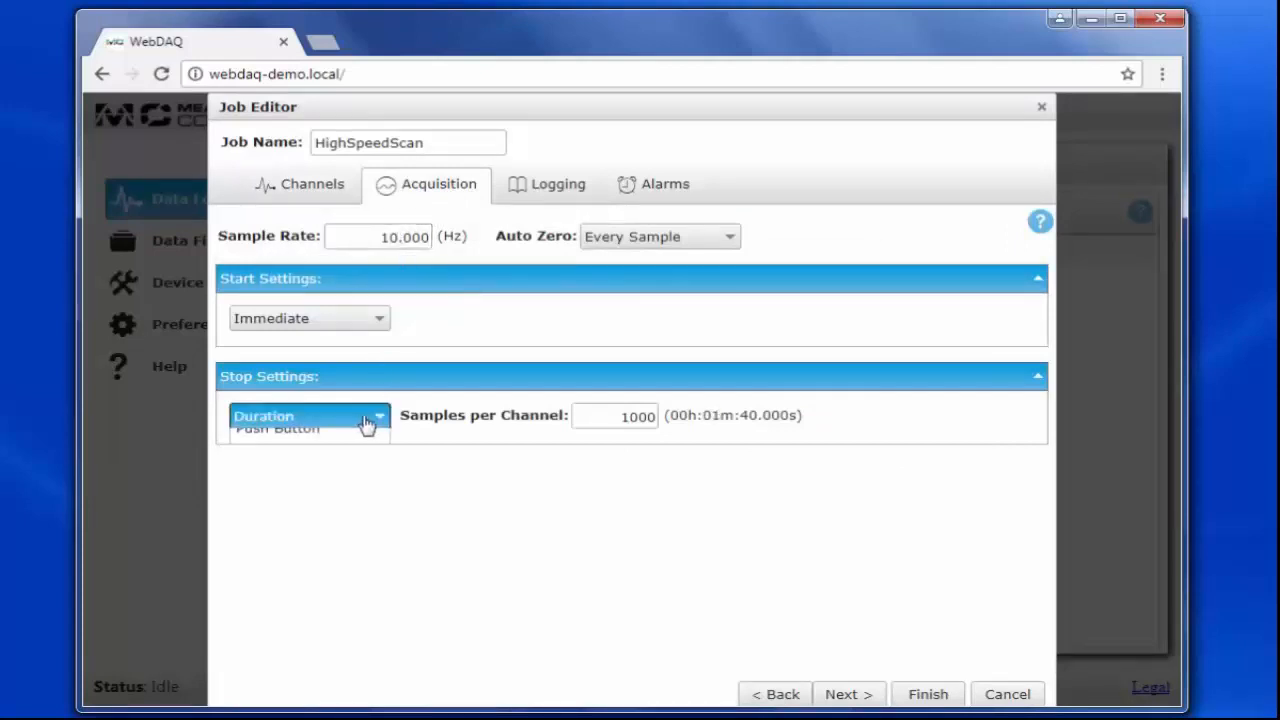
left_click(305, 430)
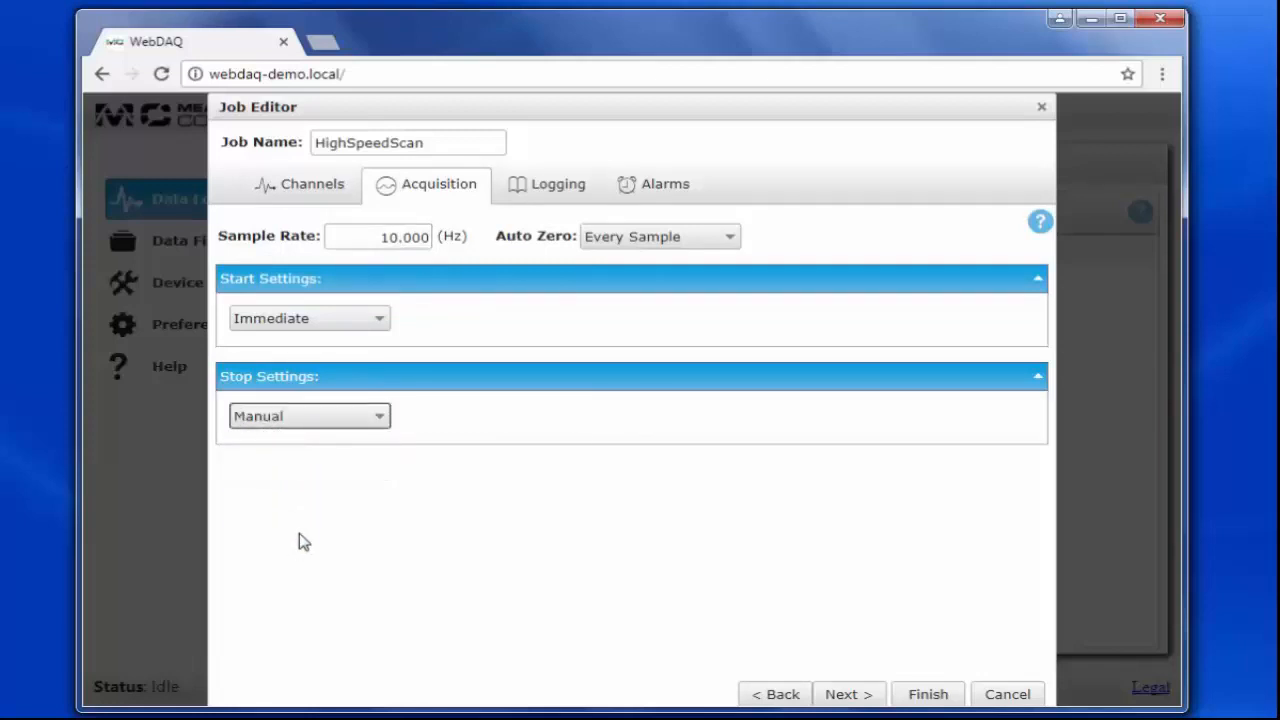
left_click(547, 184)
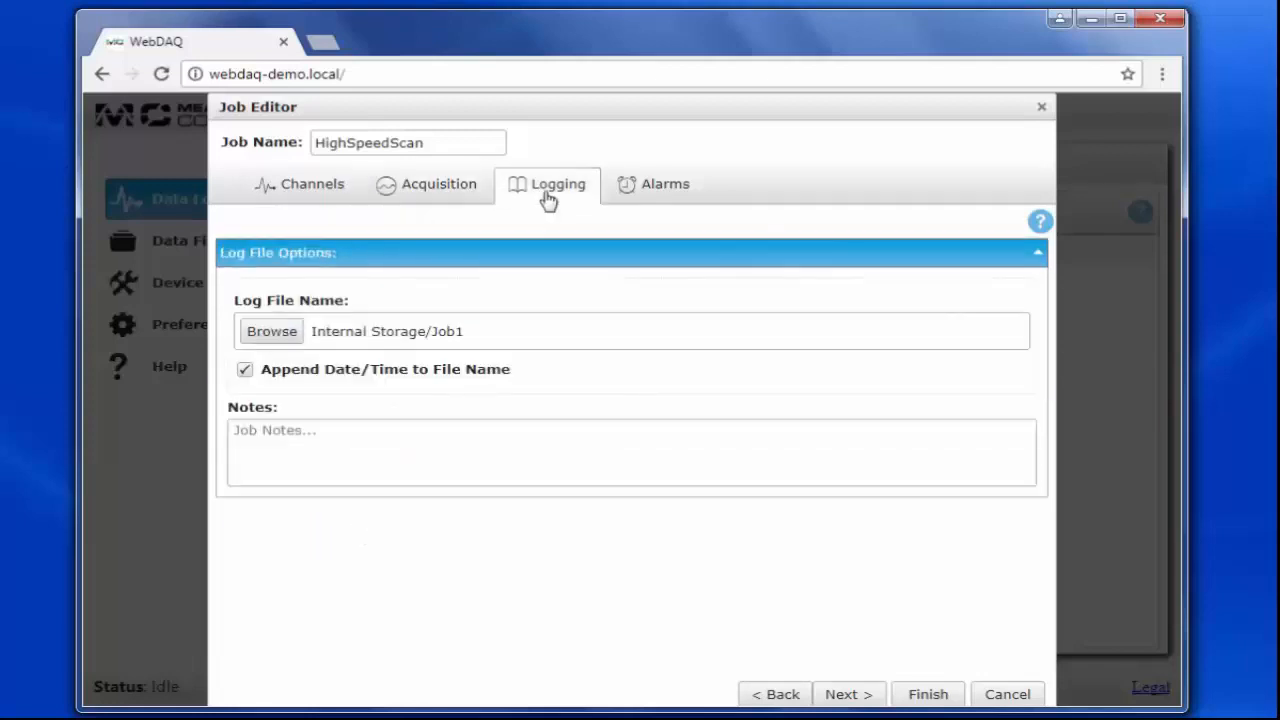
Rename HighSpeedScan's log file from Job1 to HighSpeedScan in Internal Storage.
double_click(445, 331)
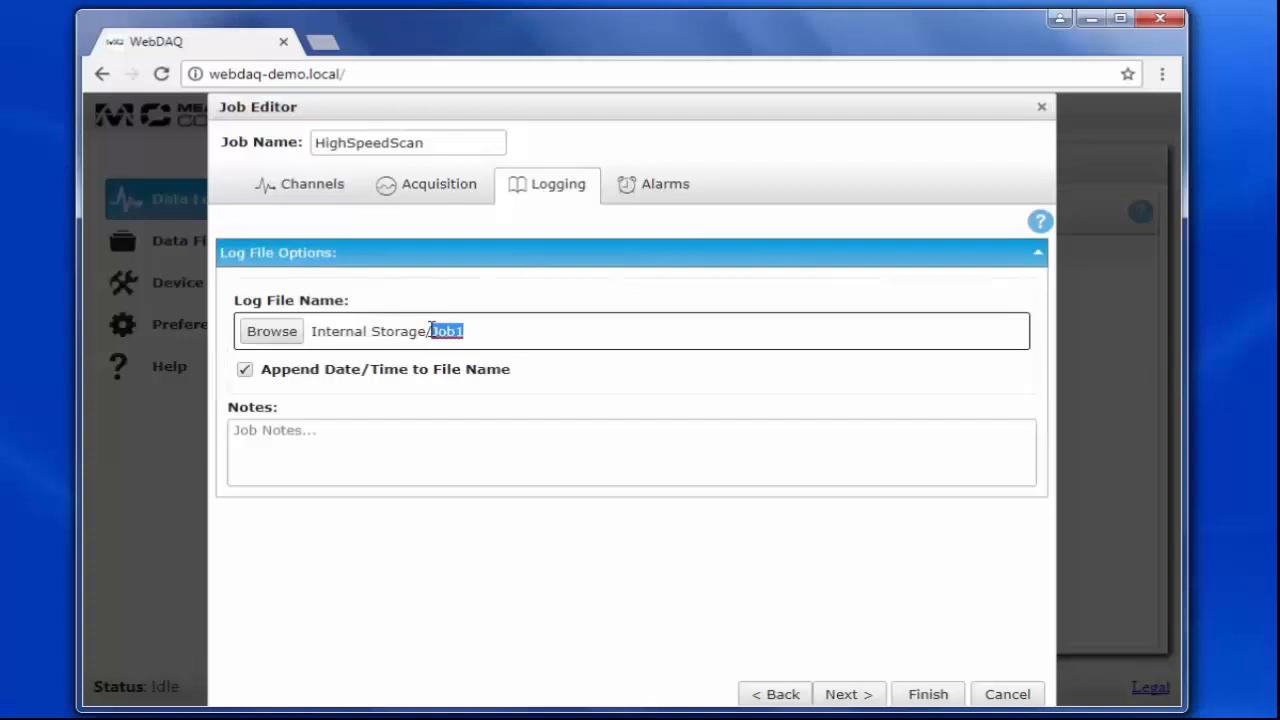
type("HighSpeedS")
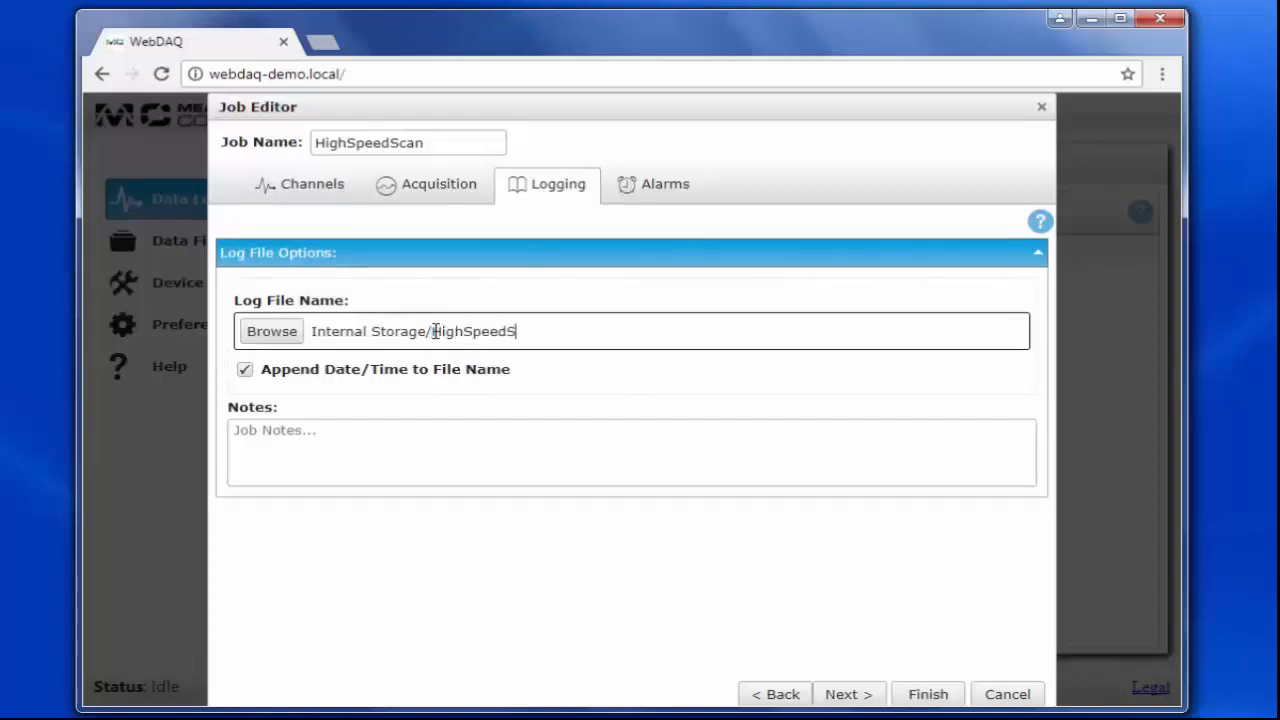
type("can")
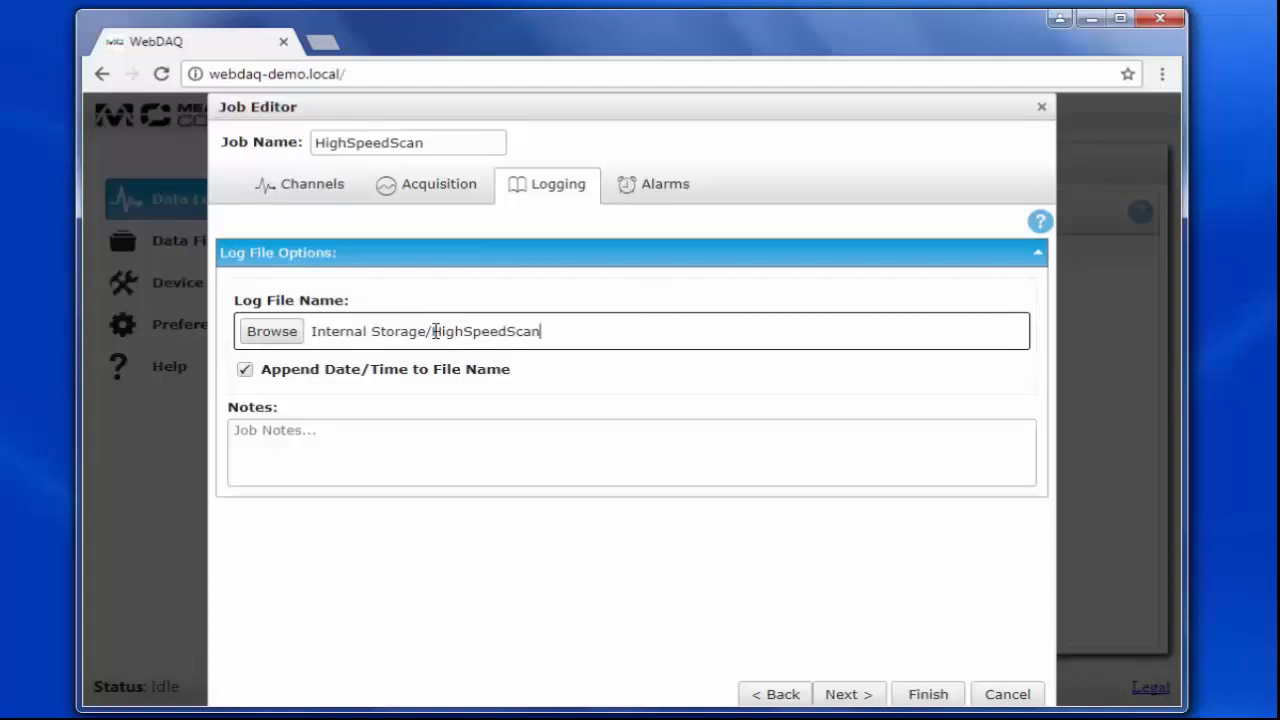
left_click(663, 184)
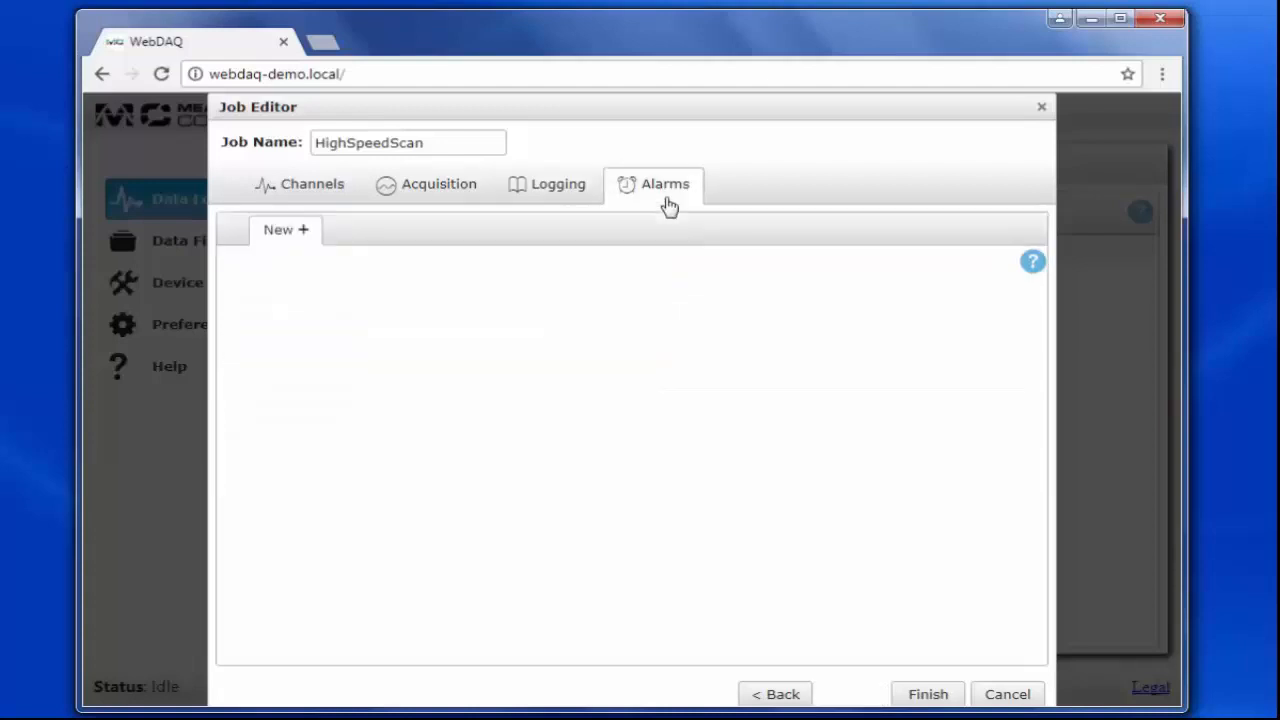
Add a Below alarm on Thermocouple 0 with low threshold 84.
left_click(286, 229)
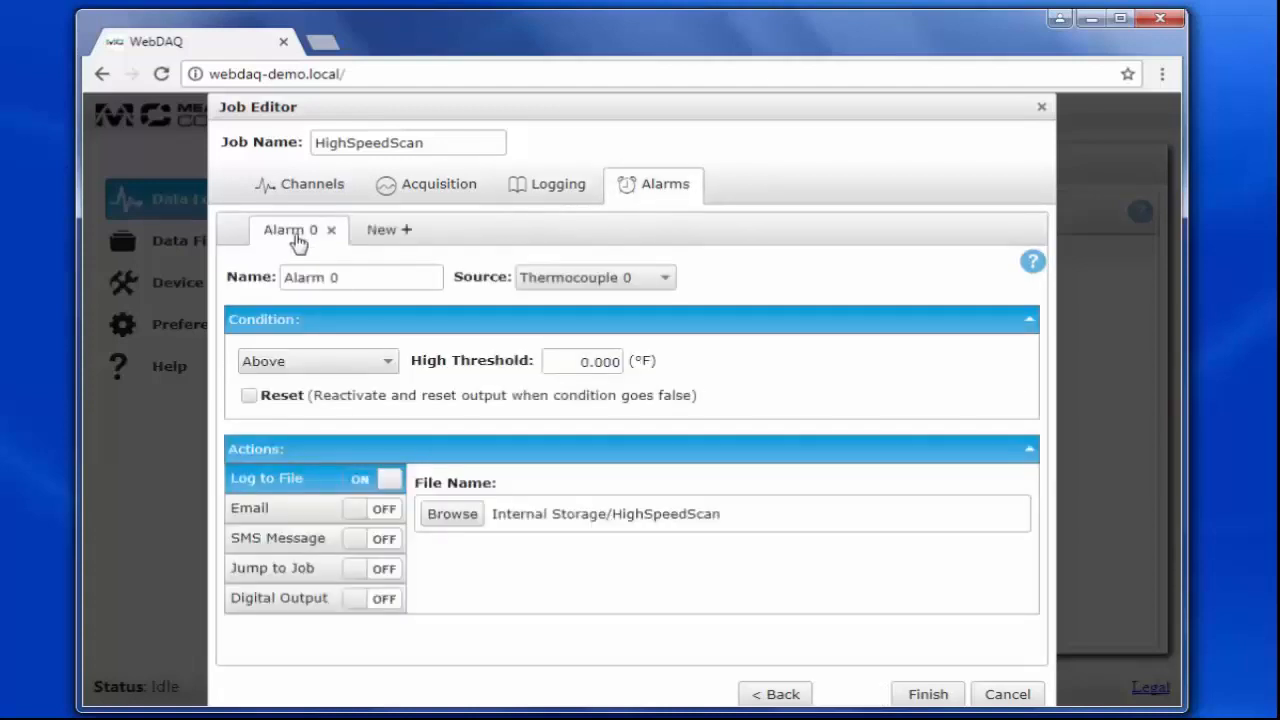
type("Below 8")
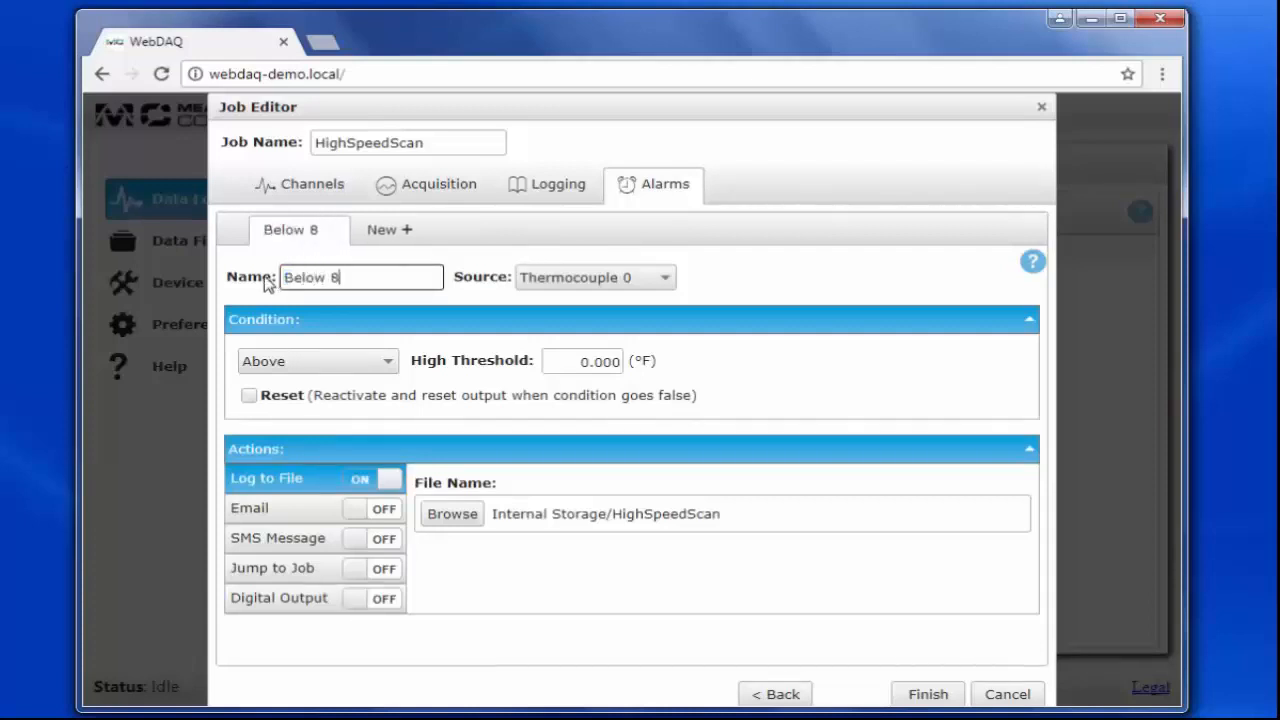
left_click(317, 361)
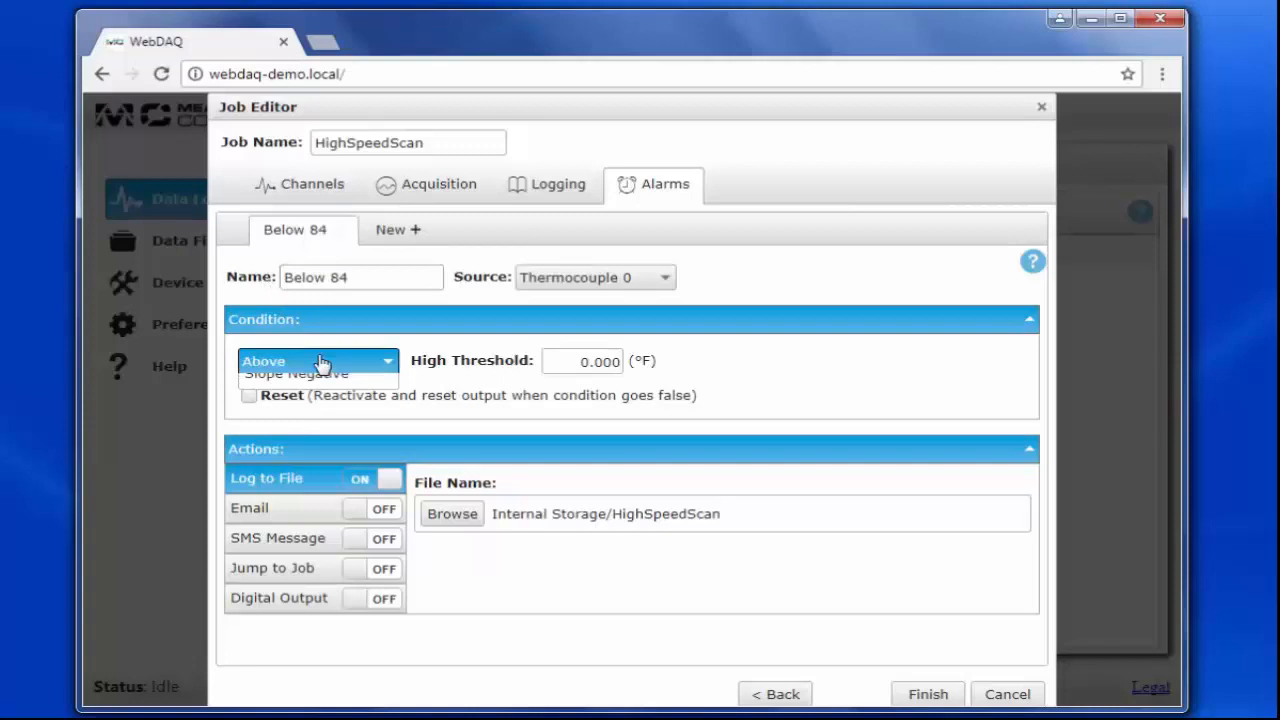
left_click(316, 361)
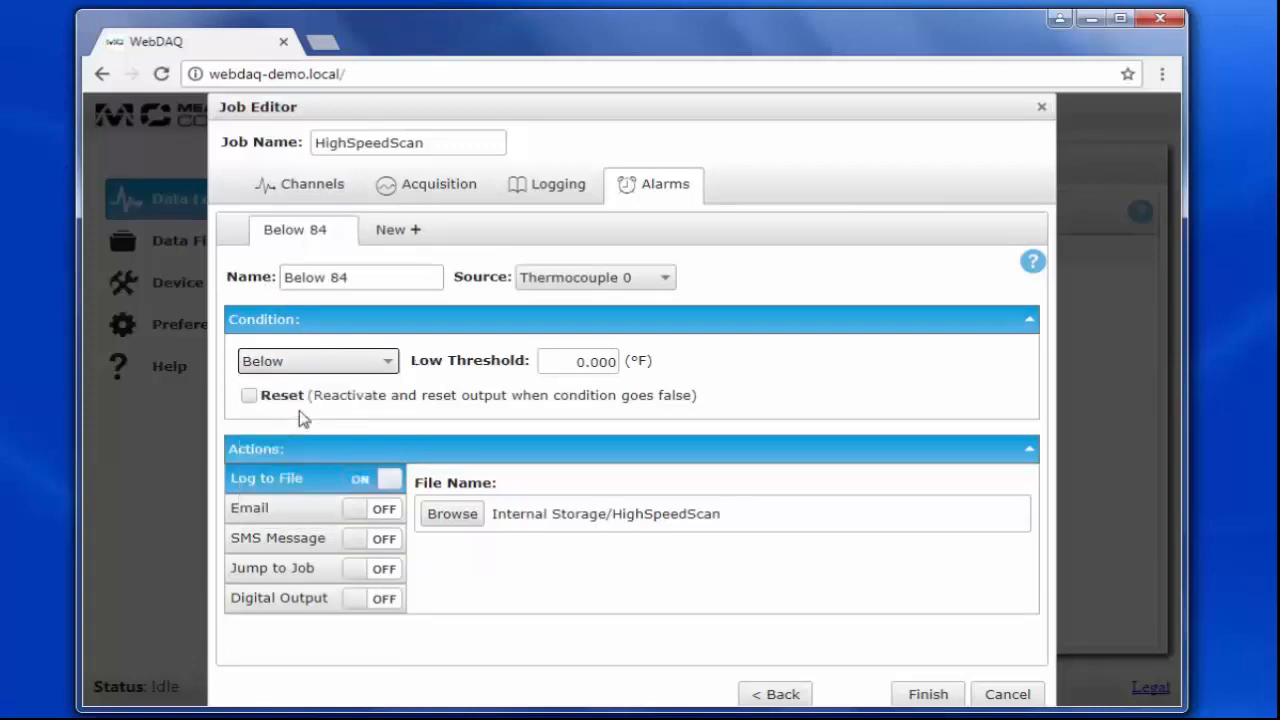
left_click(585, 361)
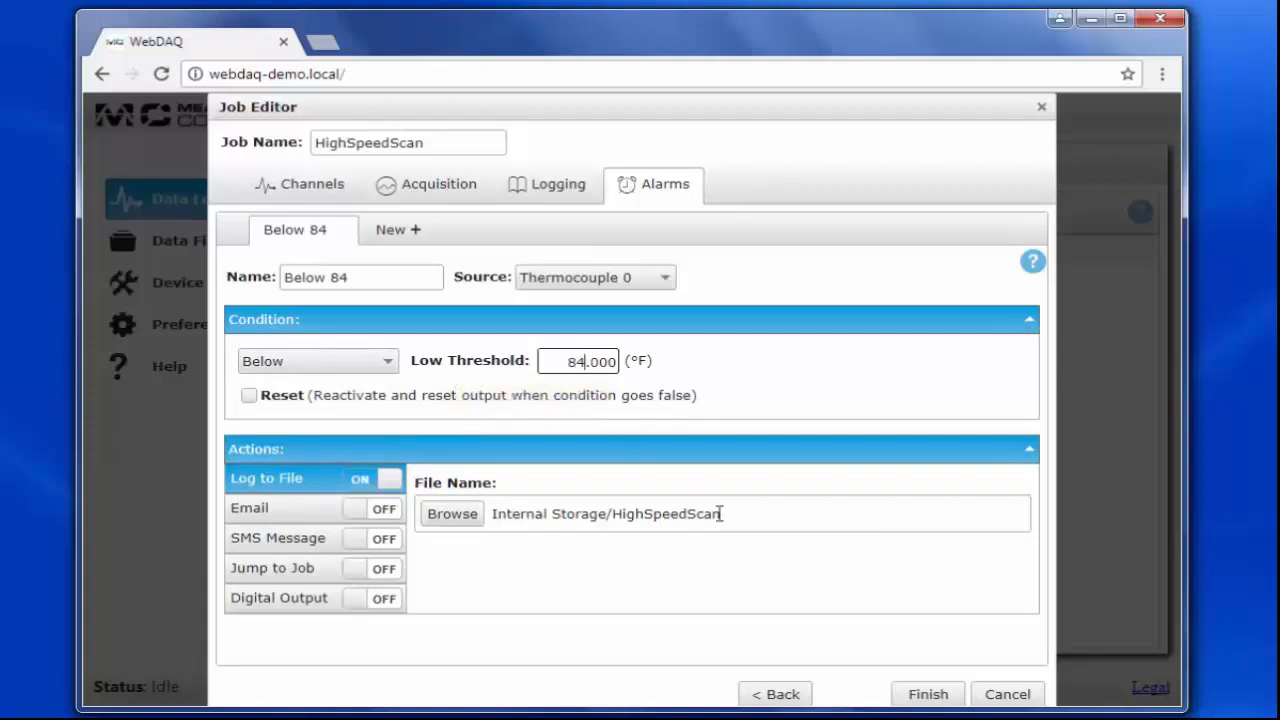
Log the alarm to SwitchJobsOnTempLimit and make it jump to LowSpeedScan.
double_click(664, 513)
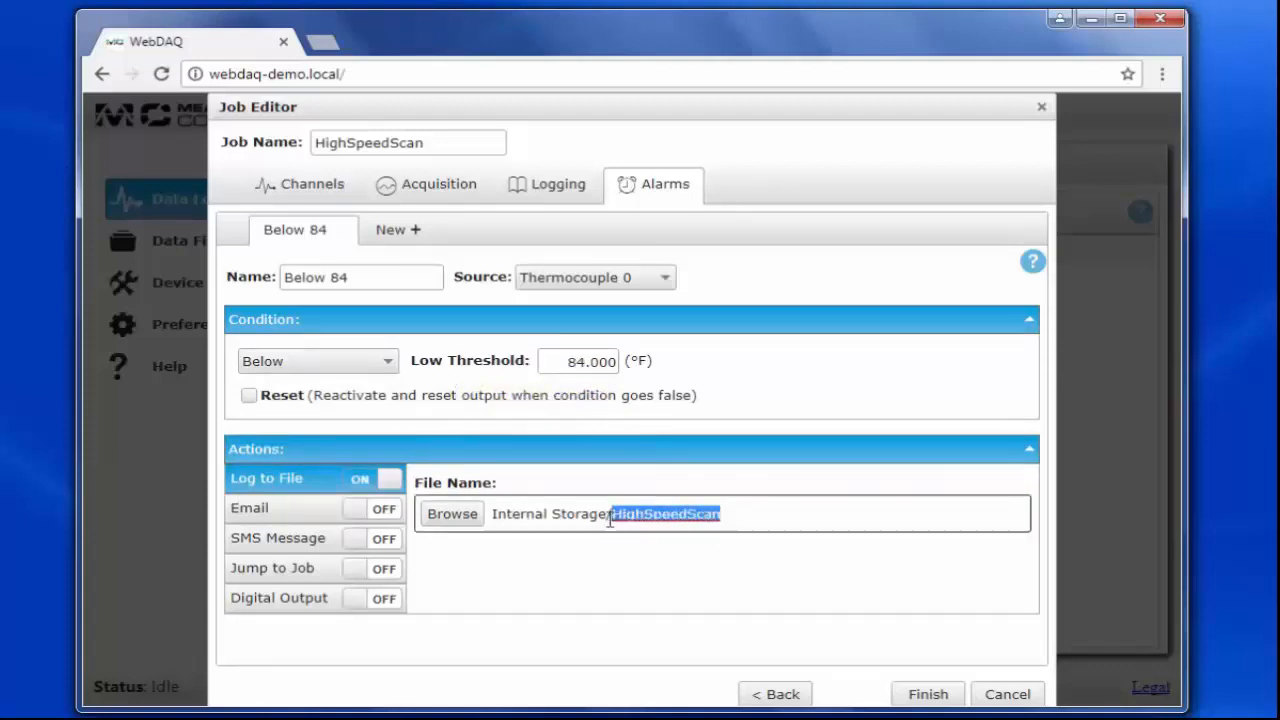
type("SwitchJobs")
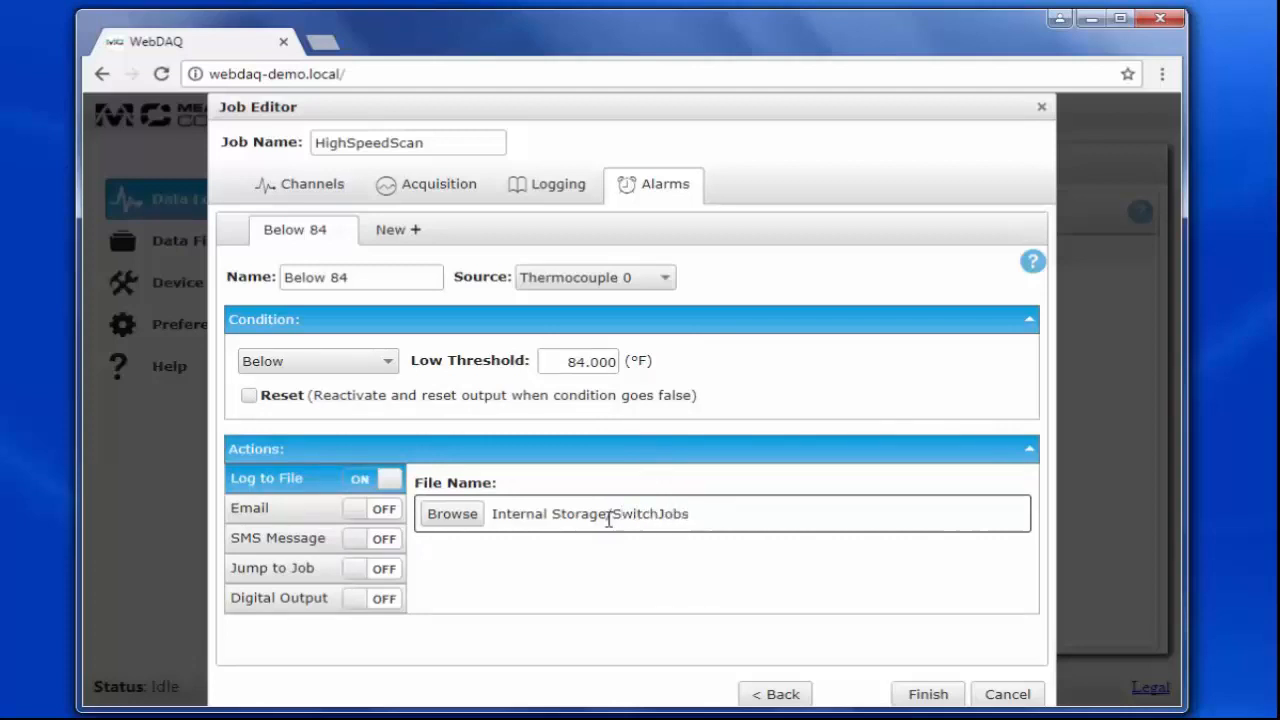
type("OnTemp")
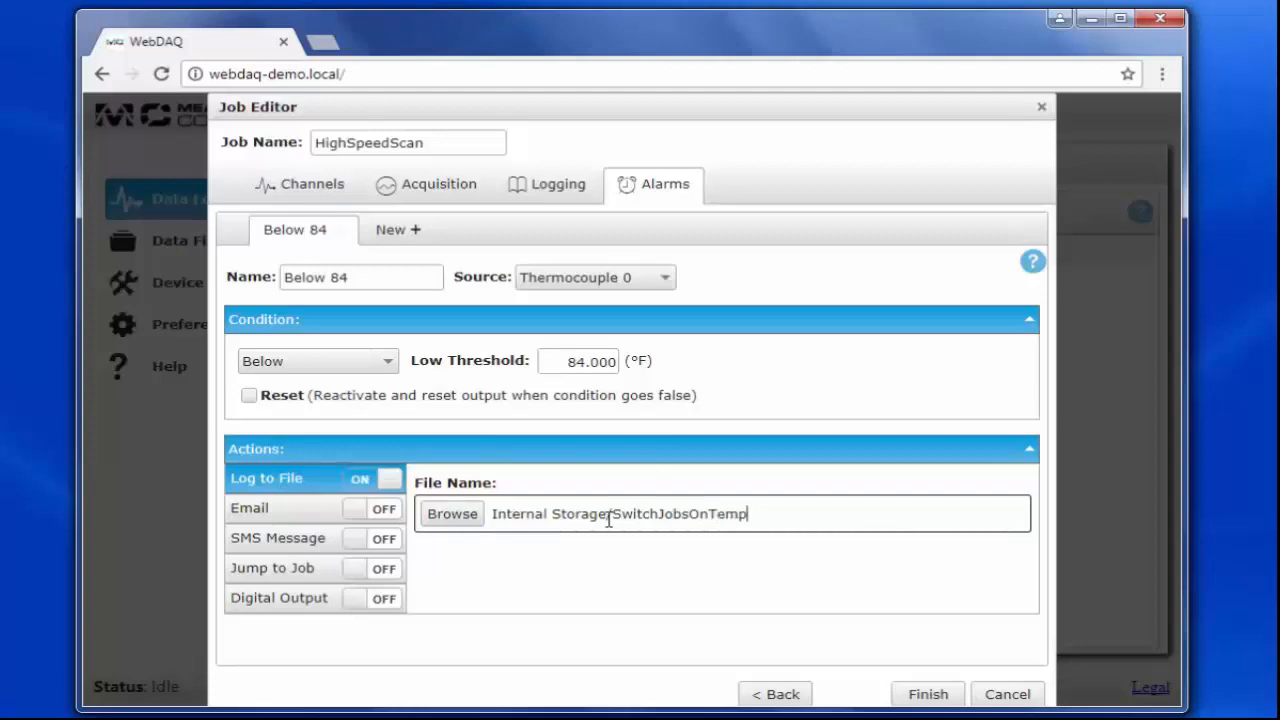
type("Limit")
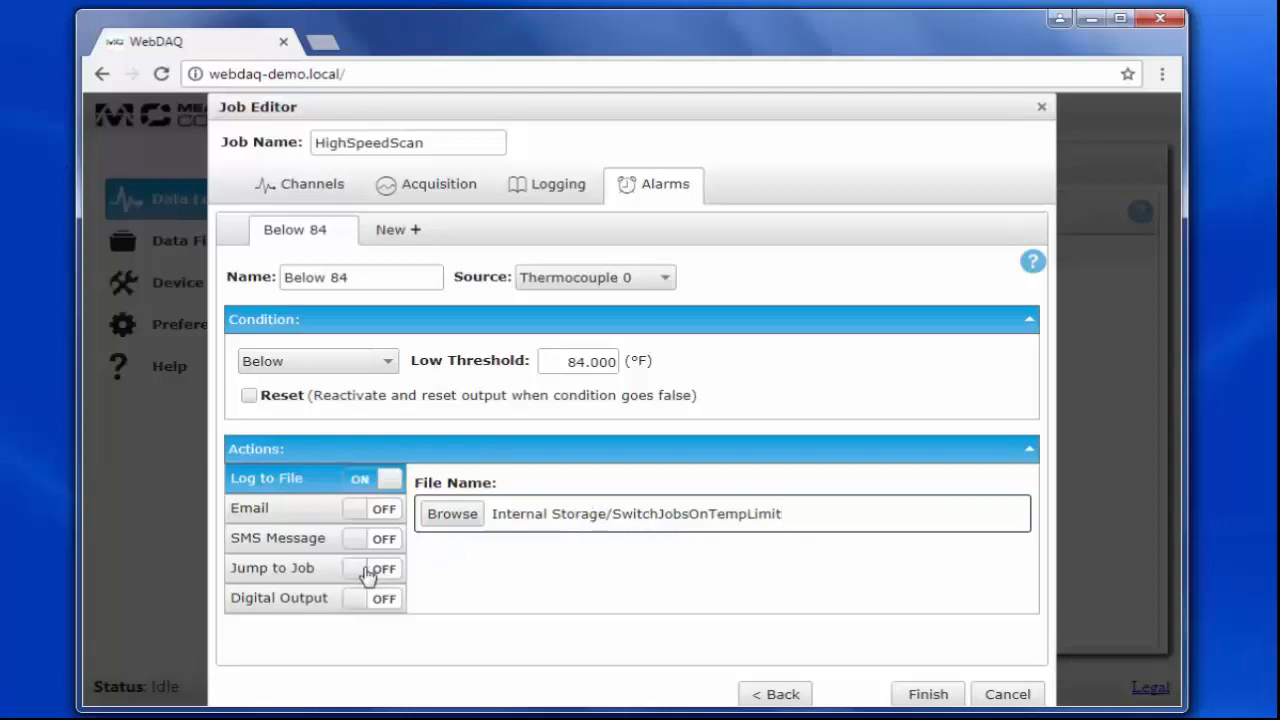
left_click(373, 568)
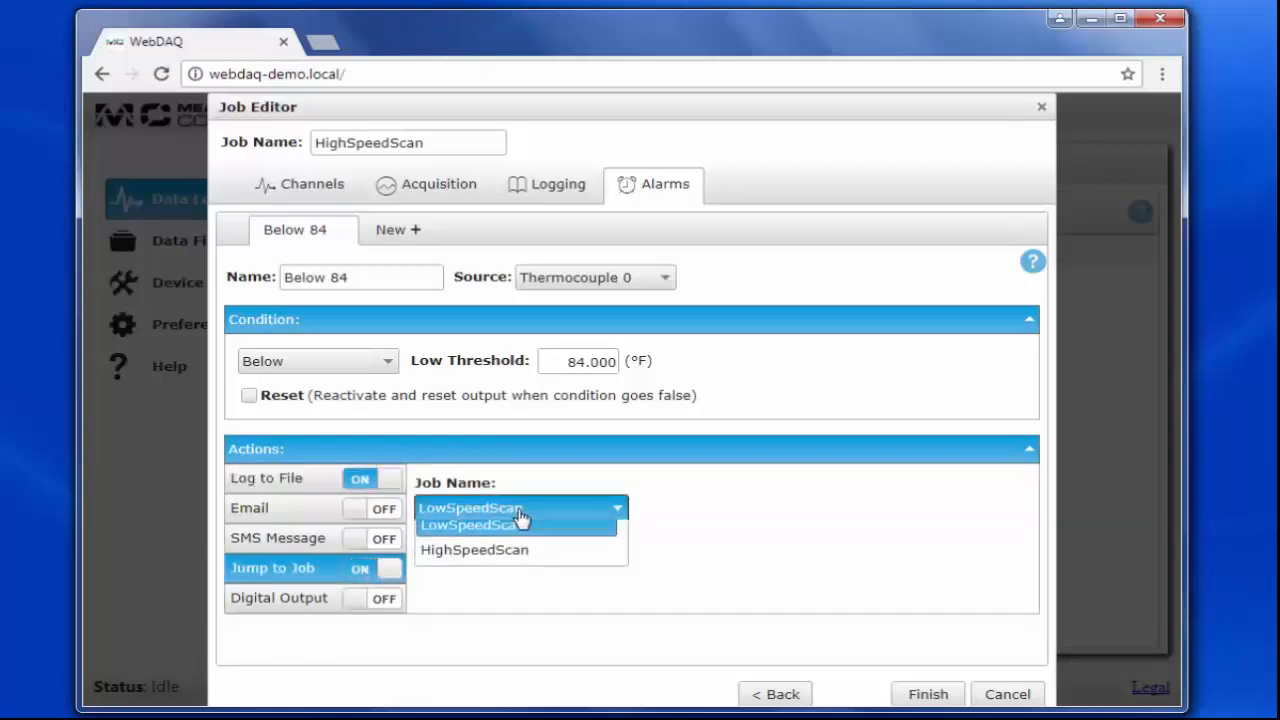
left_click(475, 525)
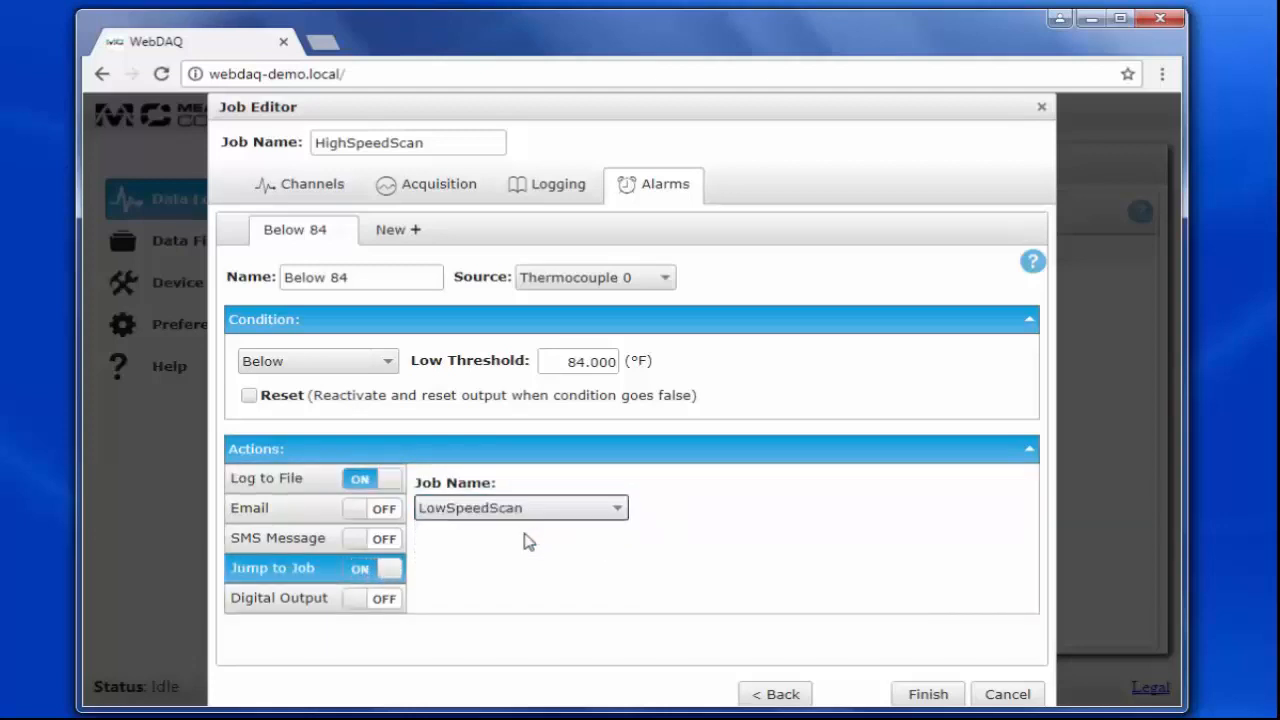
mouse_move(537, 540)
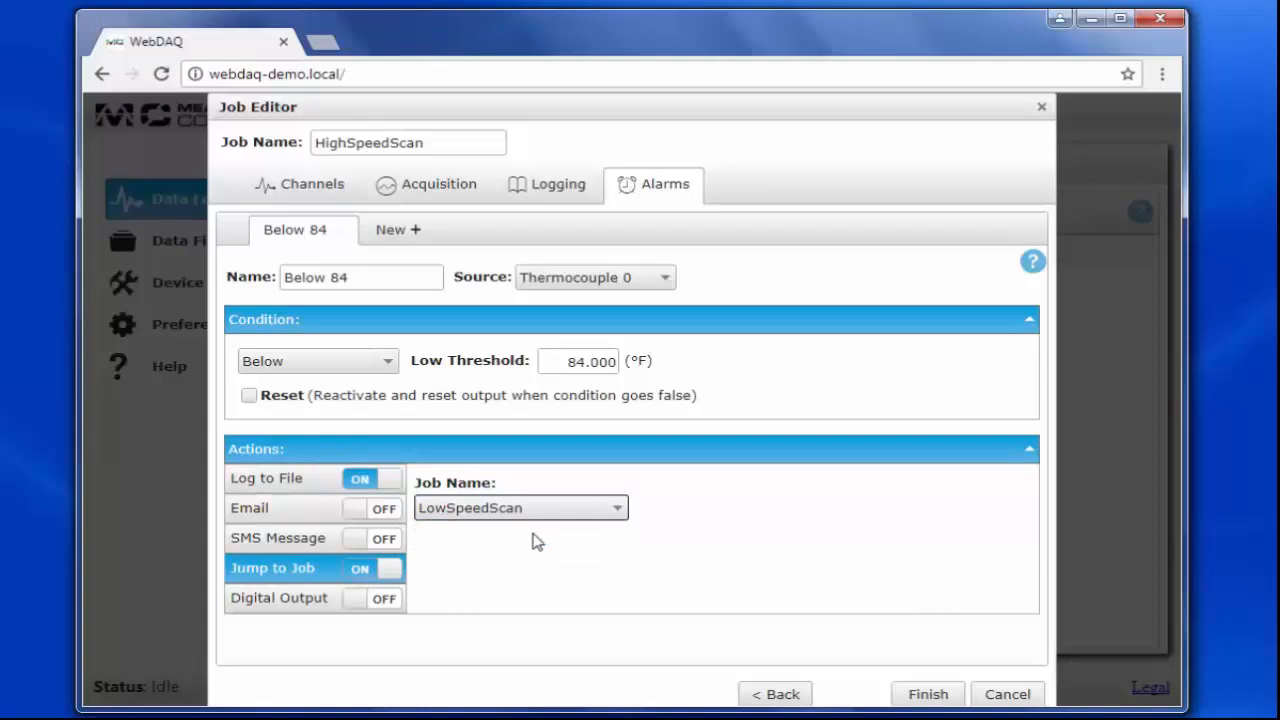
Save the HighSpeedScan job and view LowSpeedScan's Completed details.
left_click(926, 694)
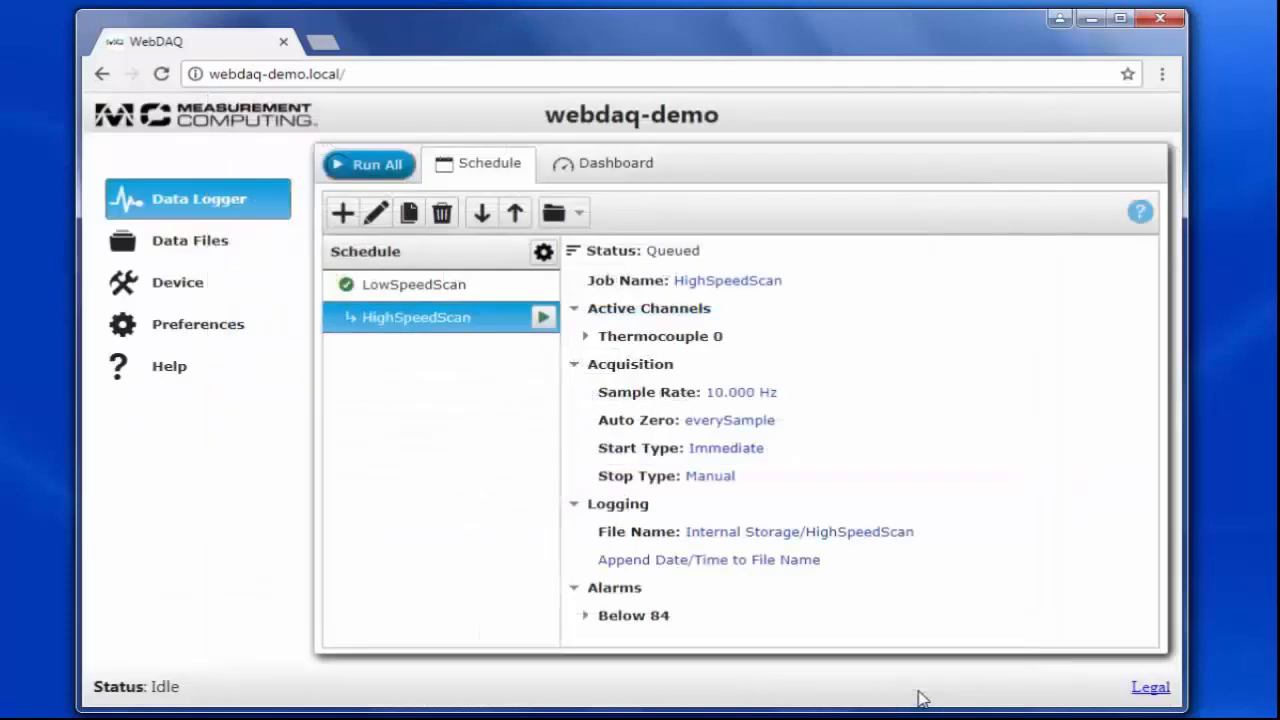
mouse_move(756, 605)
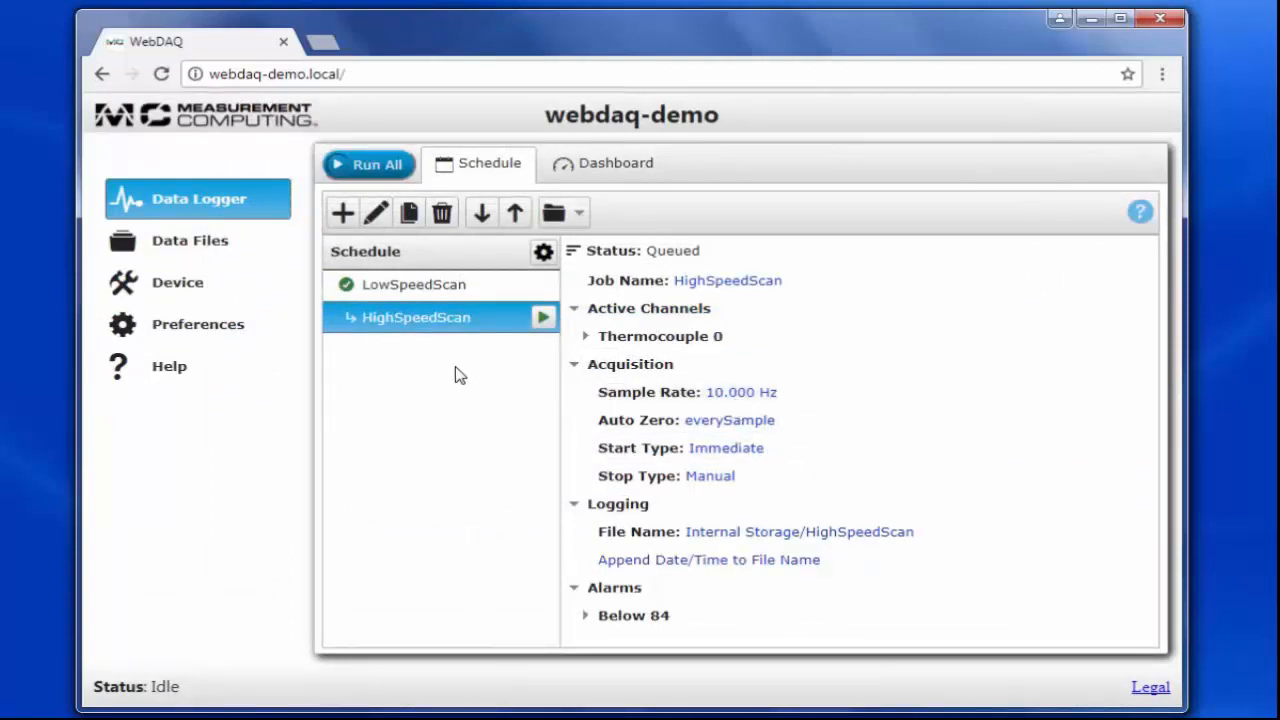
left_click(414, 284)
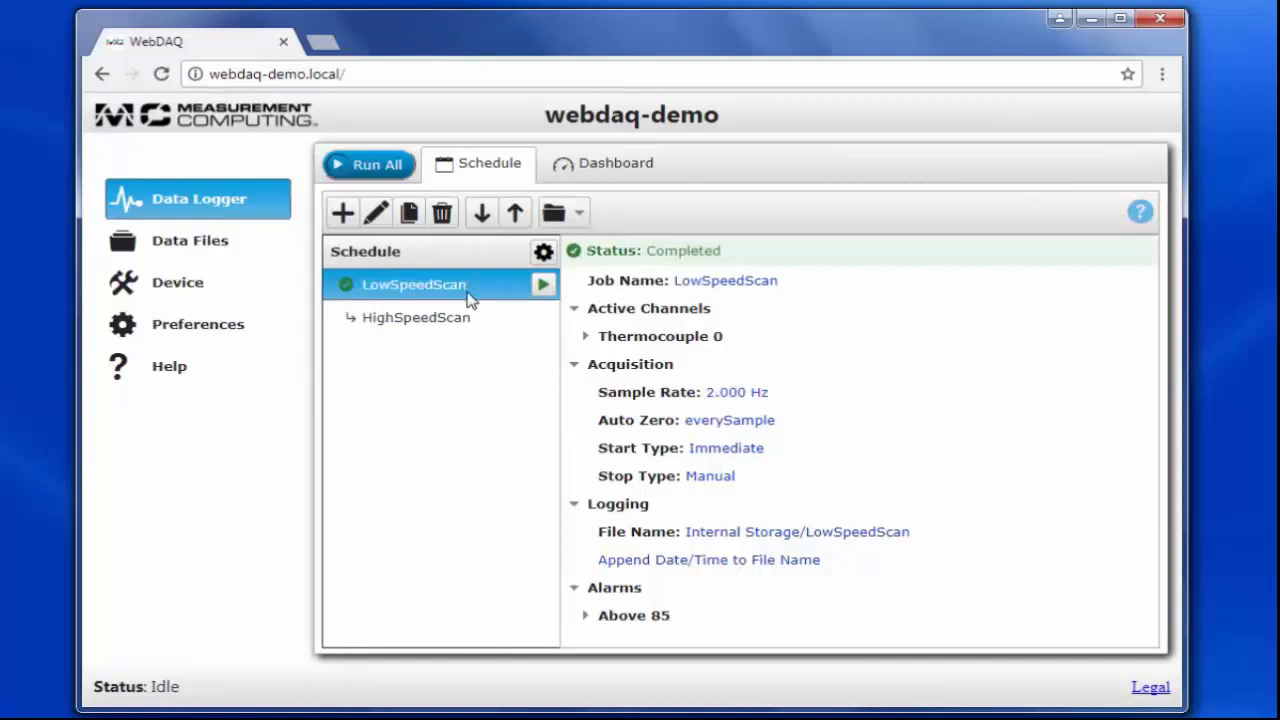
mouse_move(375, 213)
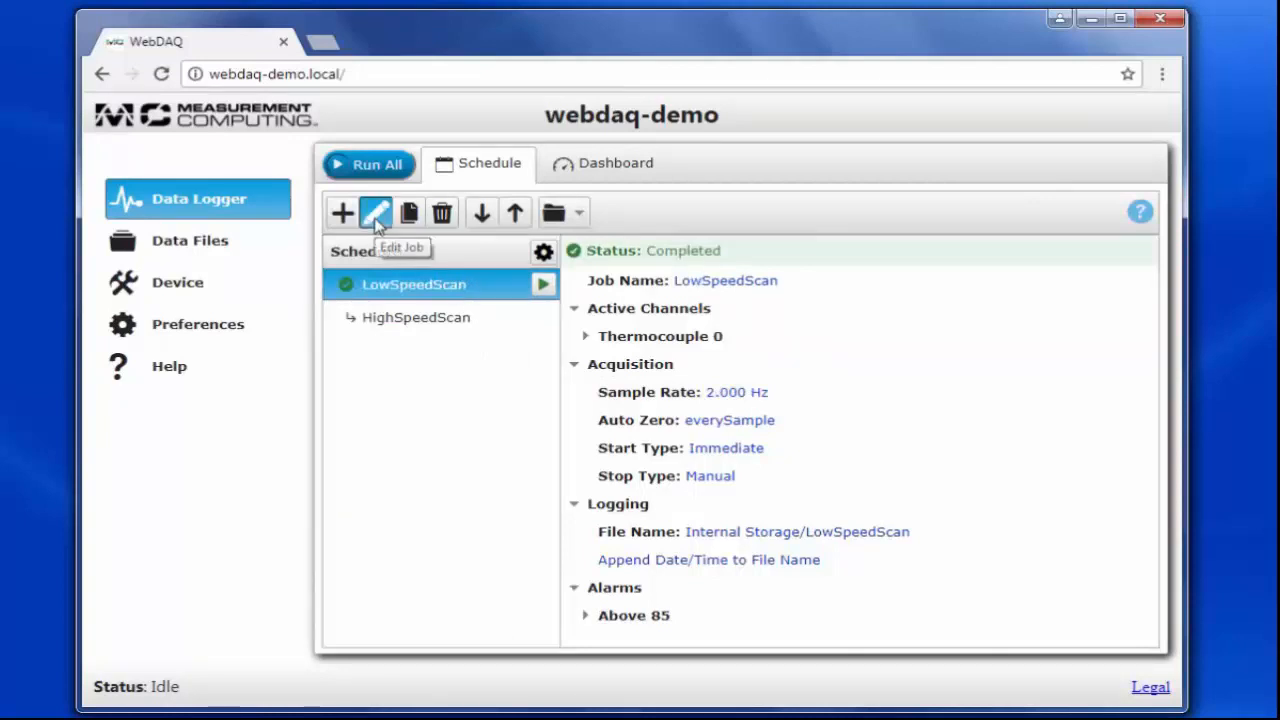
Rename LowSpeedScan's alarm log file to SwitchJobsOnTempLimit.
left_click(375, 212)
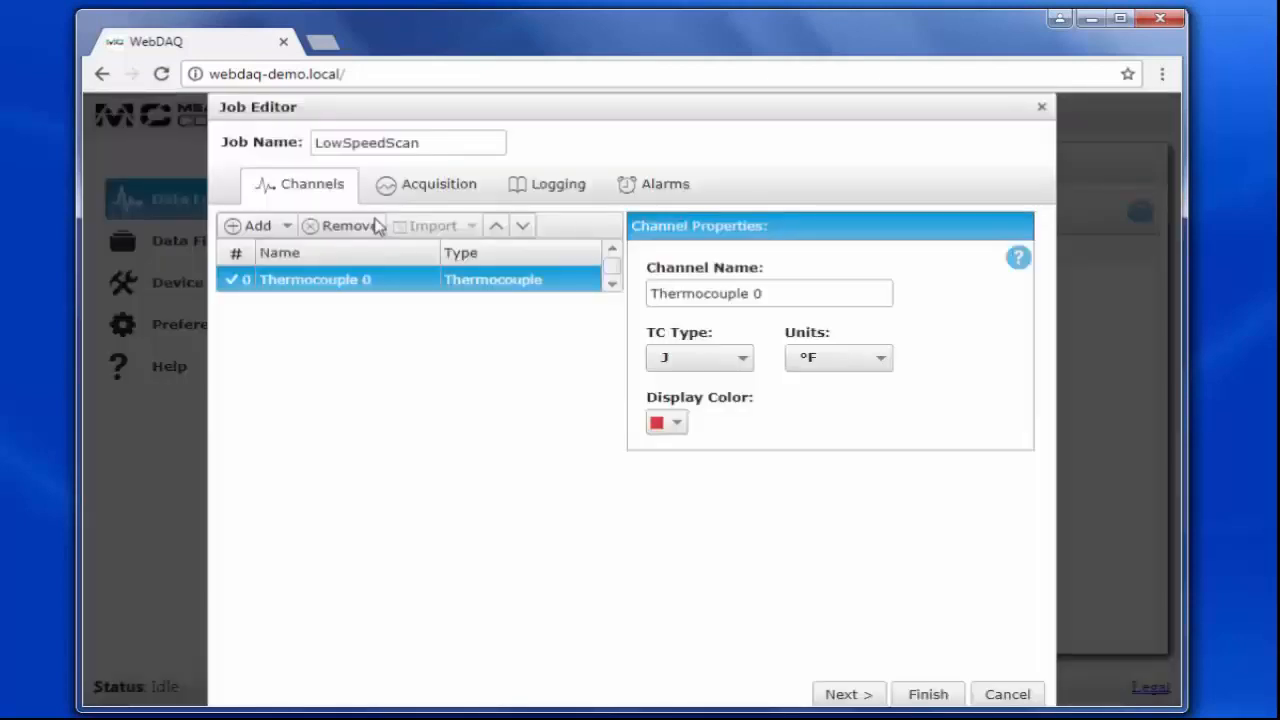
mouse_move(380, 230)
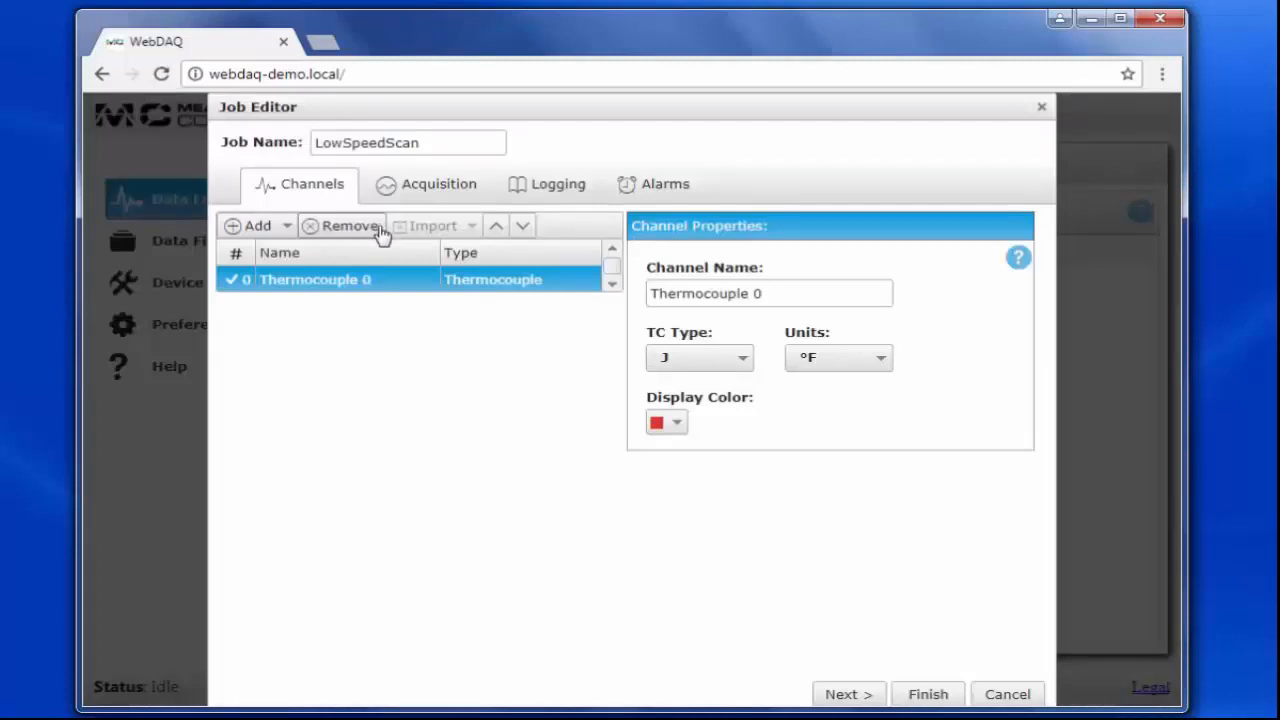
left_click(653, 184)
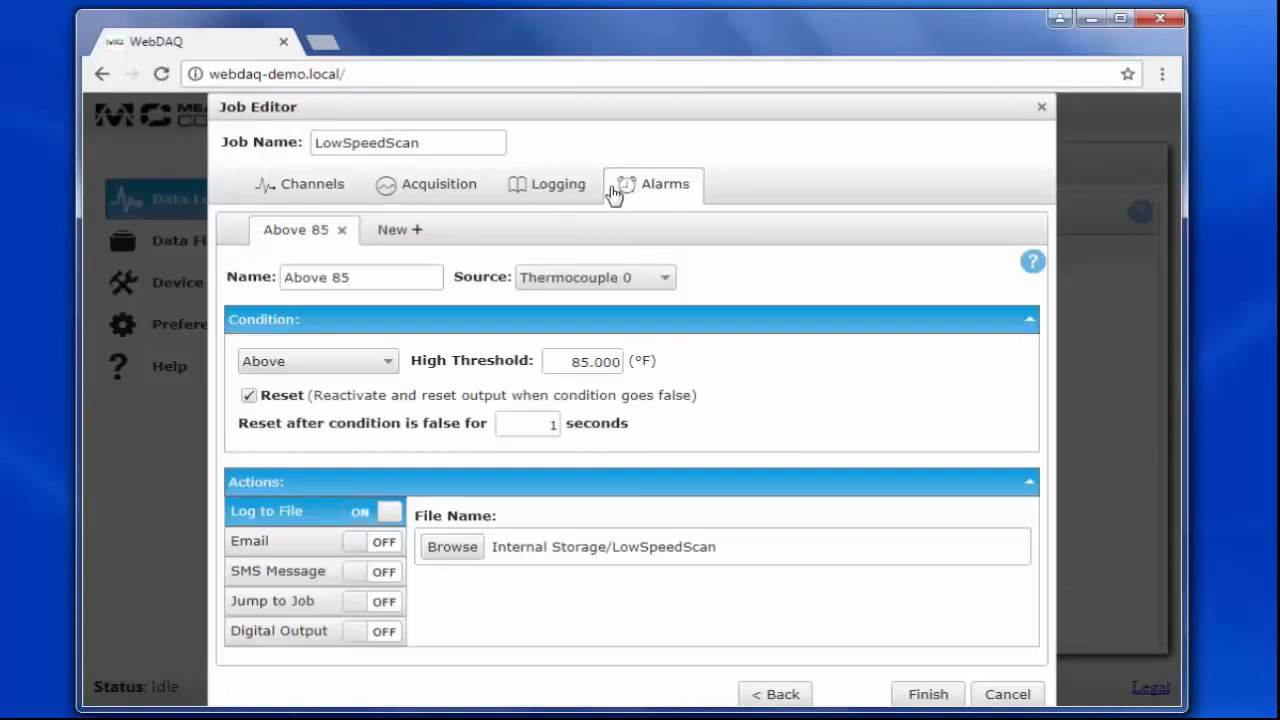
double_click(678, 546)
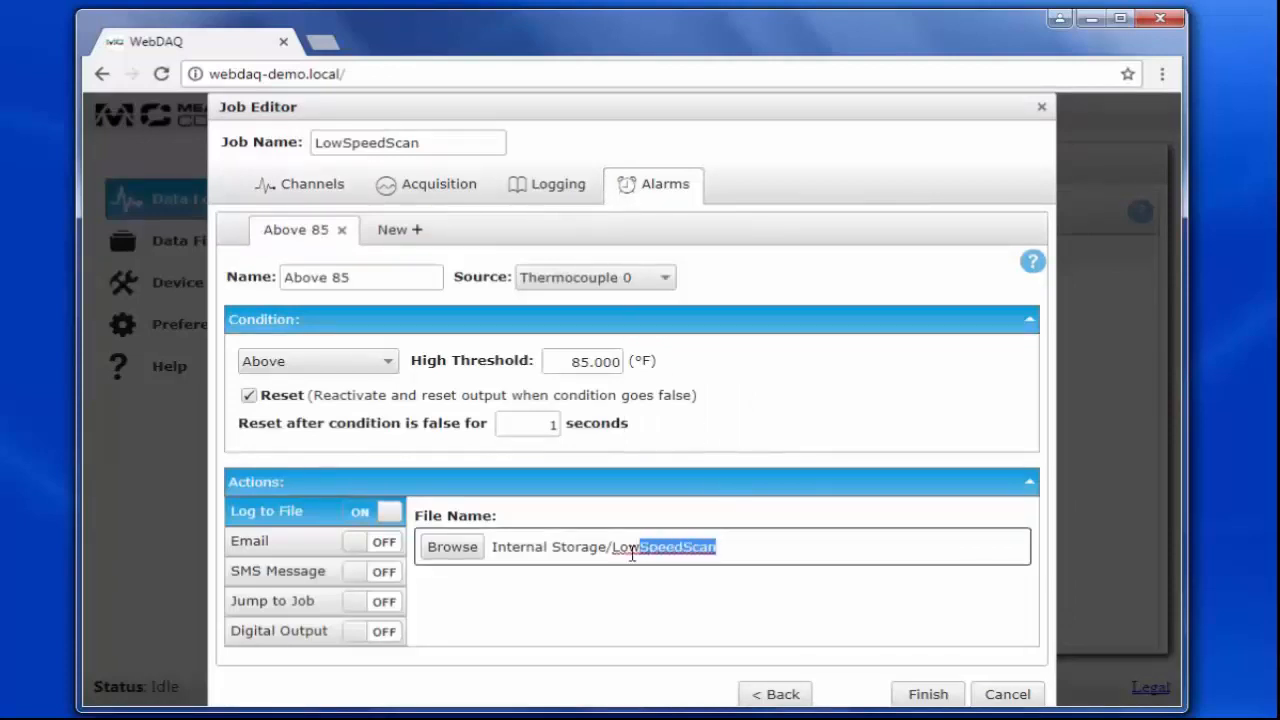
type("Swit")
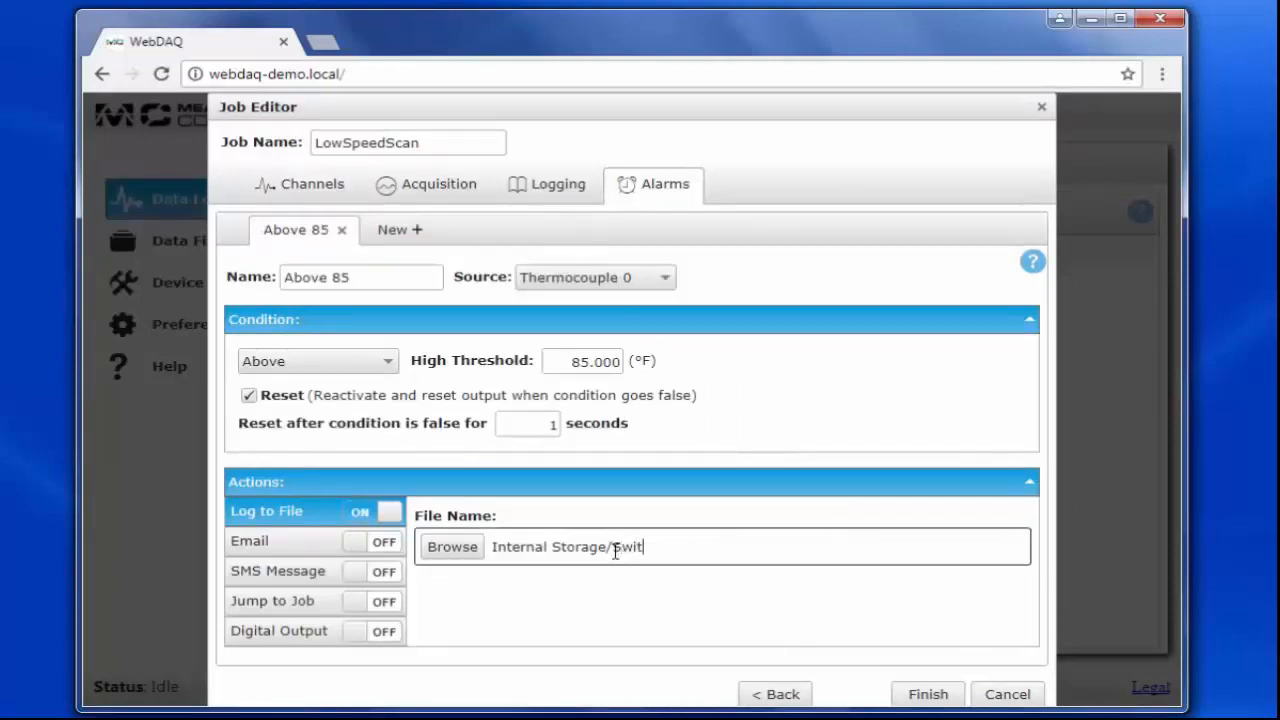
type("chJobs")
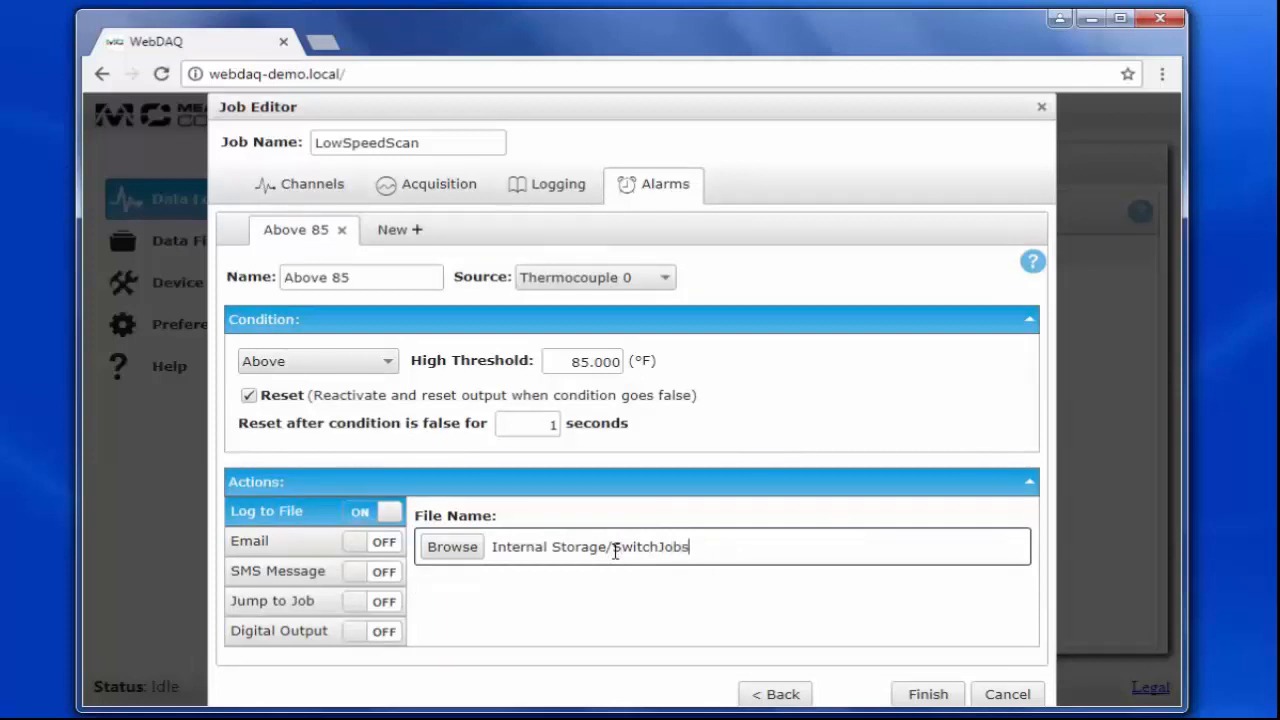
type("OnTempL")
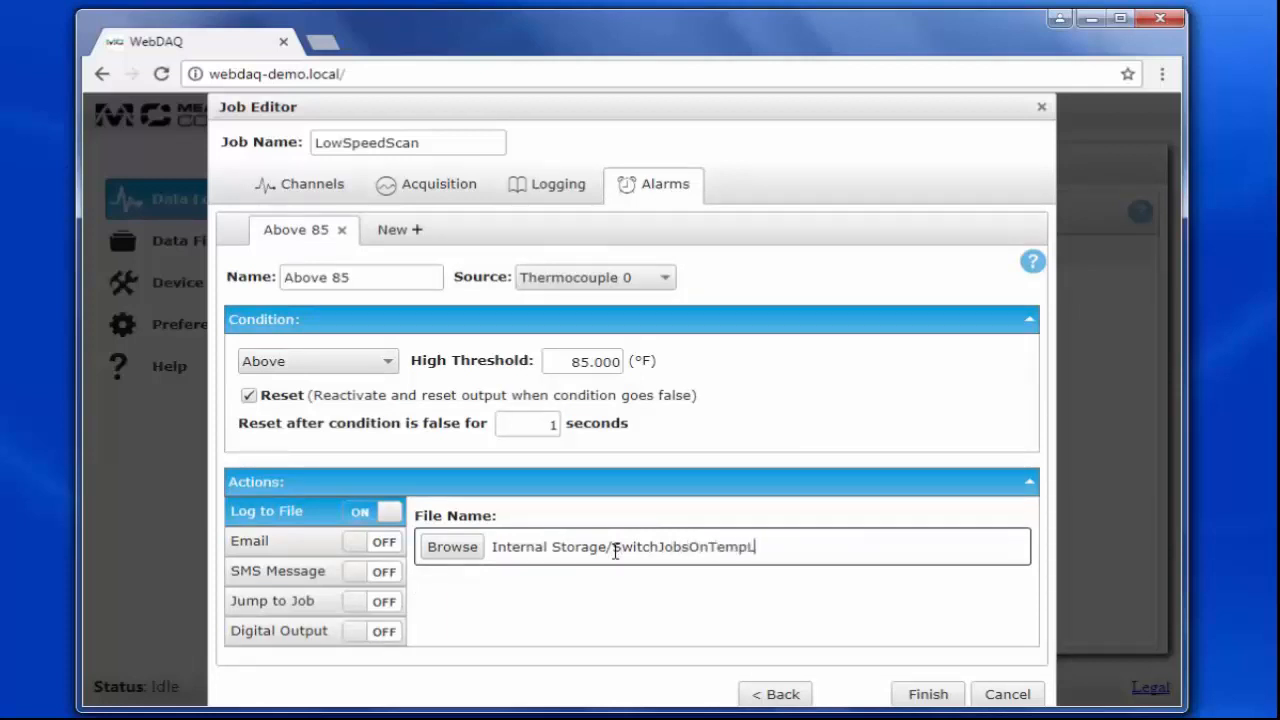
type("imit")
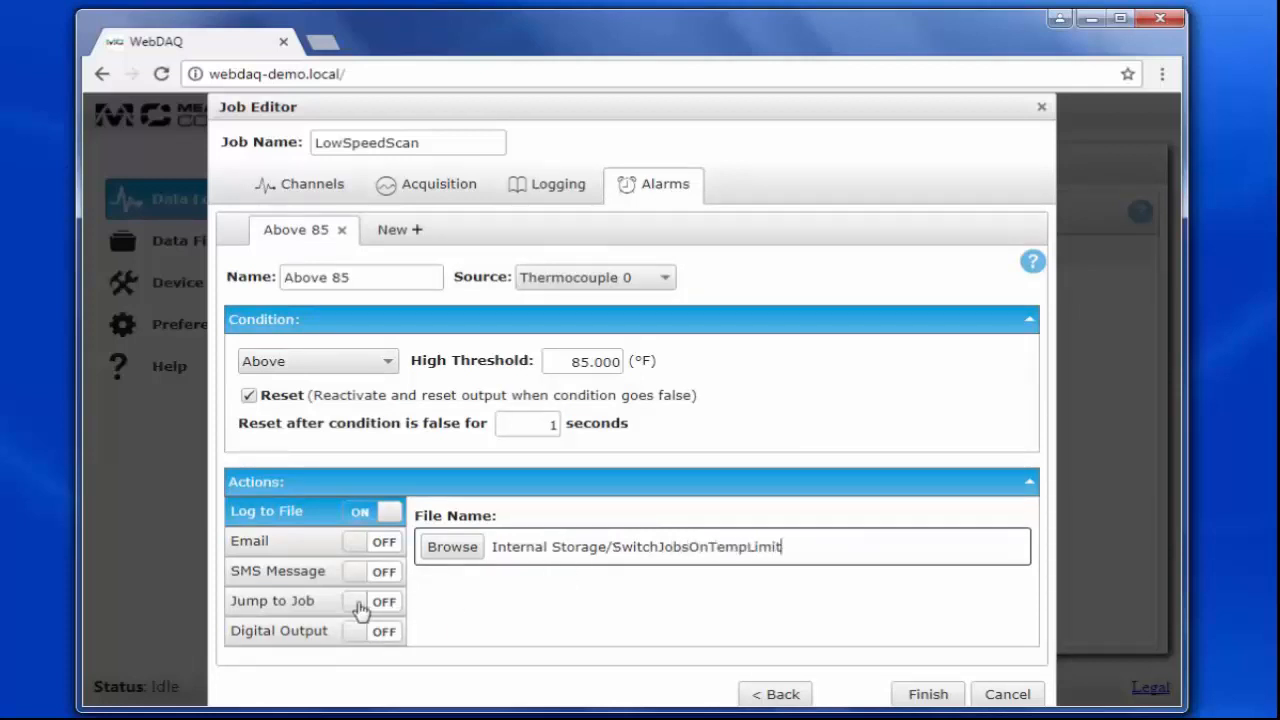
Make the Above 85 alarm jump to HighSpeedScan and save the job.
left_click(388, 600)
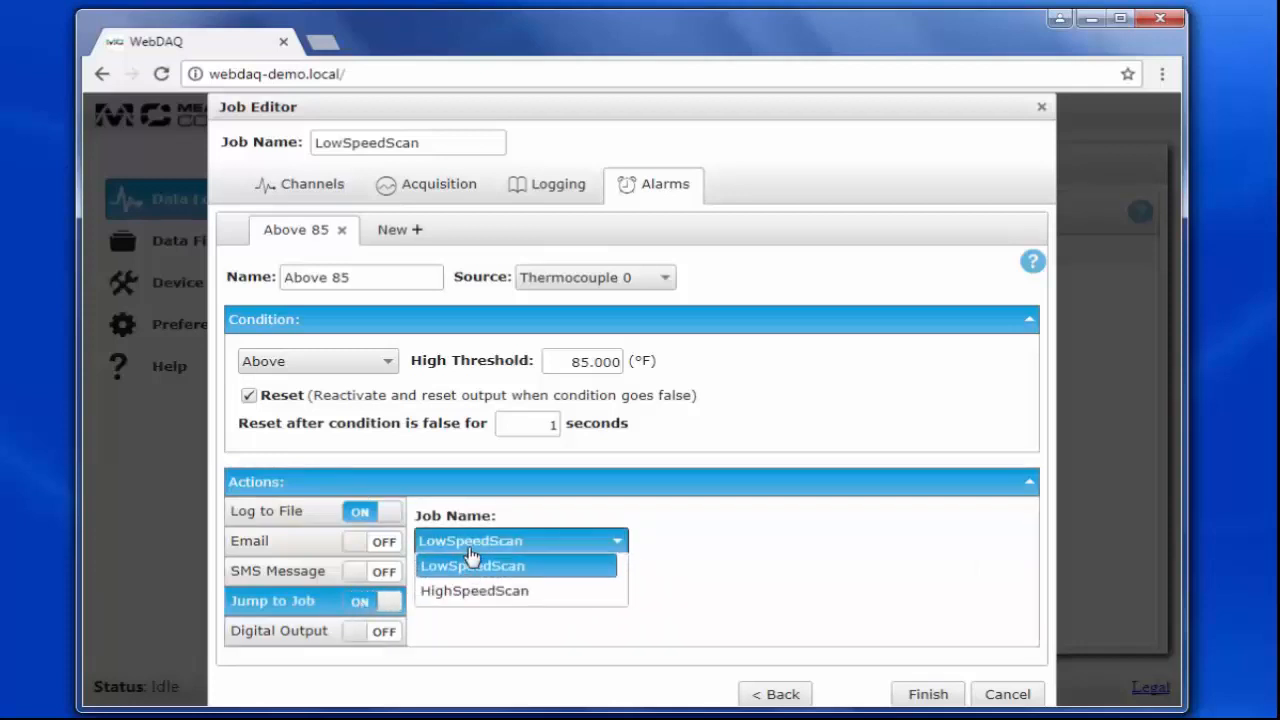
left_click(474, 590)
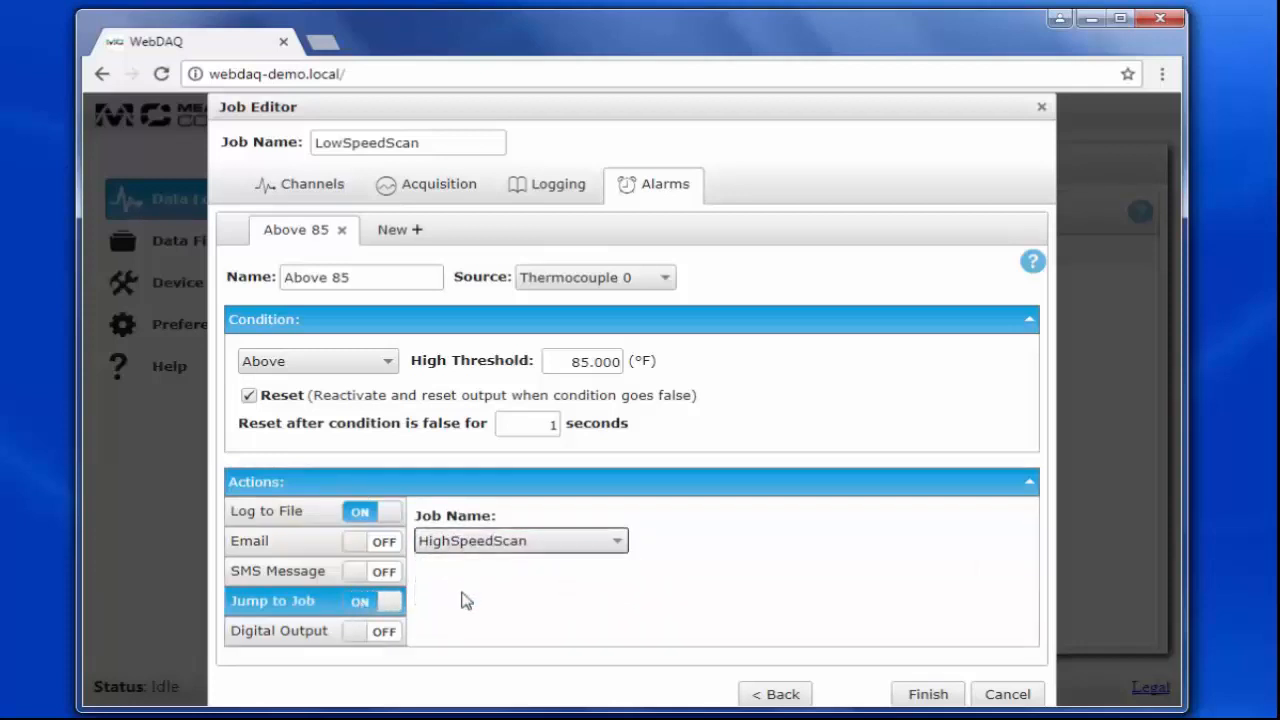
mouse_move(471, 598)
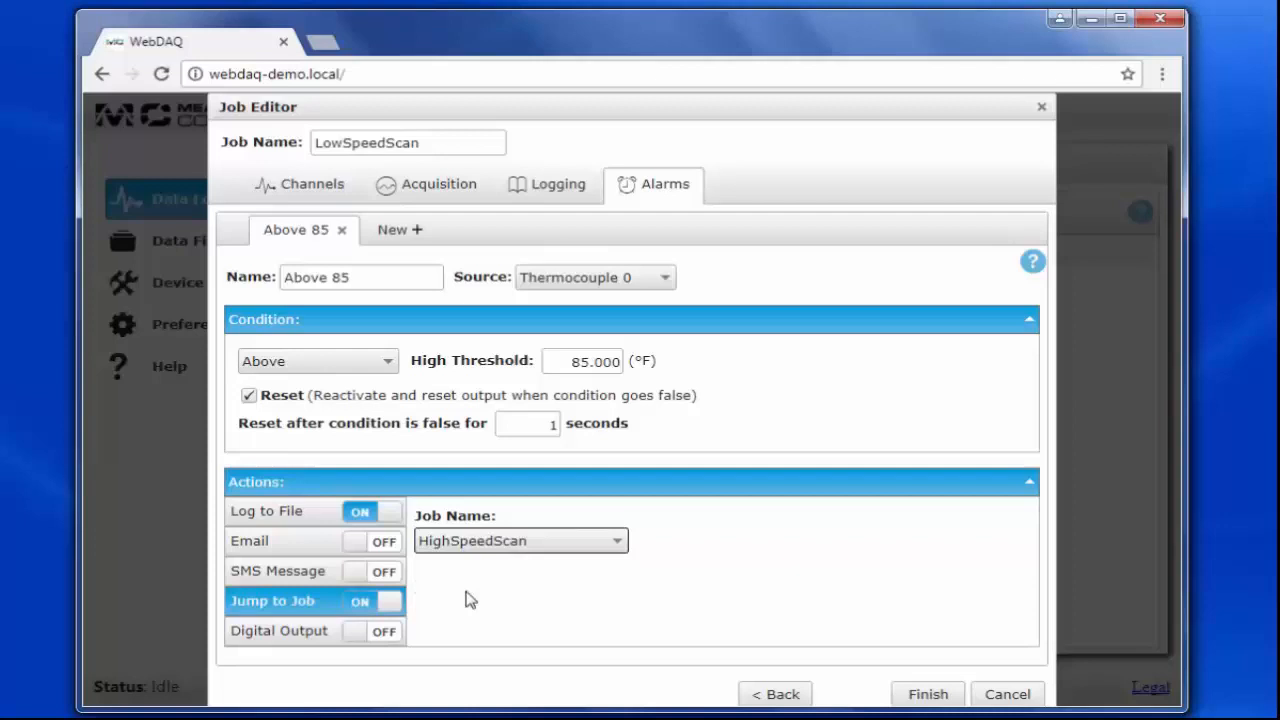
mouse_move(728, 640)
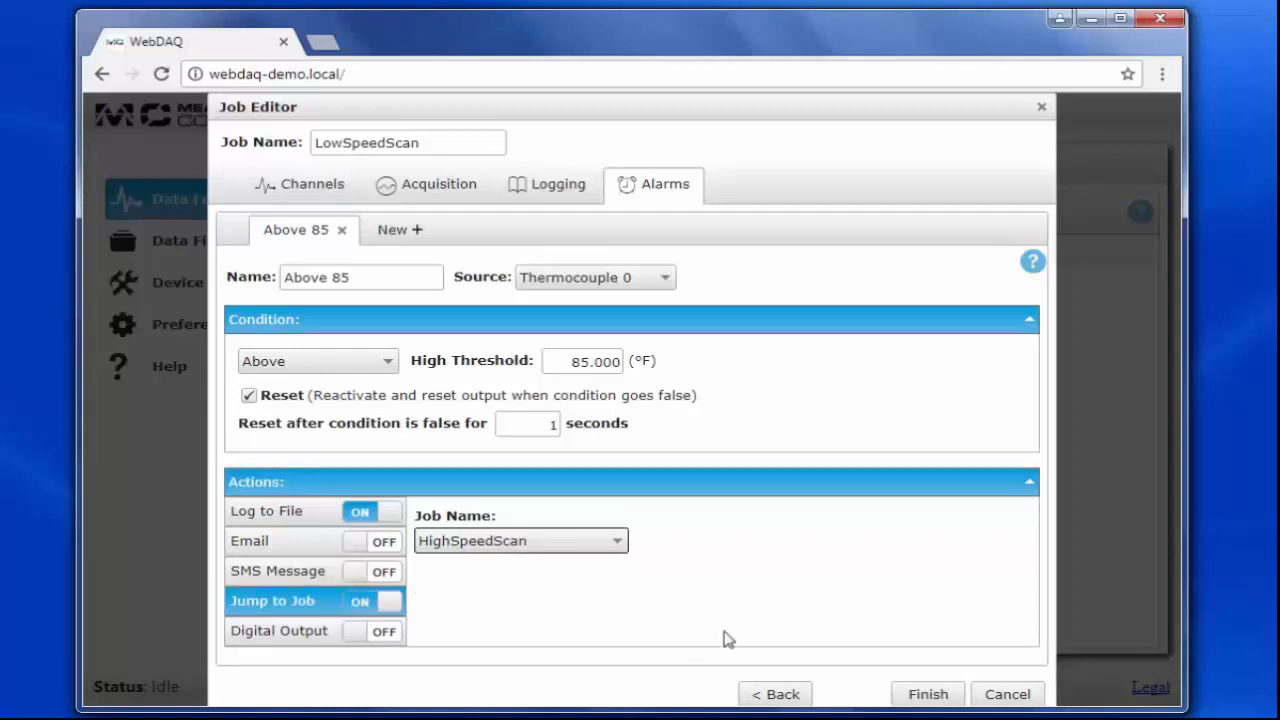
left_click(927, 694)
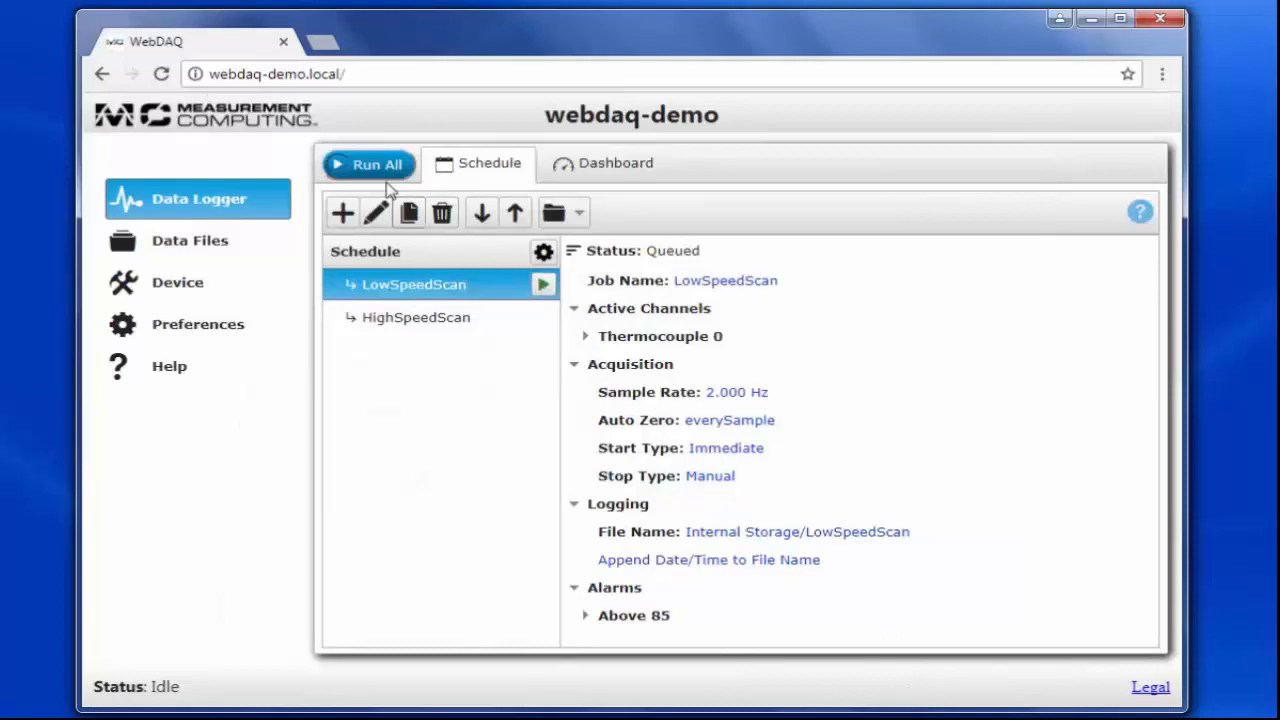
Run the whole schedule and monitor HighSpeedScan's alarm status and strip chart on the dashboard.
left_click(368, 163)
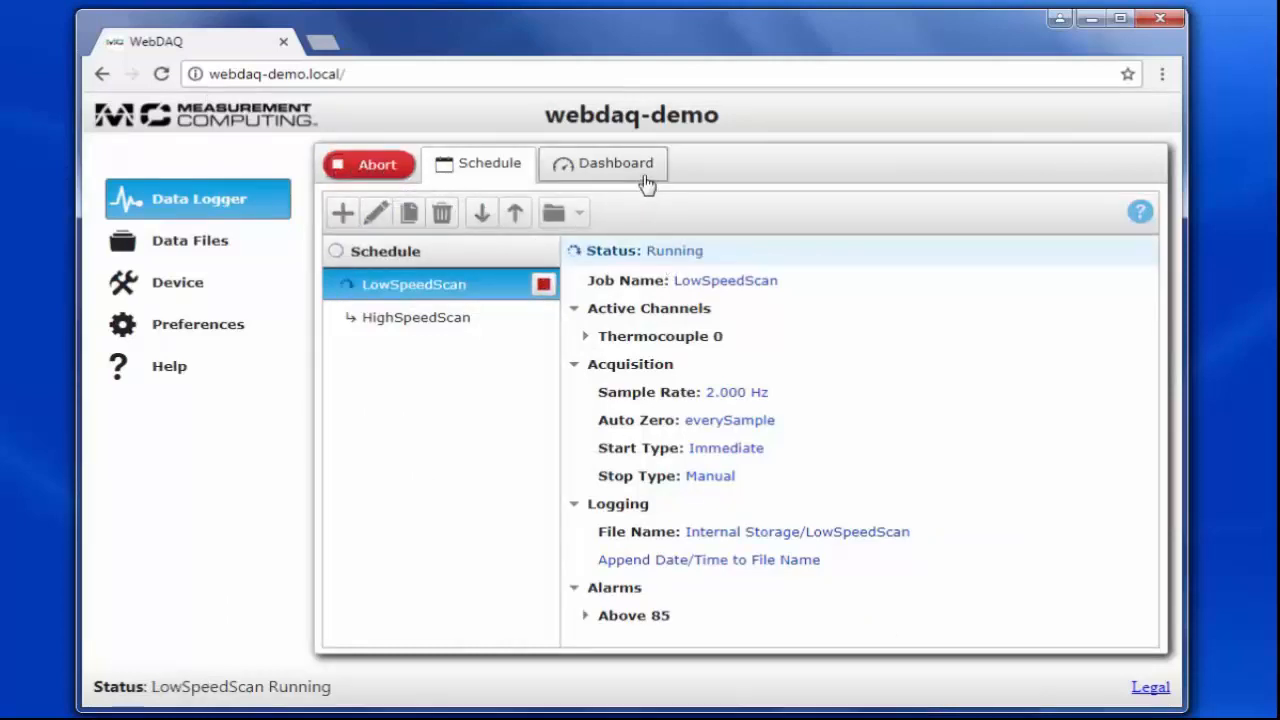
left_click(602, 163)
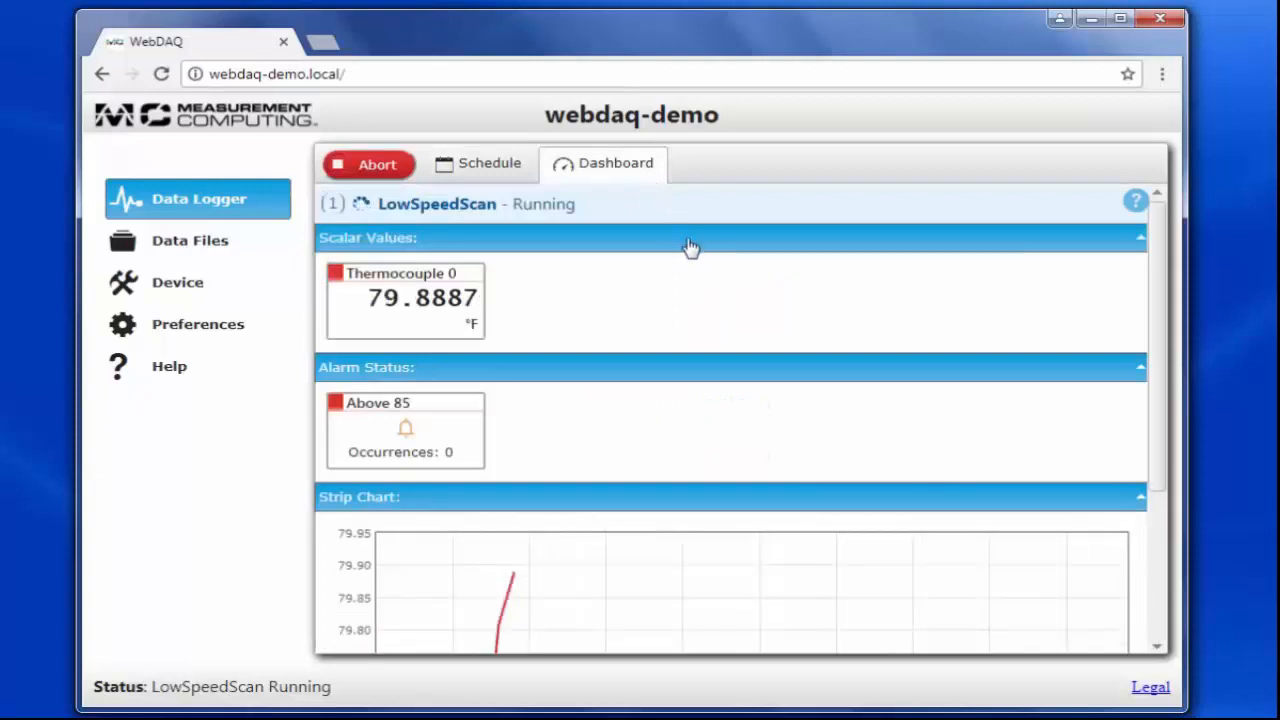
scroll("down", 3)
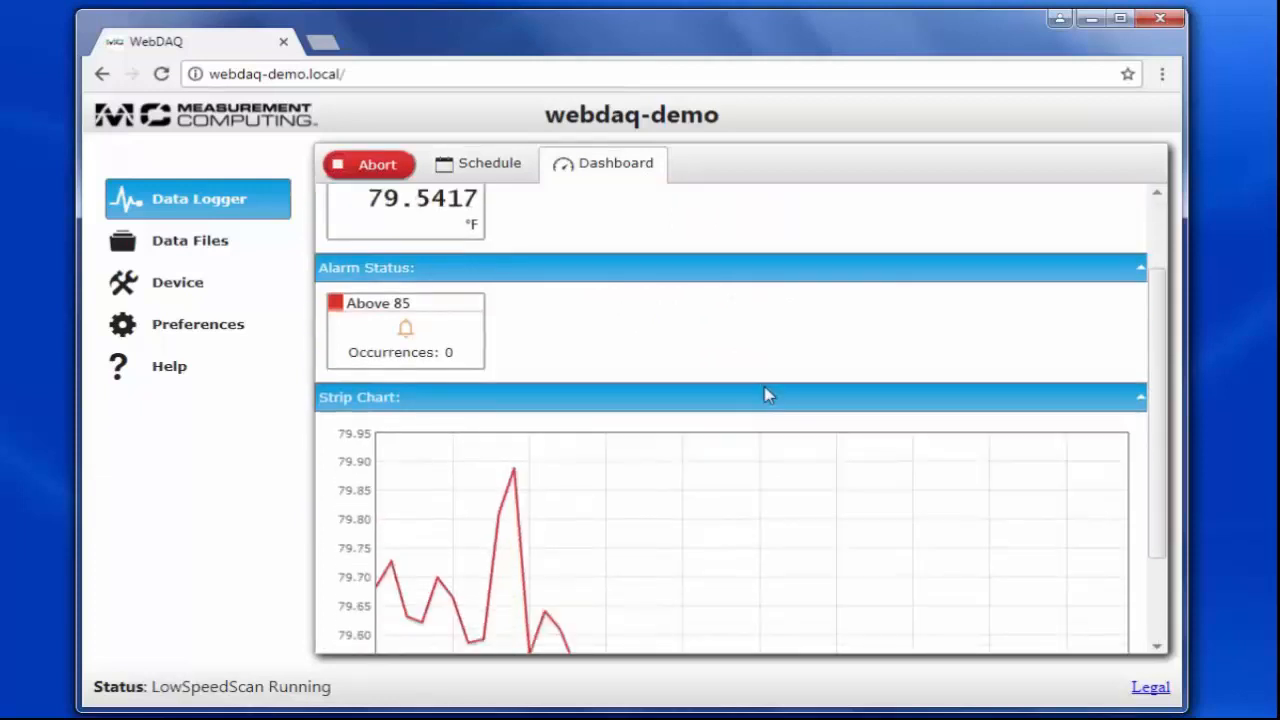
scroll("down", 3)
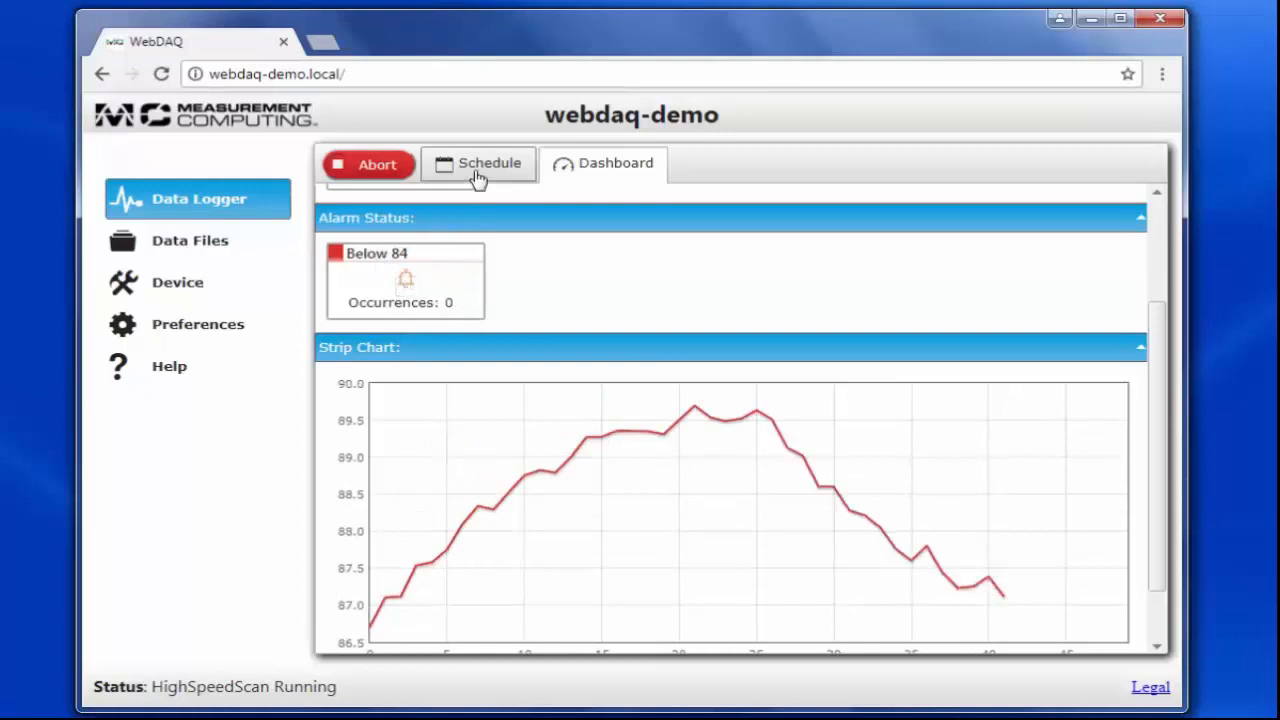
Check LowSpeedScan in the schedule, then monitor its Above 85 alarm on the dashboard.
left_click(489, 163)
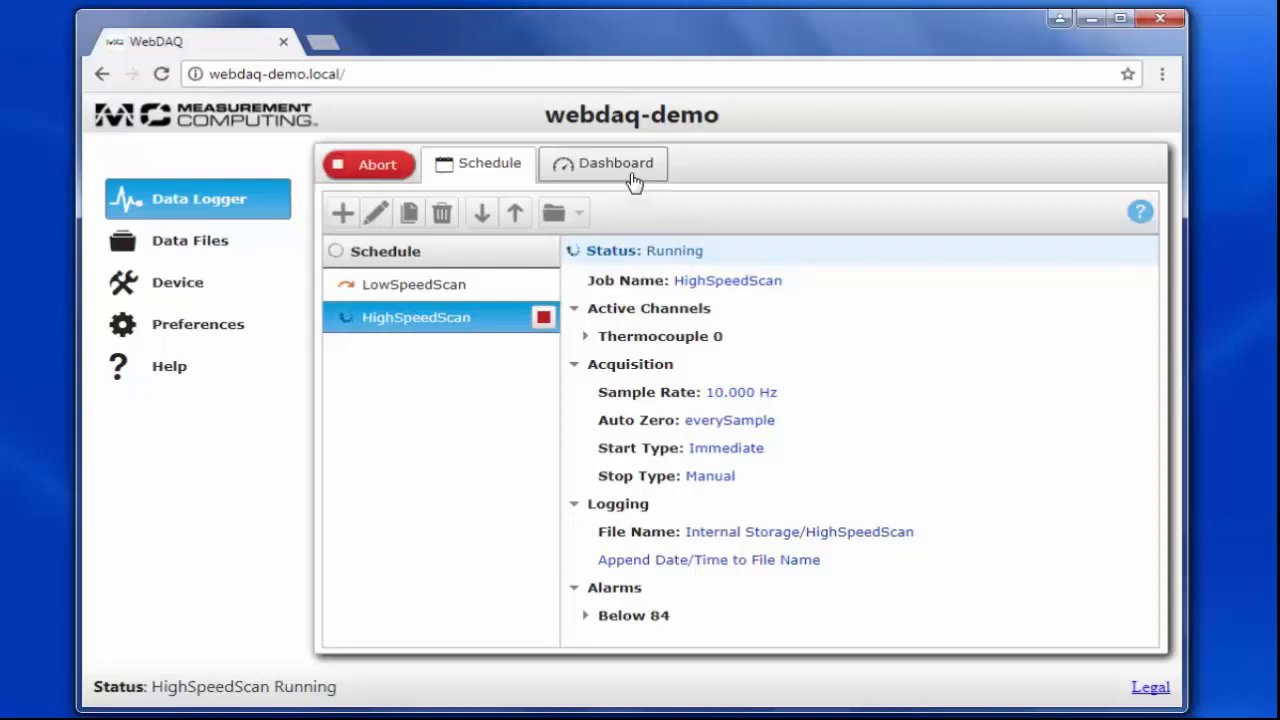
left_click(603, 163)
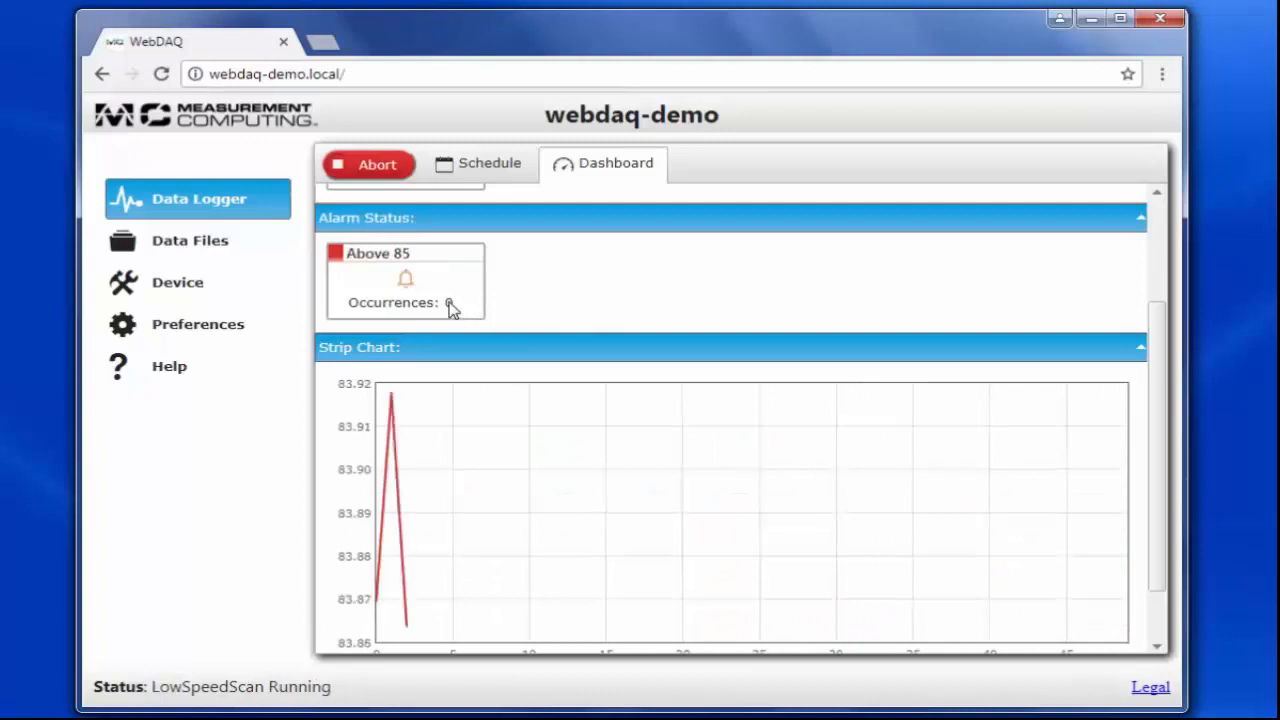
View the schedule list showing LowSpeedScan running and HighSpeedScan waiting.
left_click(489, 163)
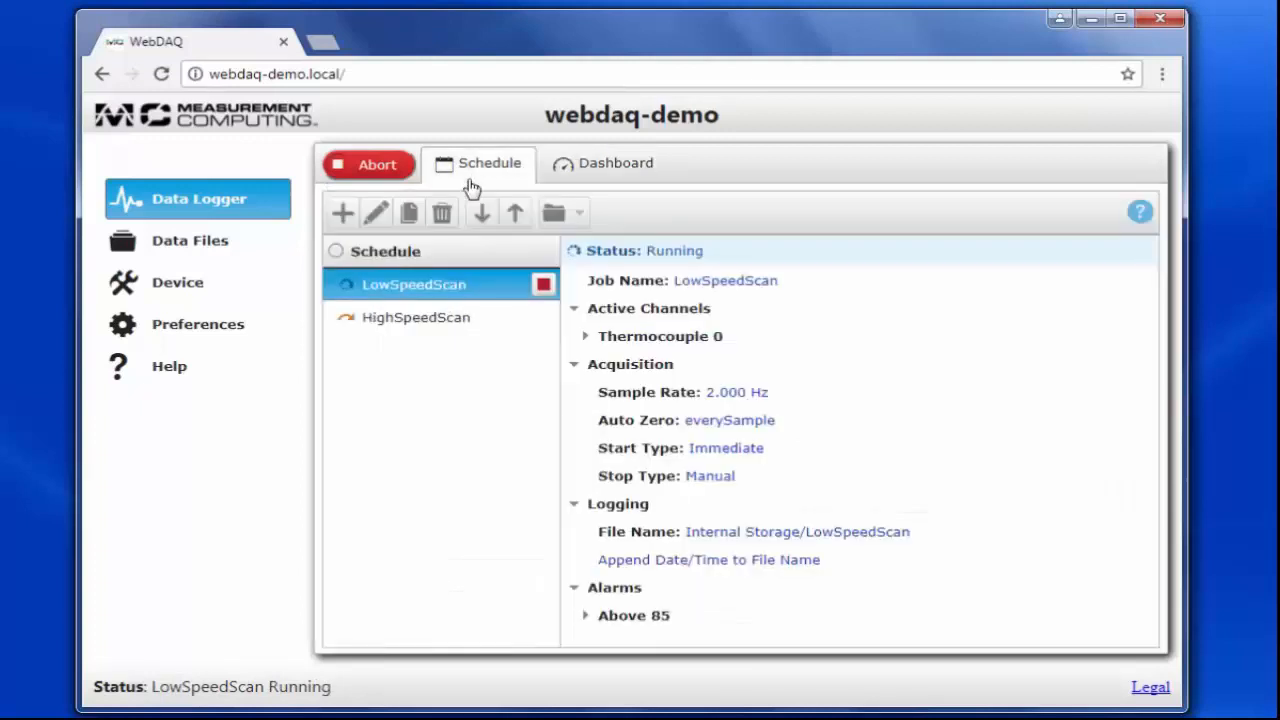
mouse_move(637, 250)
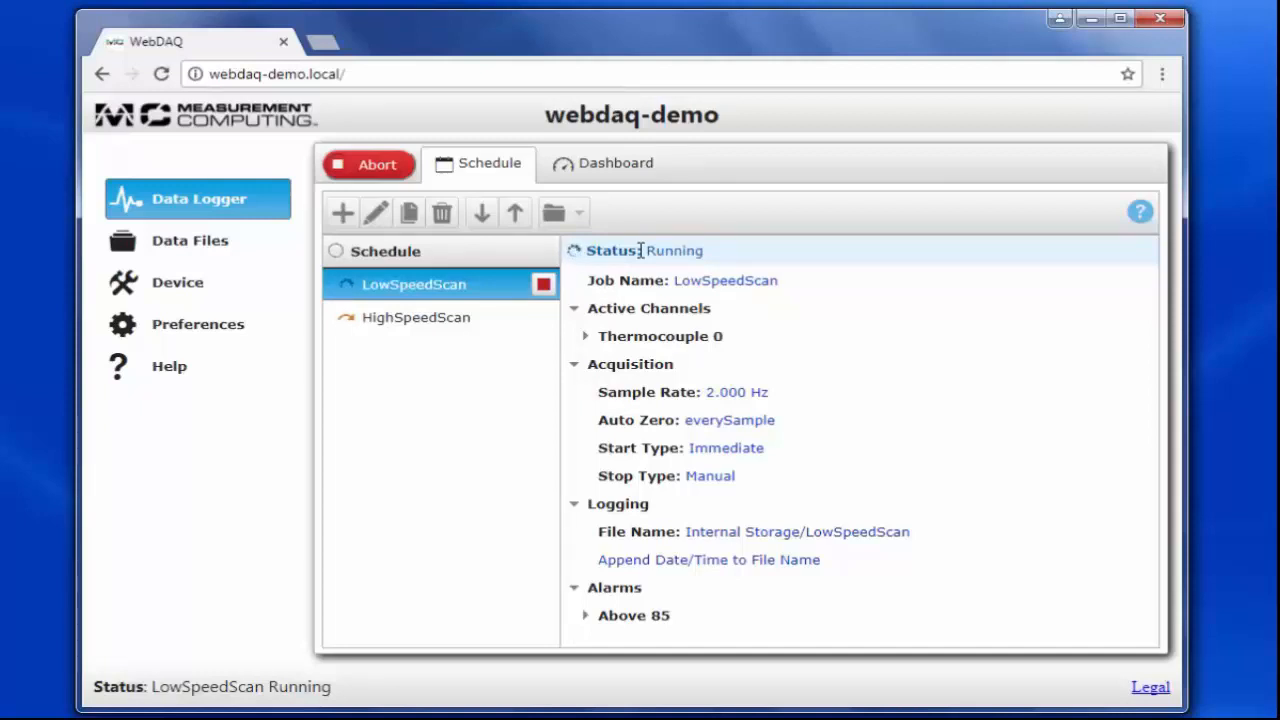
mouse_move(525, 335)
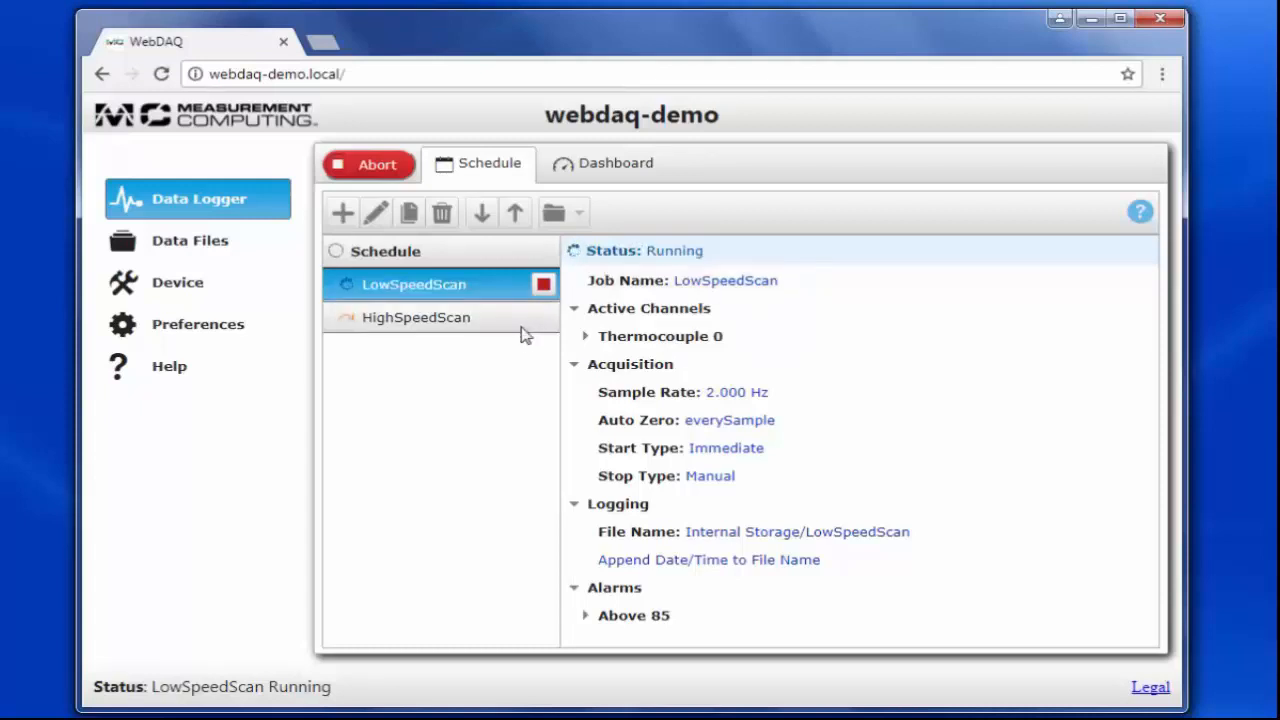
mouse_move(500, 379)
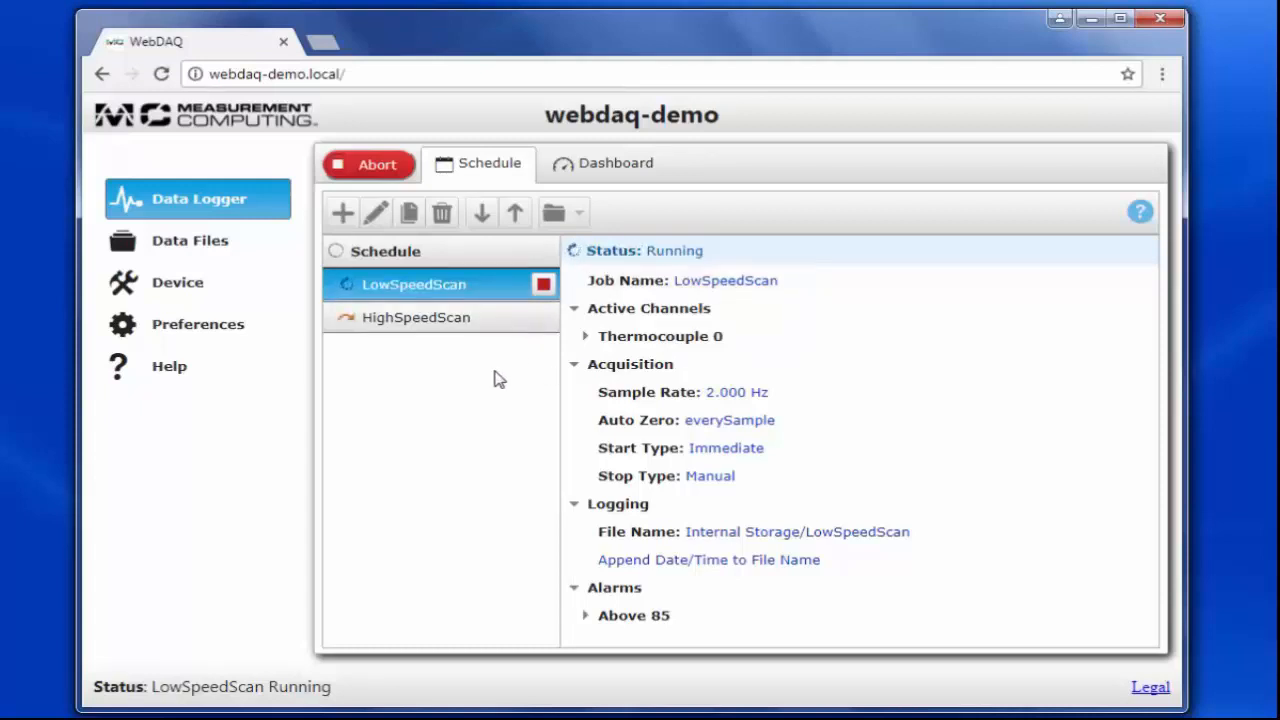